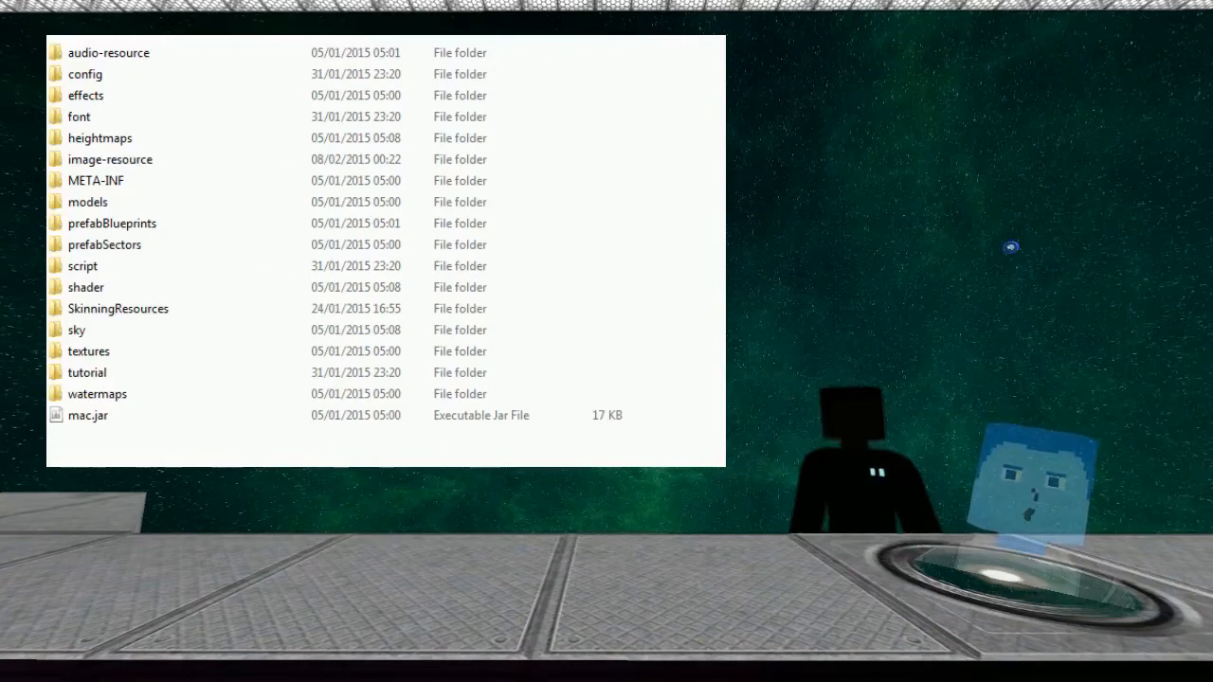
mouse_move(53, 110)
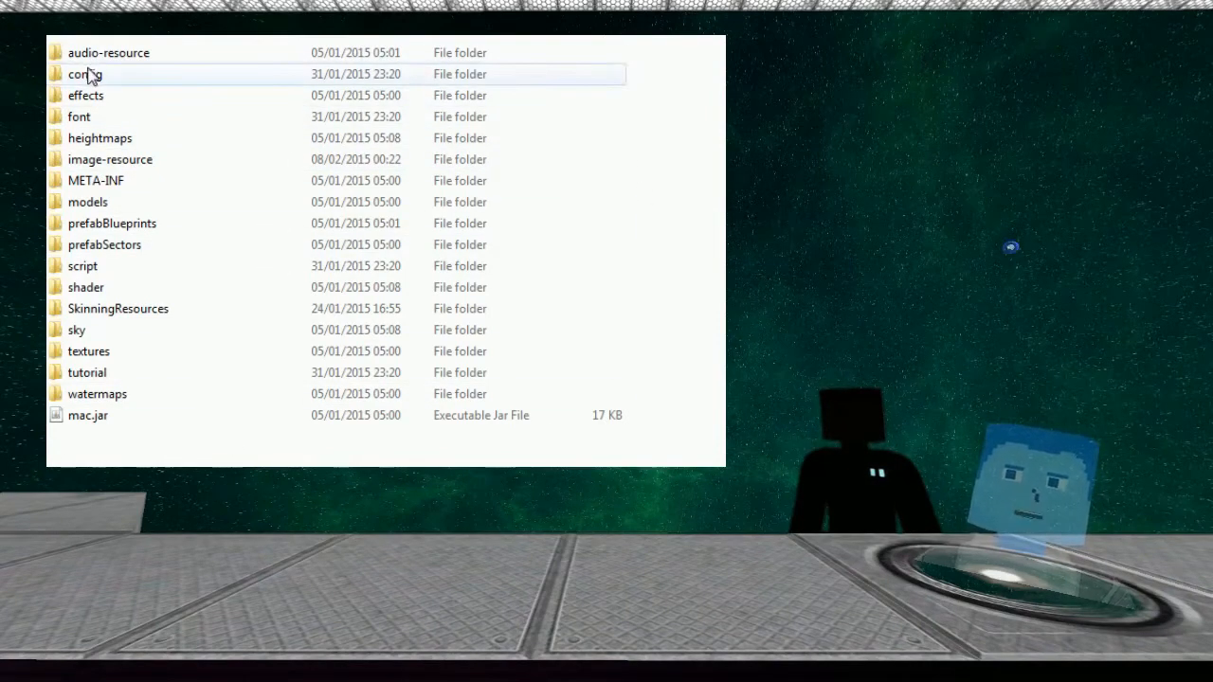
Step: Browse the config folder's XML files and select GameConfigDefault.xml
double_click(83, 73)
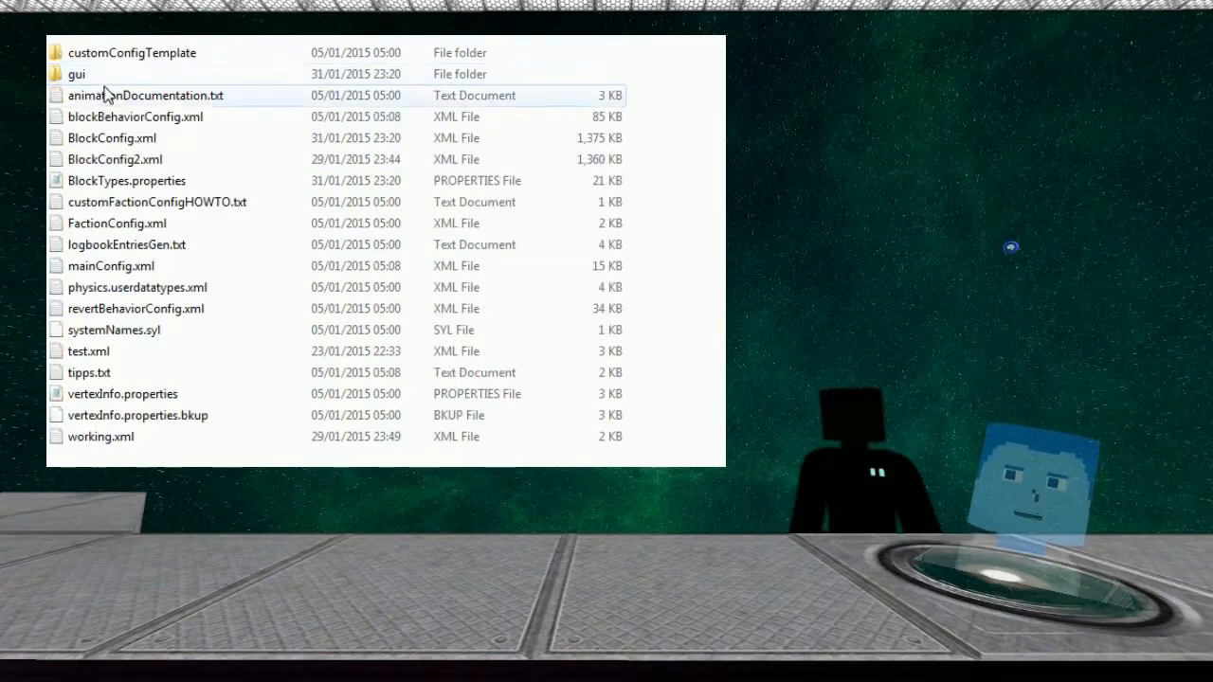
click(134, 117)
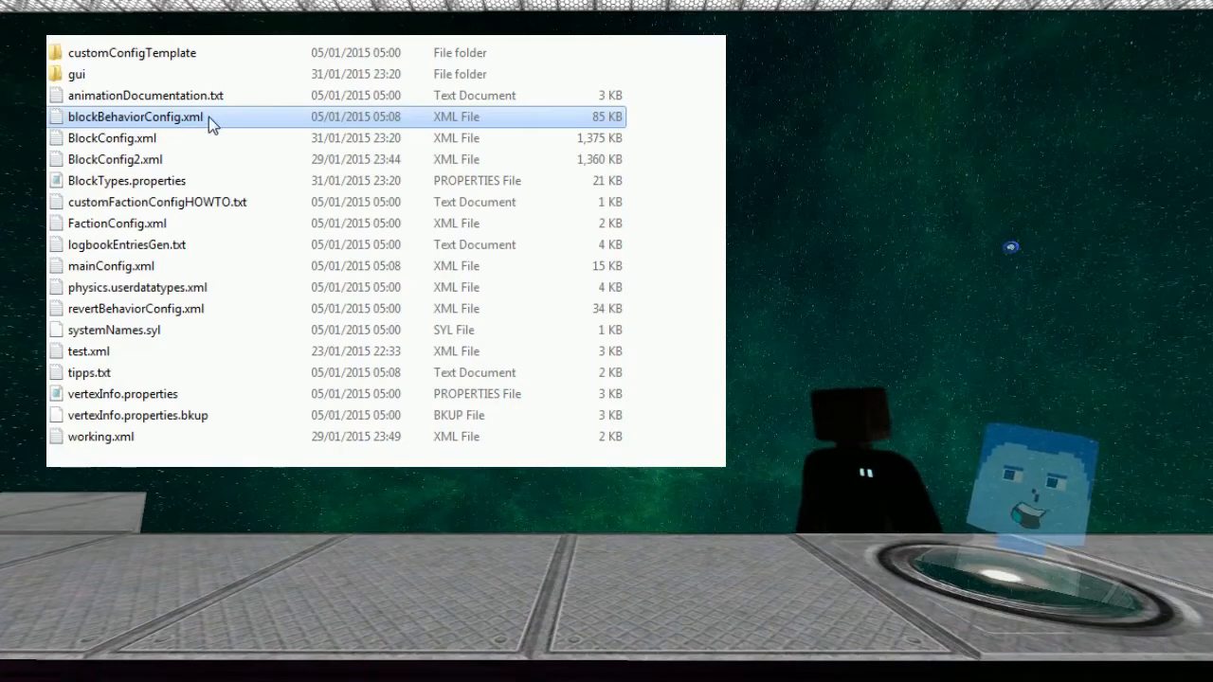
click(104, 136)
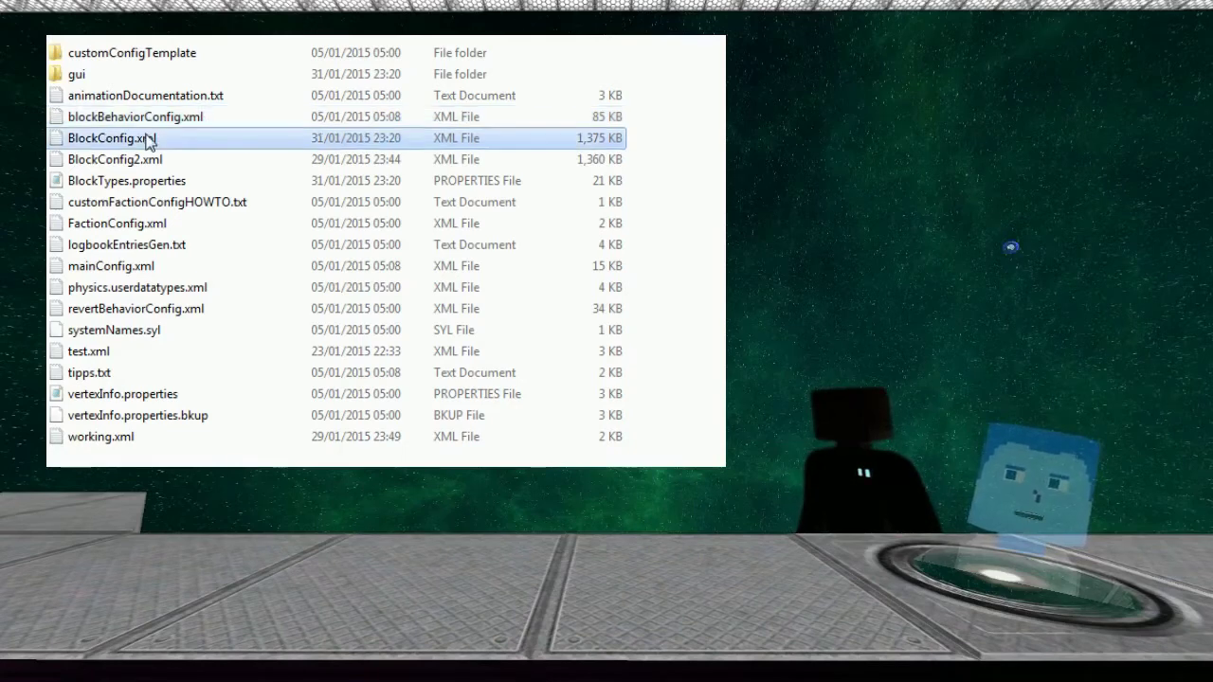
click(135, 117)
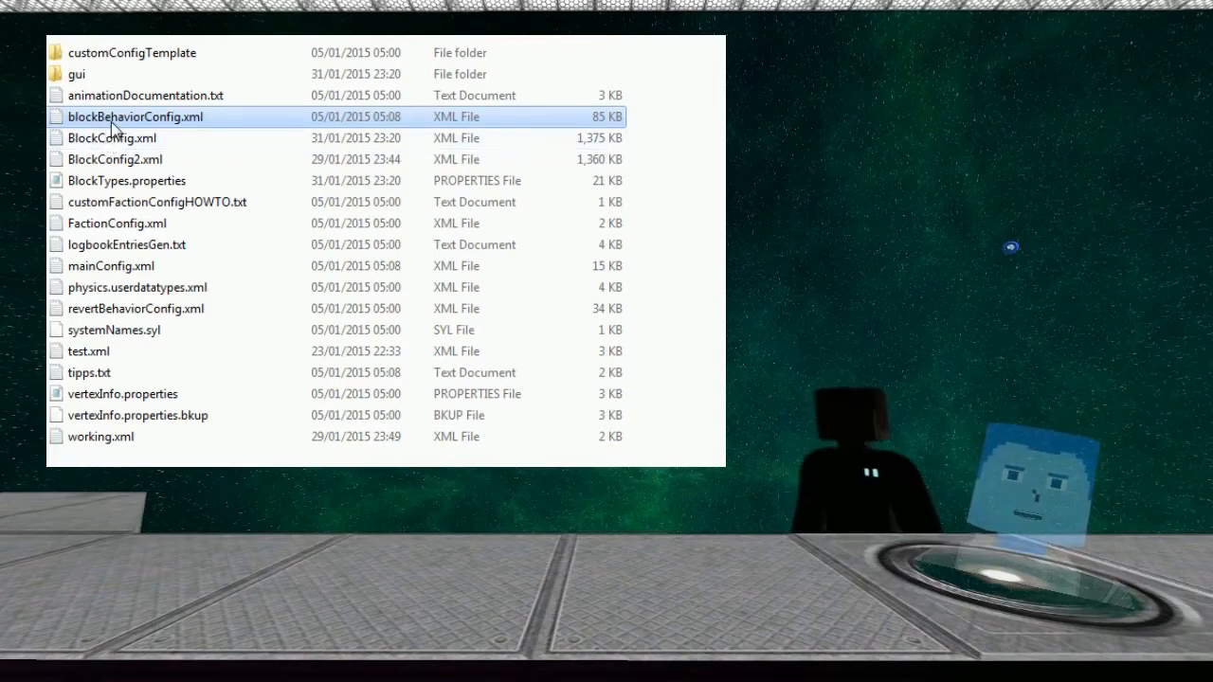
mouse_move(186, 205)
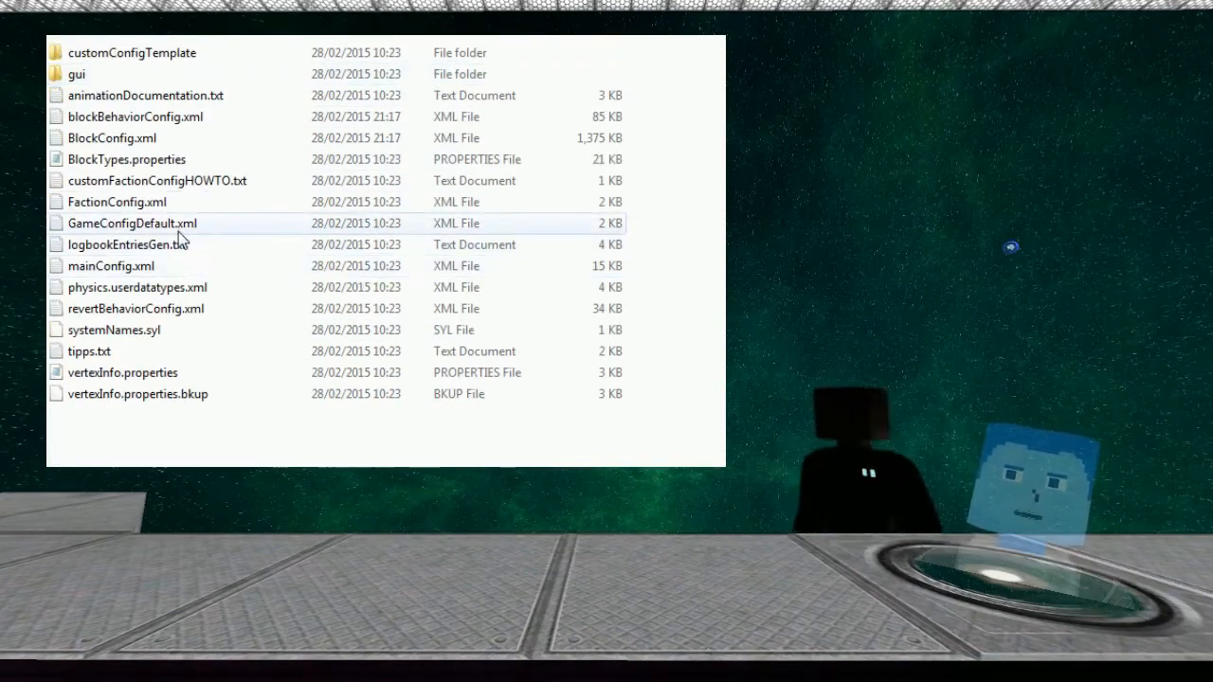
click(130, 223)
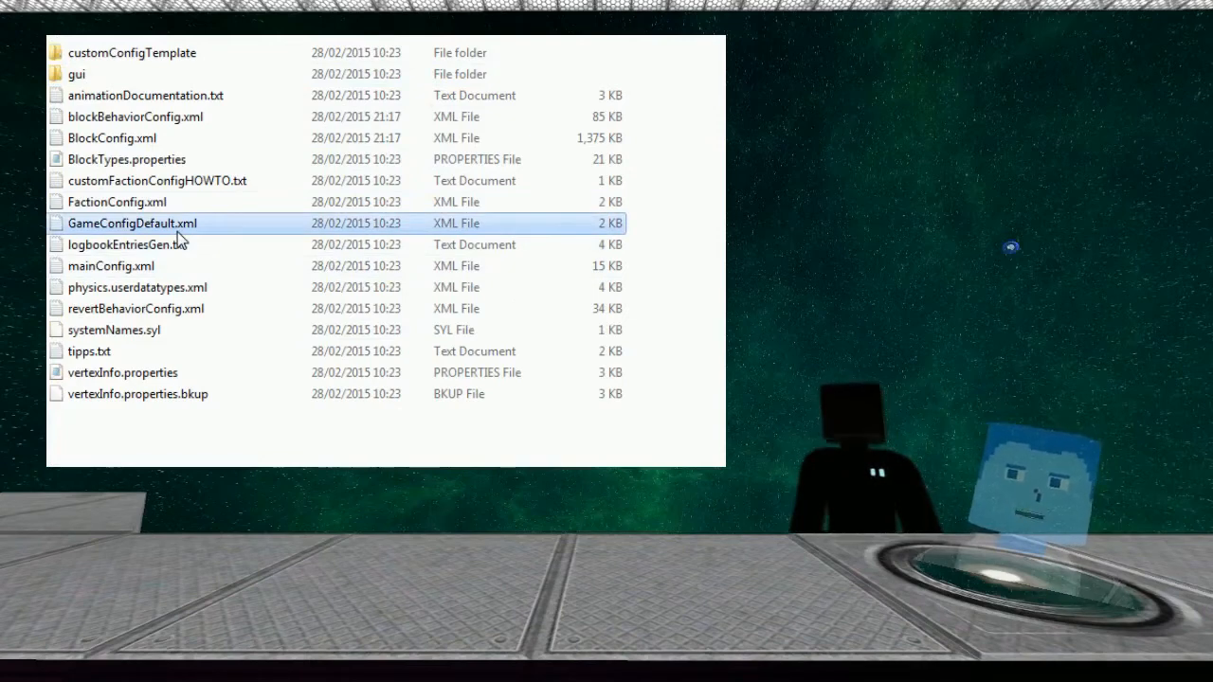
mouse_move(319, 235)
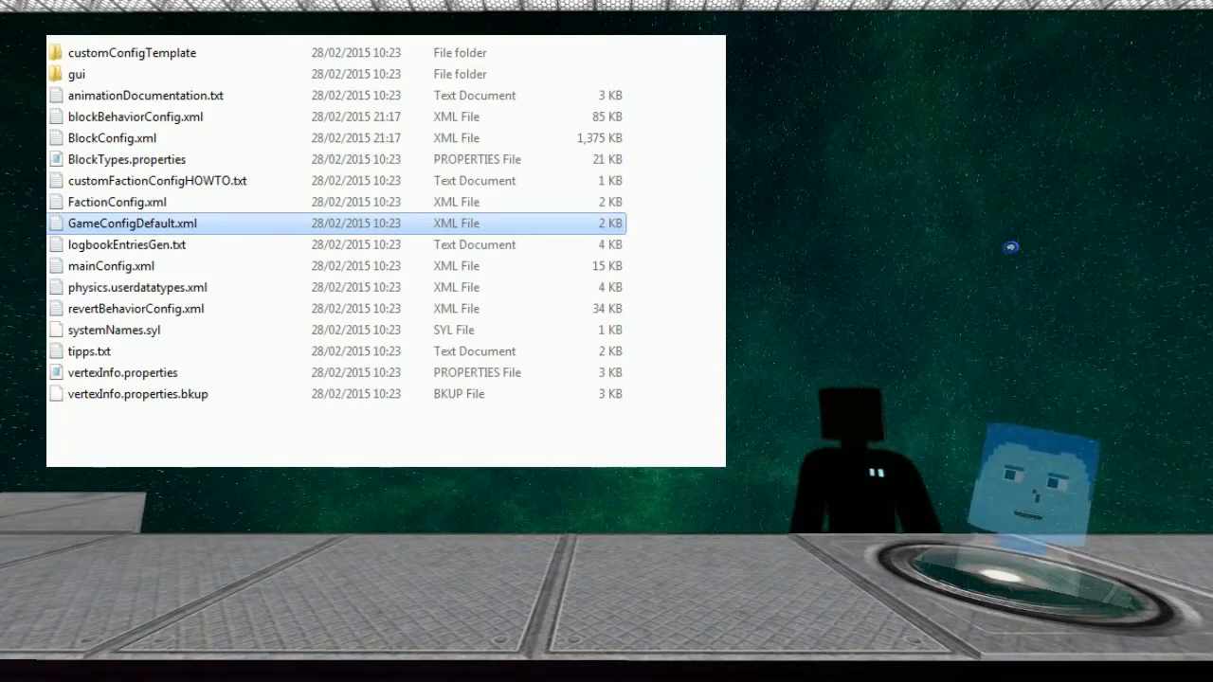
Step: Read the StartingGear section: credits, blocks, tools, helmet and logbook entries
double_click(129, 224)
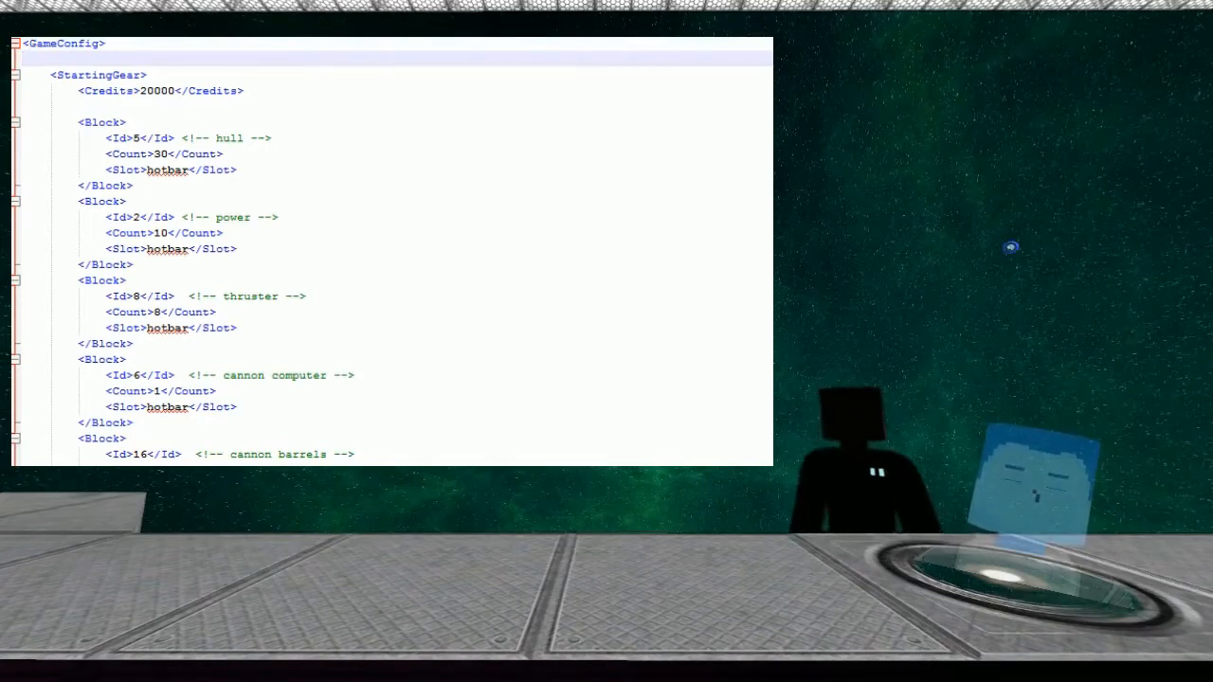
click(142, 137)
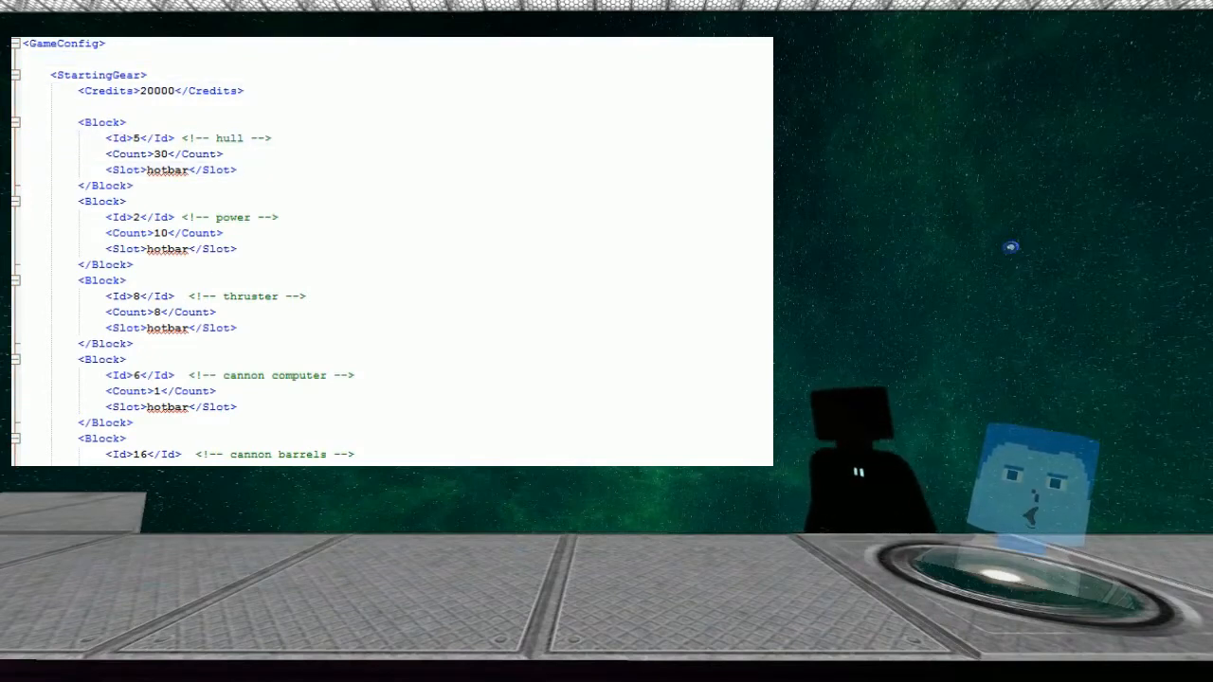
scroll(down, 3)
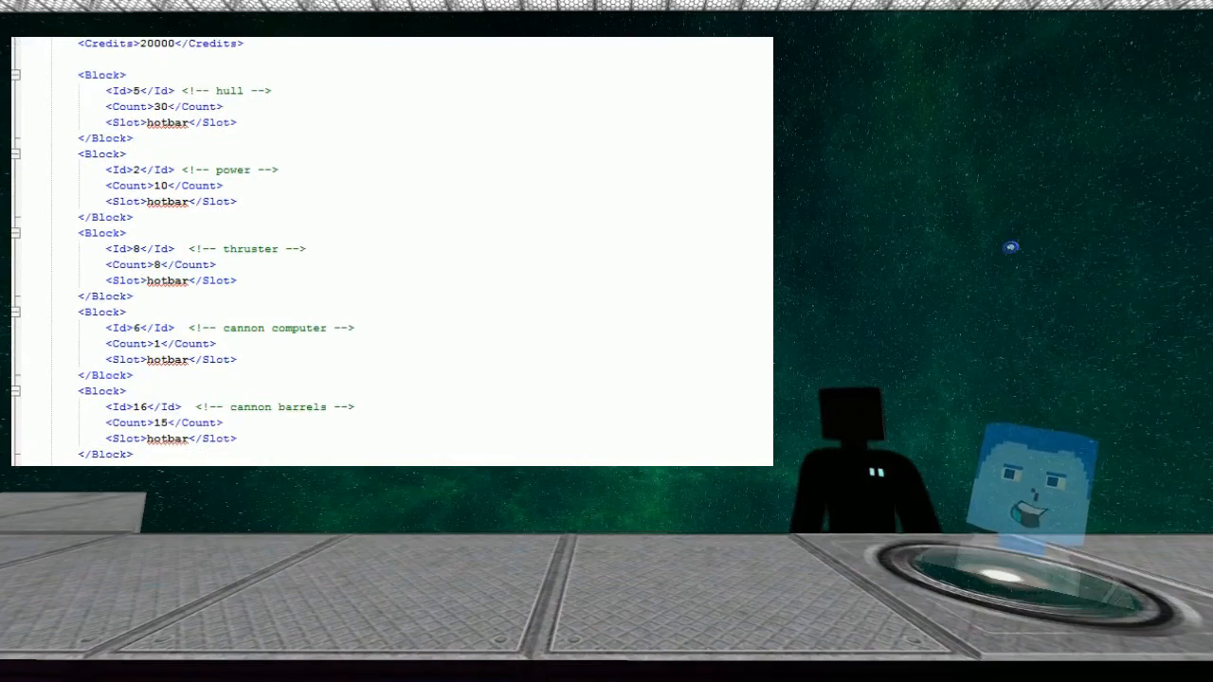
scroll(down, 3)
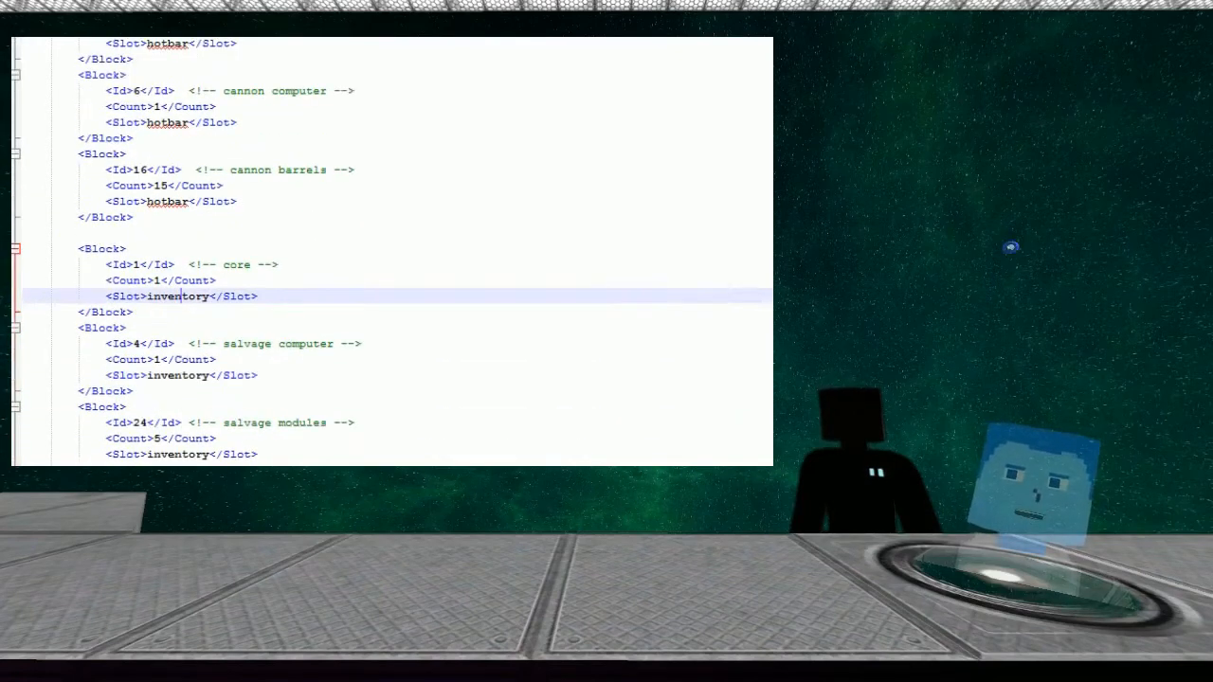
scroll(down, 3)
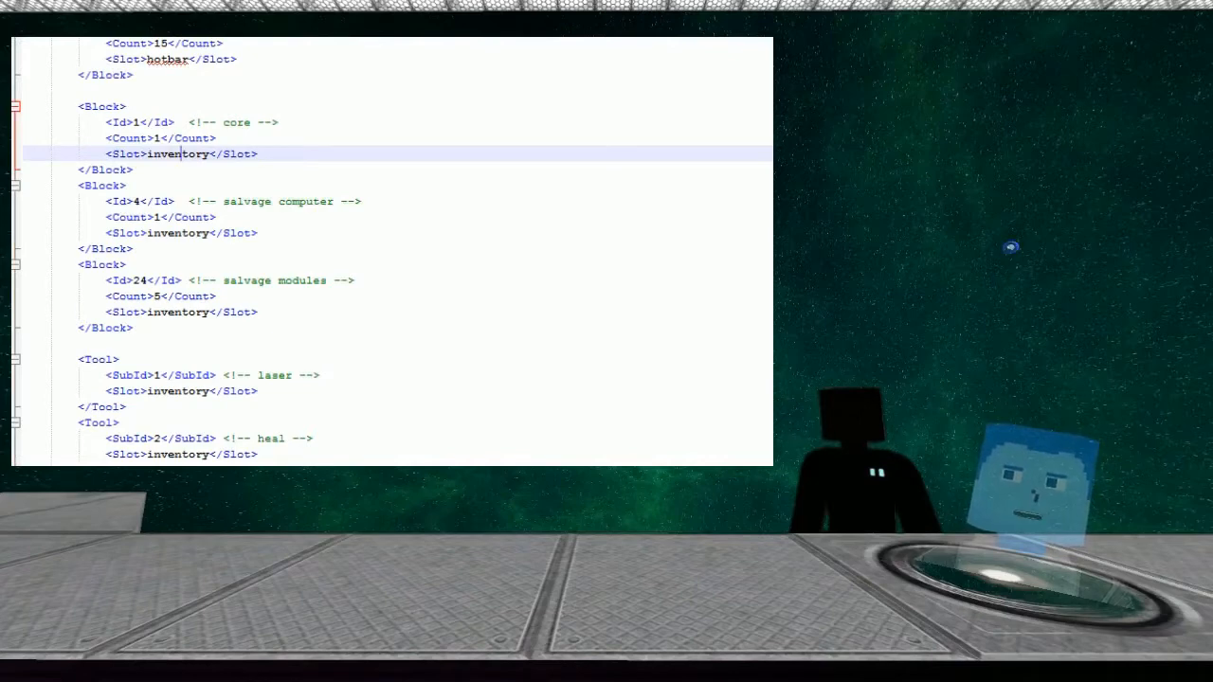
scroll(down, 3)
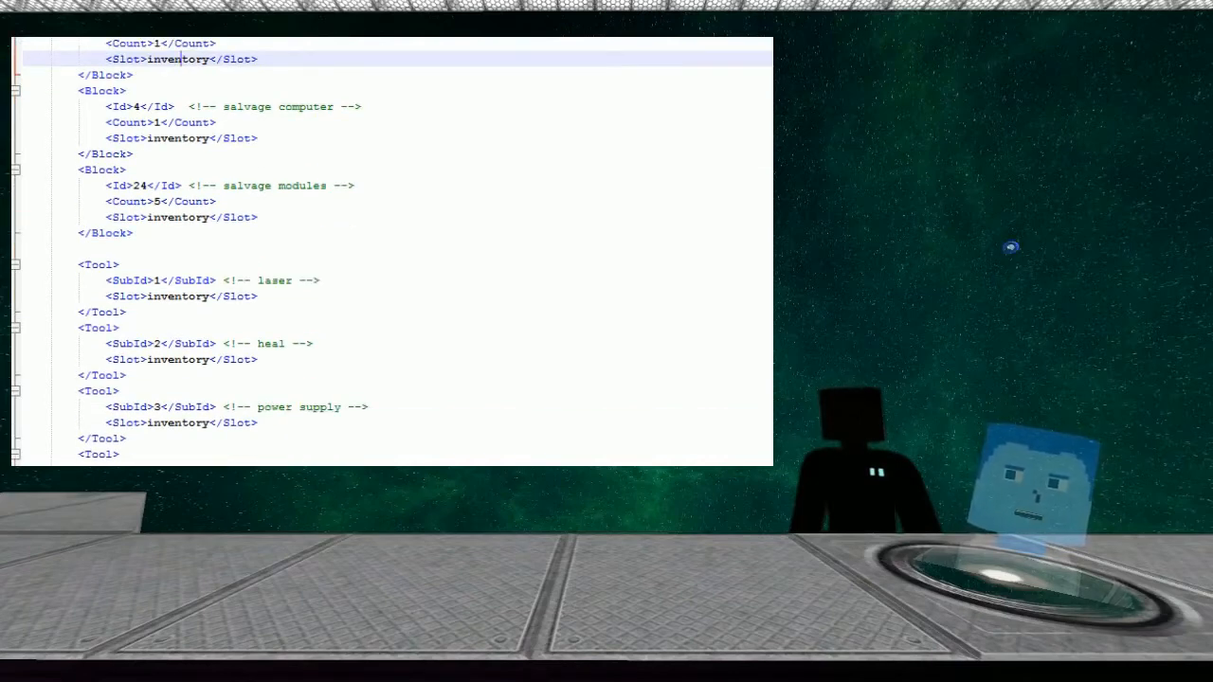
scroll(down, 3)
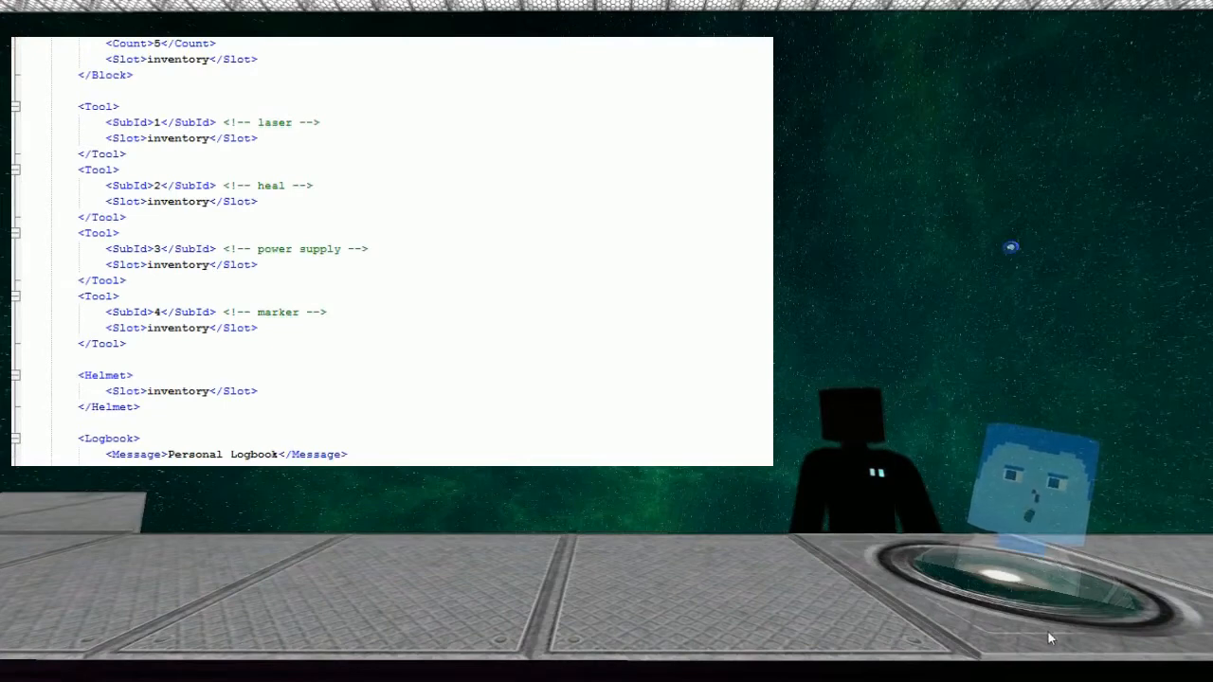
scroll(down, 3)
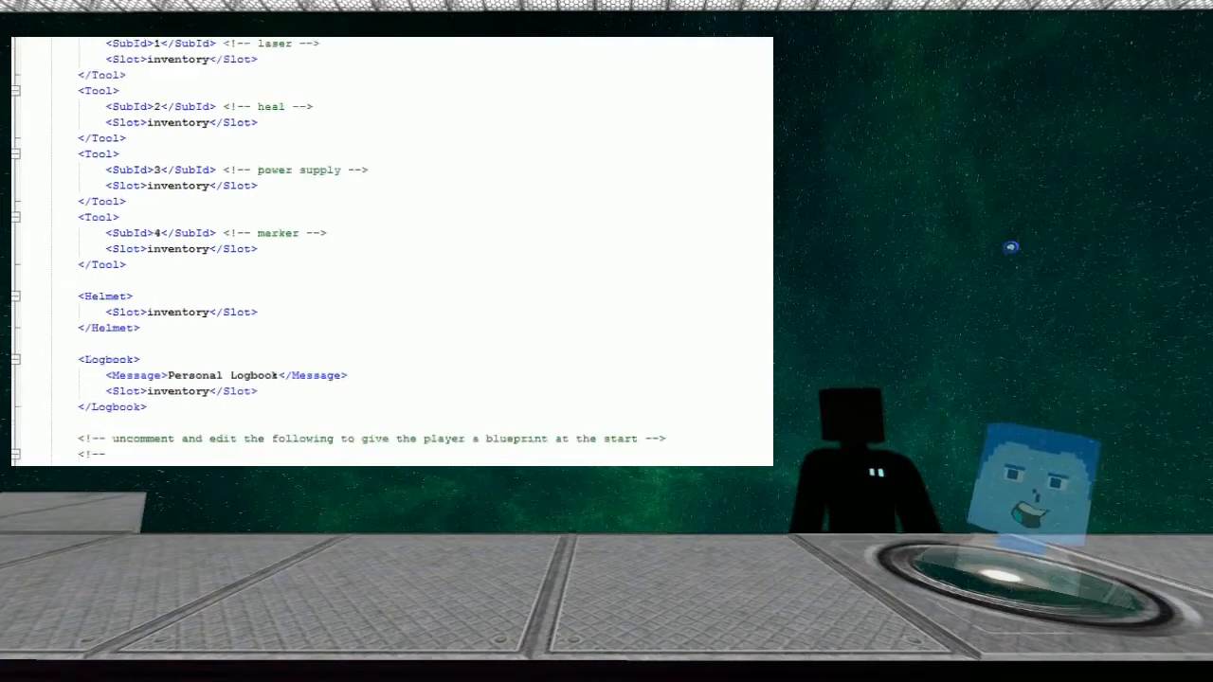
Step: Scroll to the commented-out starting blueprint, then view the Grey_Hull block definition
scroll(down, 3)
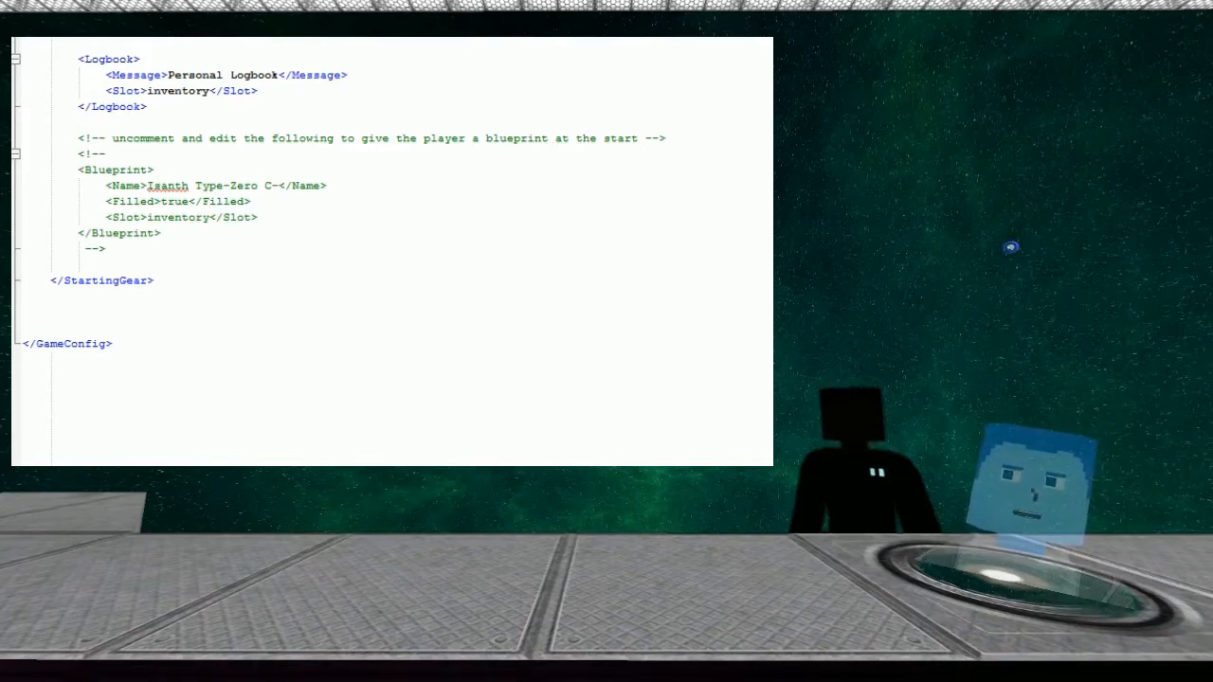
scroll(down, 3)
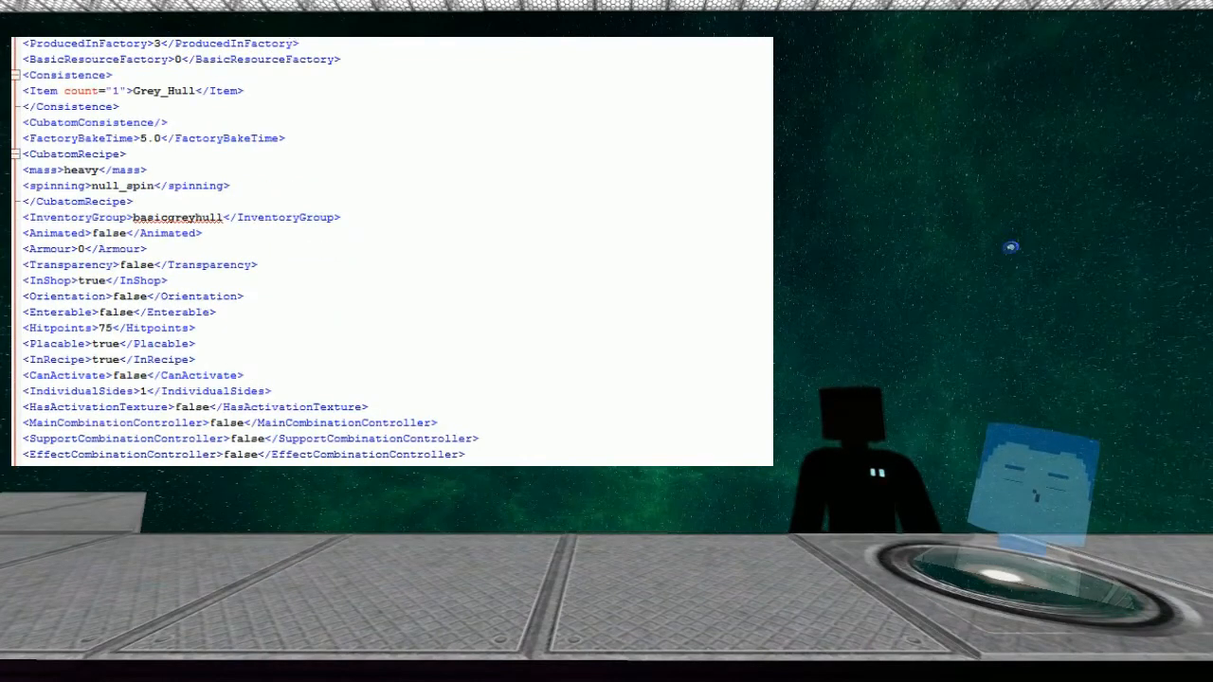
mouse_move(244, 41)
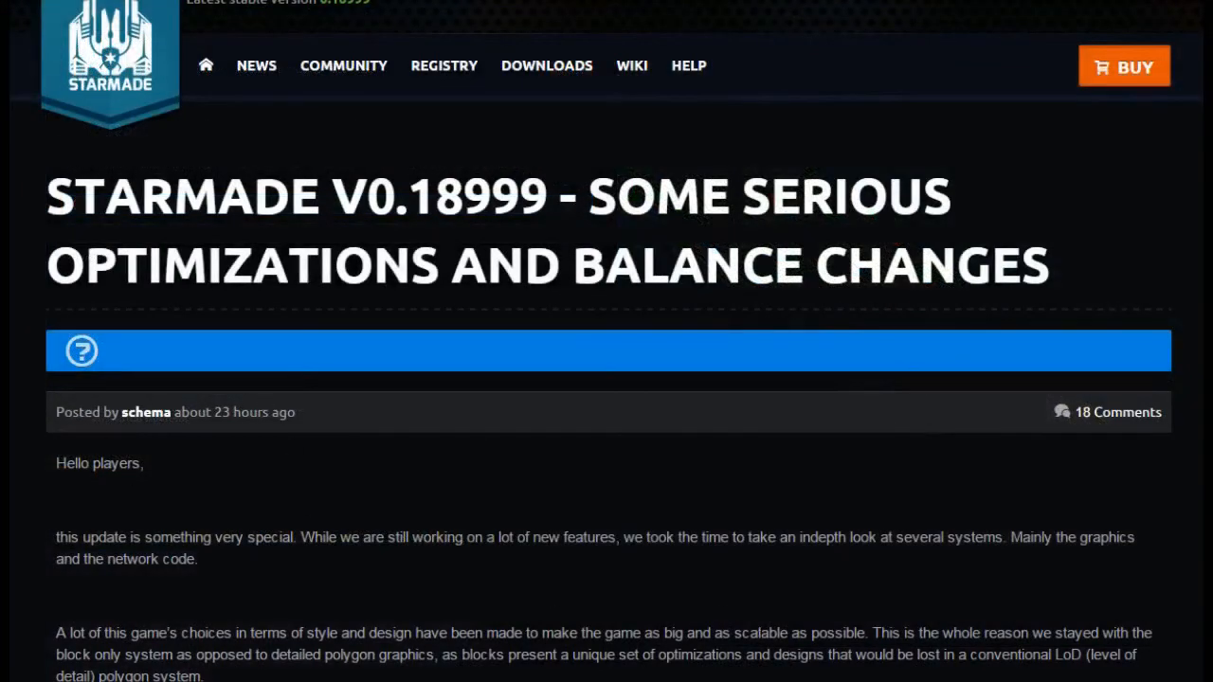
mouse_move(292, 581)
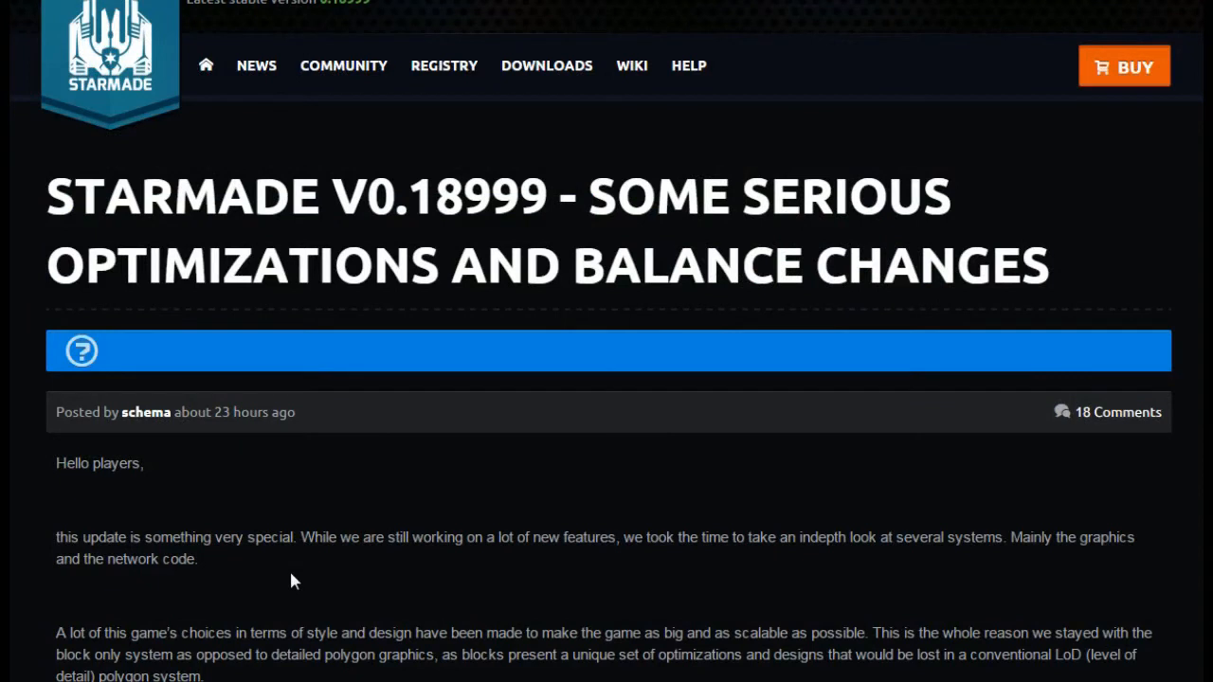
mouse_move(303, 601)
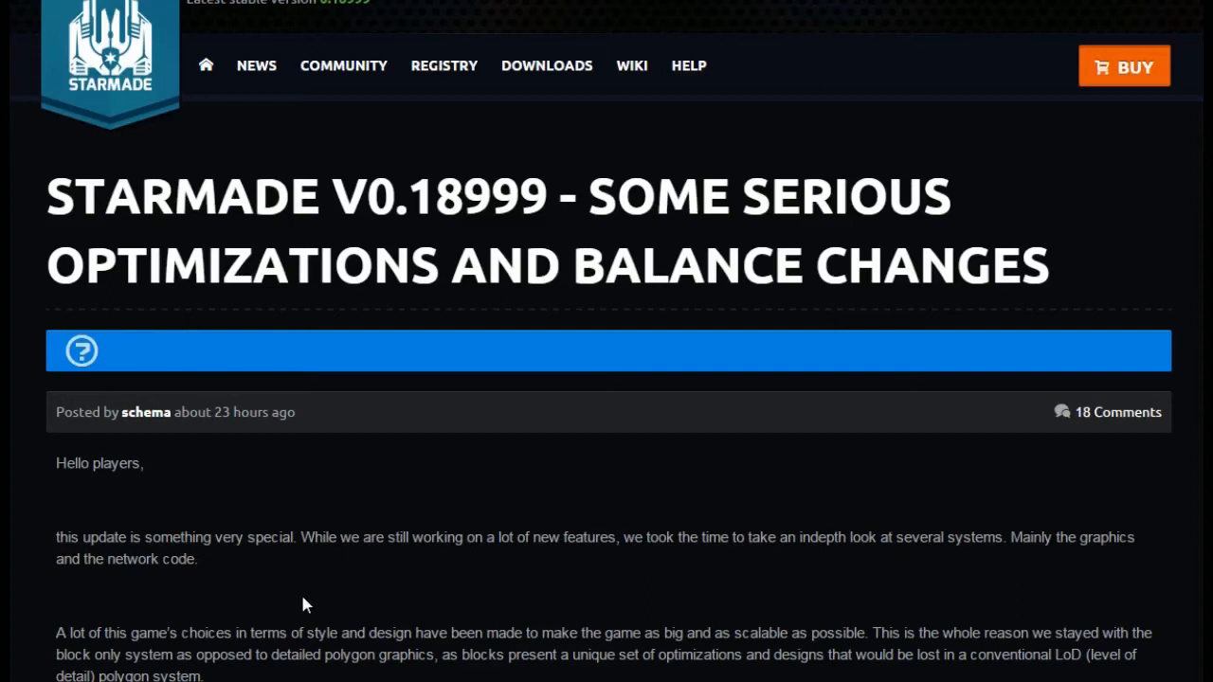
Step: Read the post's introduction on graphics and network optimizations down to the performance results
scroll(down, 3)
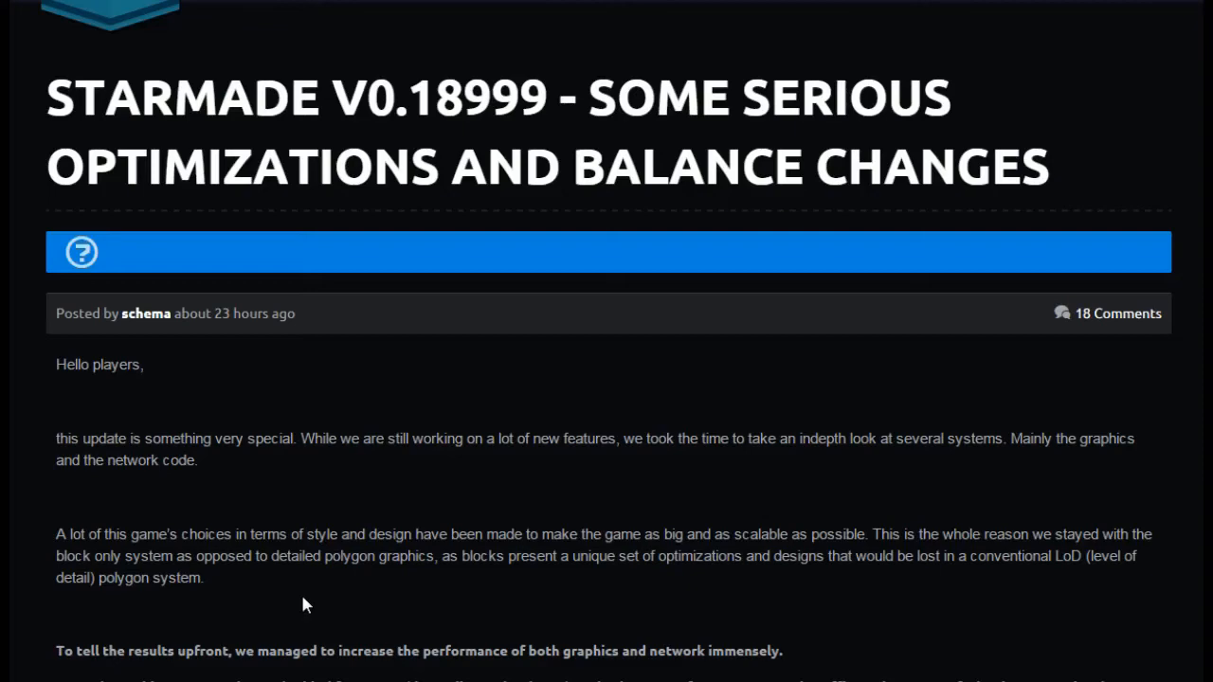
scroll(down, 3)
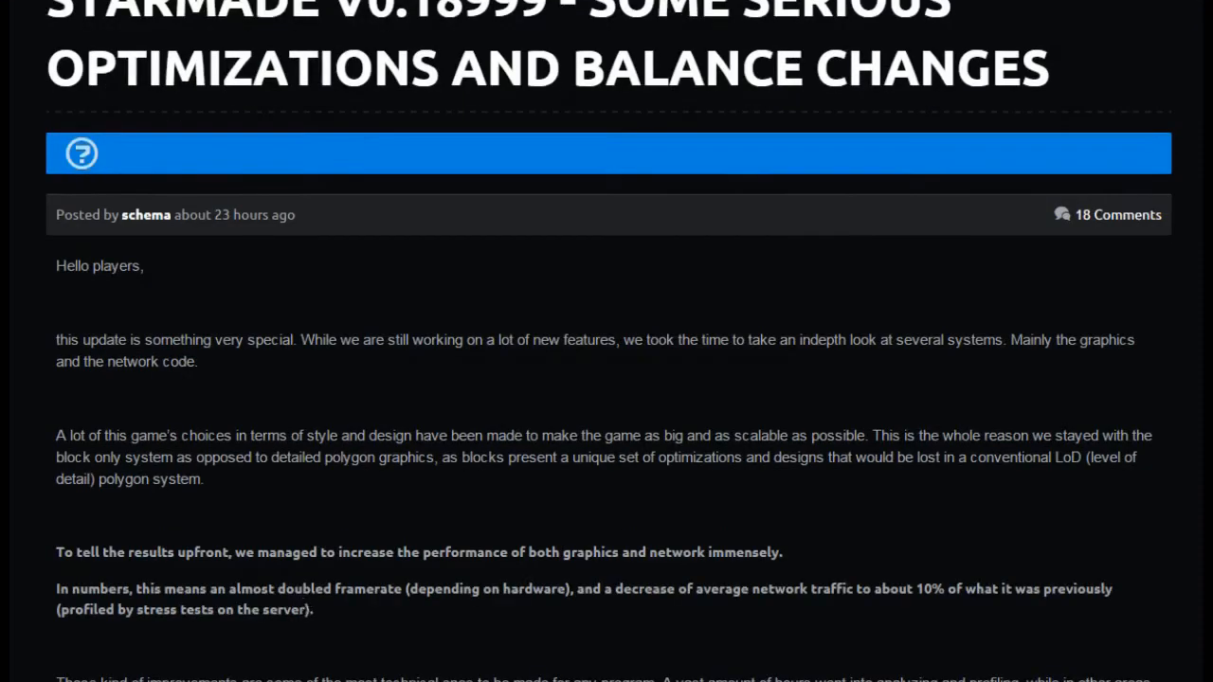
scroll(down, 3)
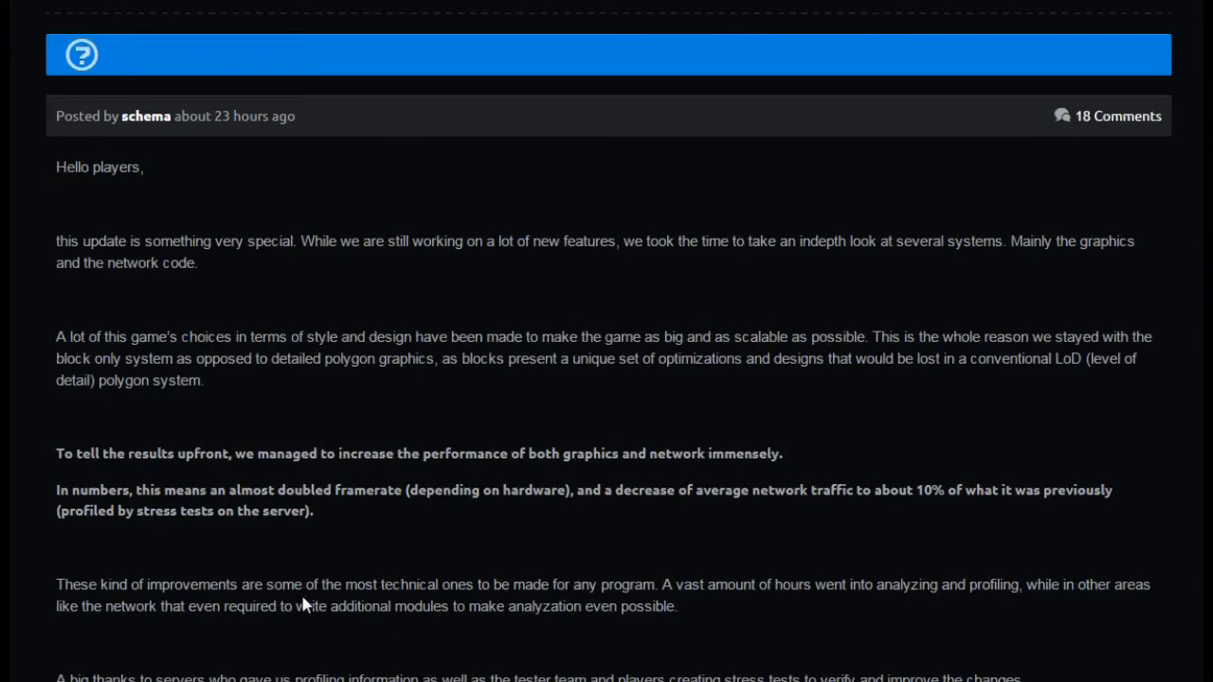
scroll(down, 3)
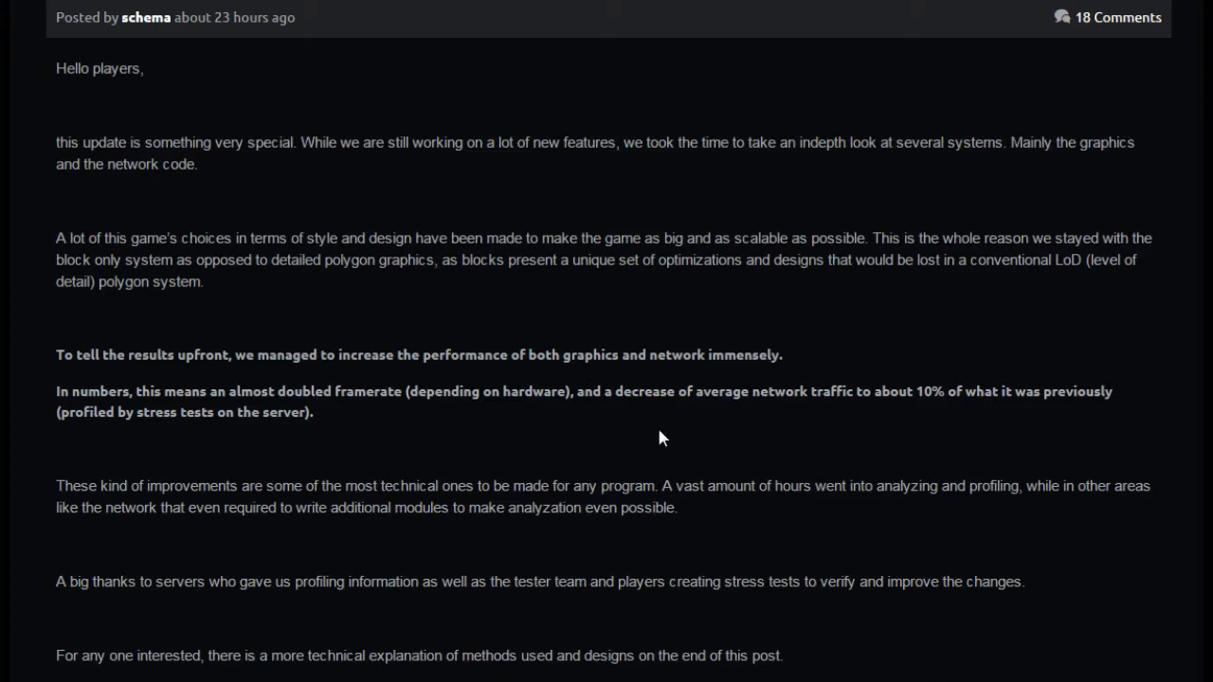
mouse_move(485, 558)
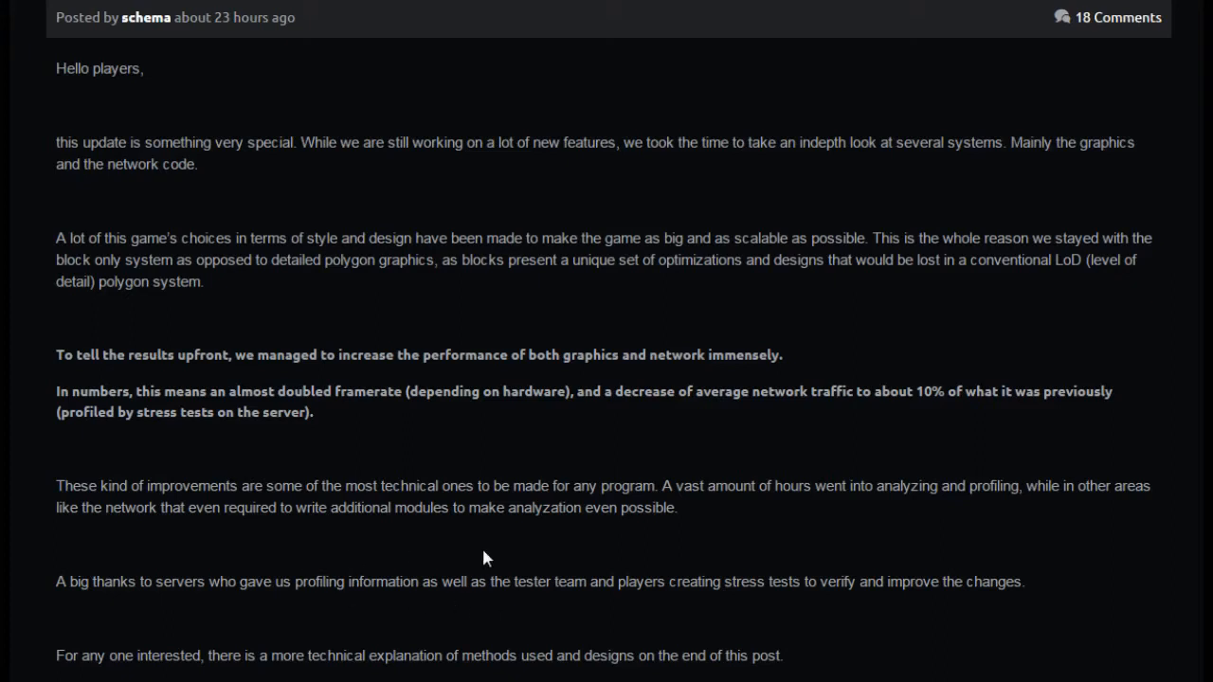
mouse_move(618, 546)
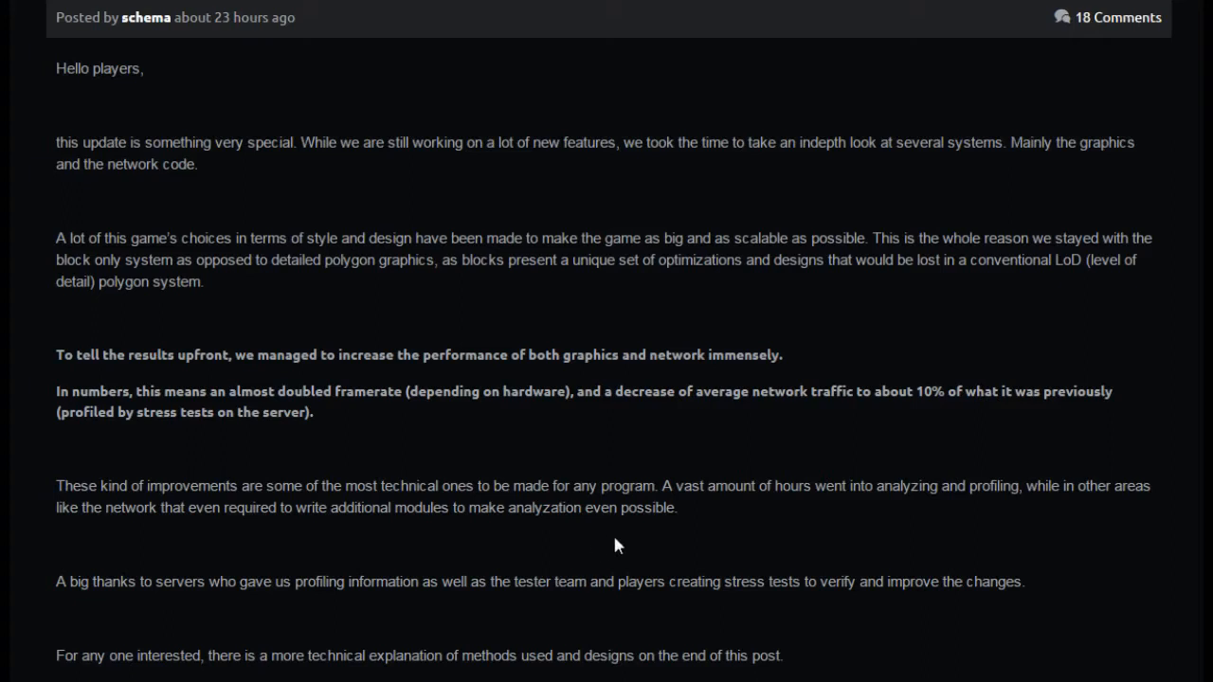
mouse_move(771, 548)
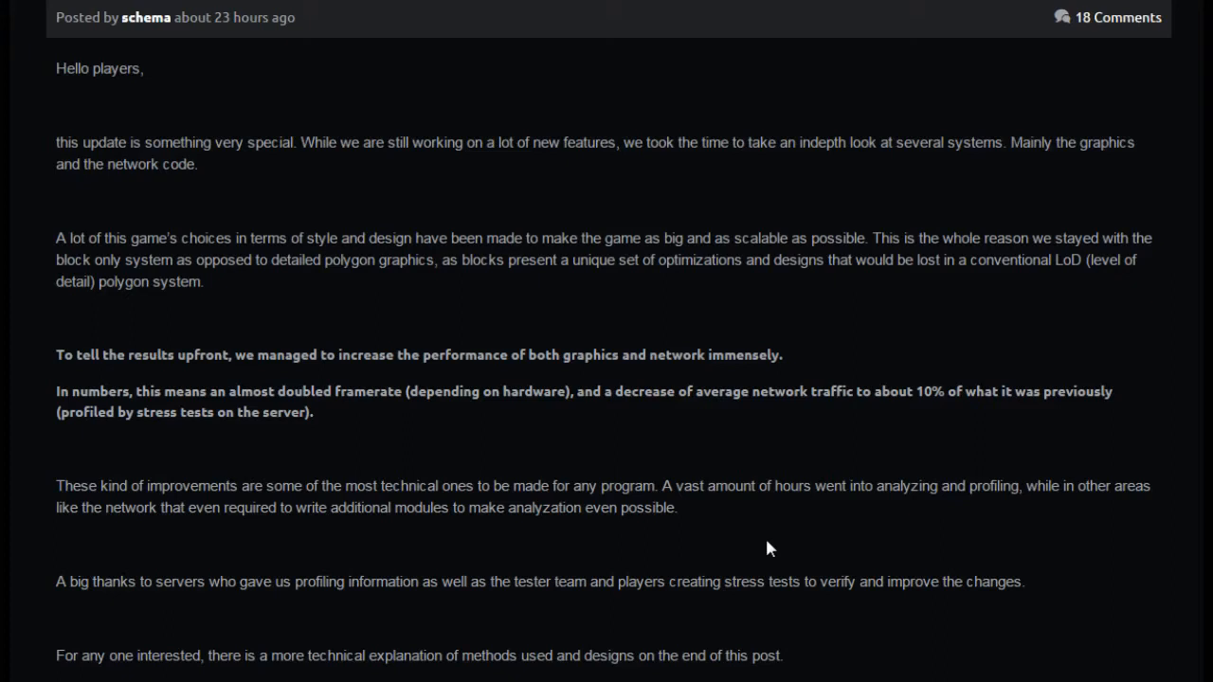
mouse_move(831, 534)
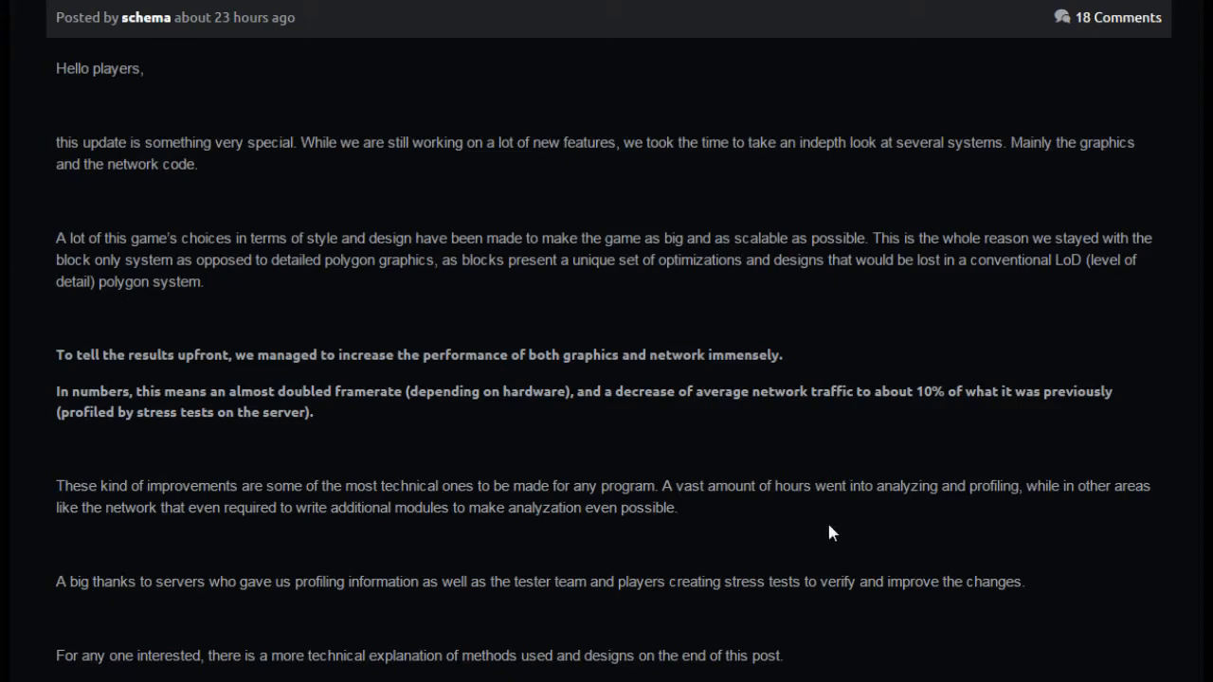
Step: Scroll past the before/after planet screenshots through Custom Starter Gear to Forcefield doors
scroll(down, 3)
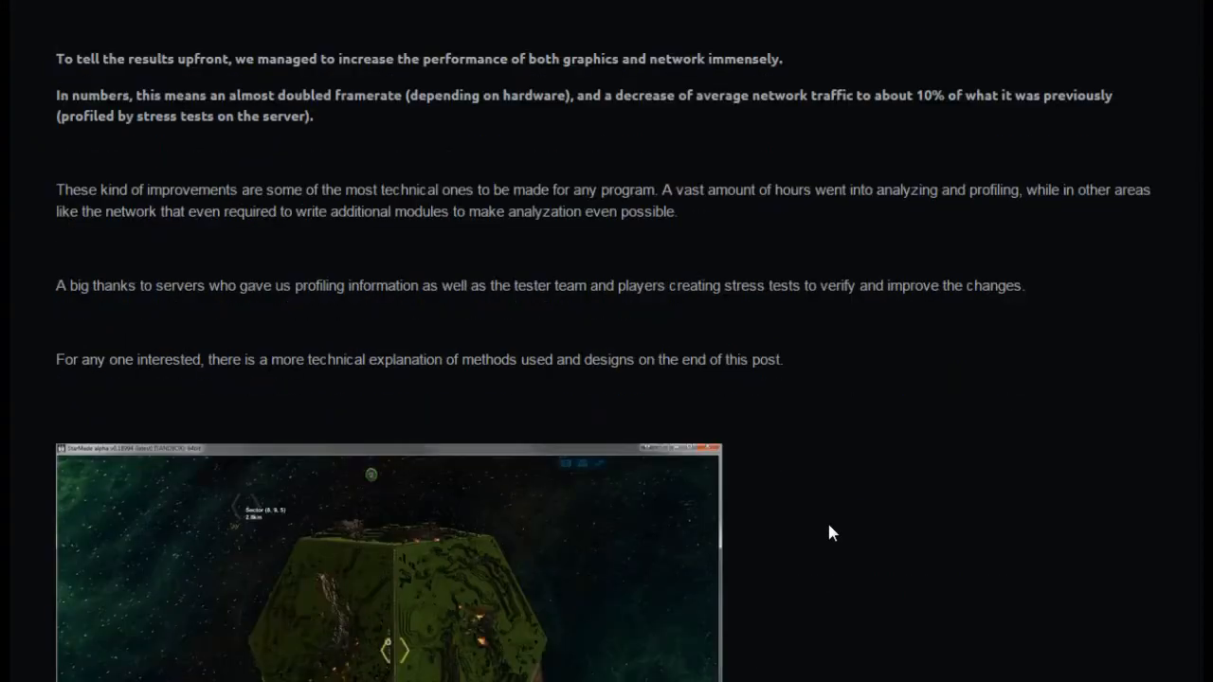
scroll(down, 3)
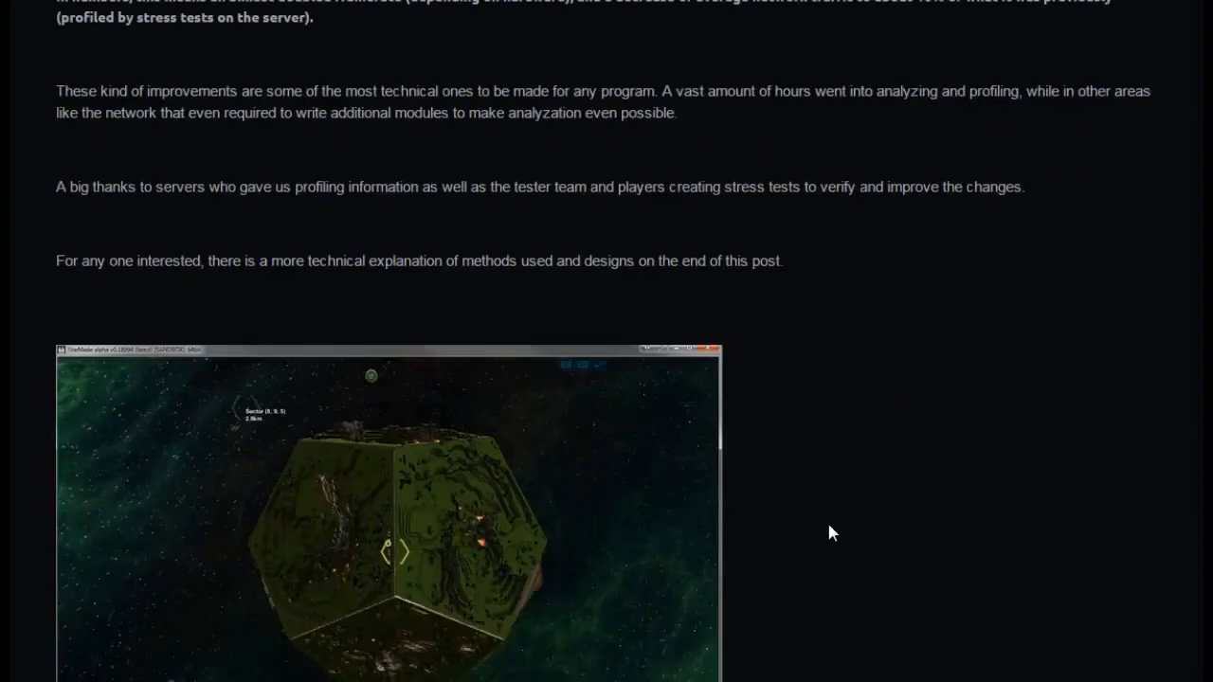
scroll(down, 3)
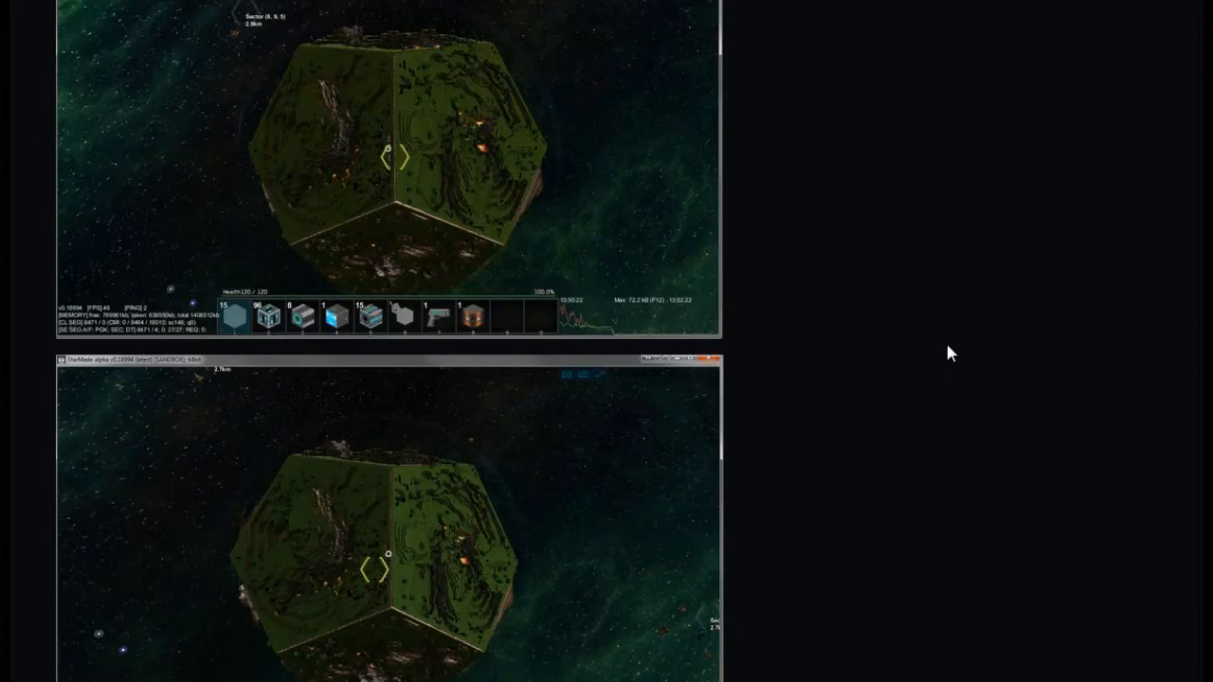
mouse_move(275, 261)
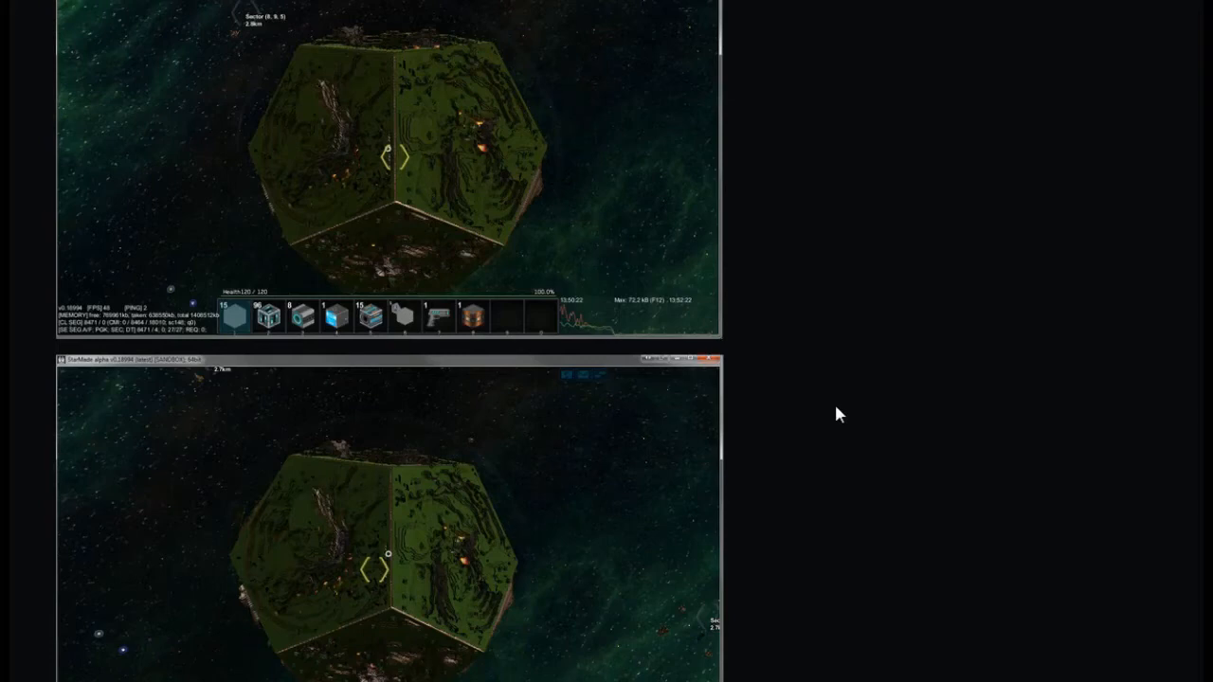
mouse_move(637, 320)
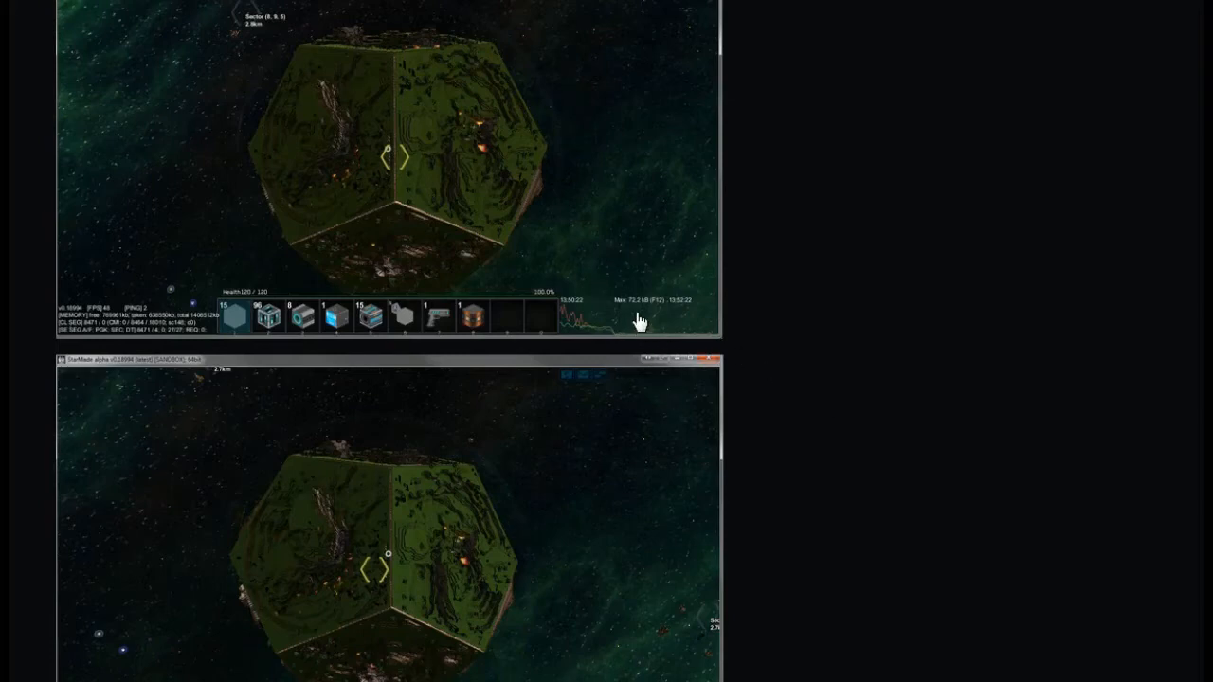
scroll(down, 3)
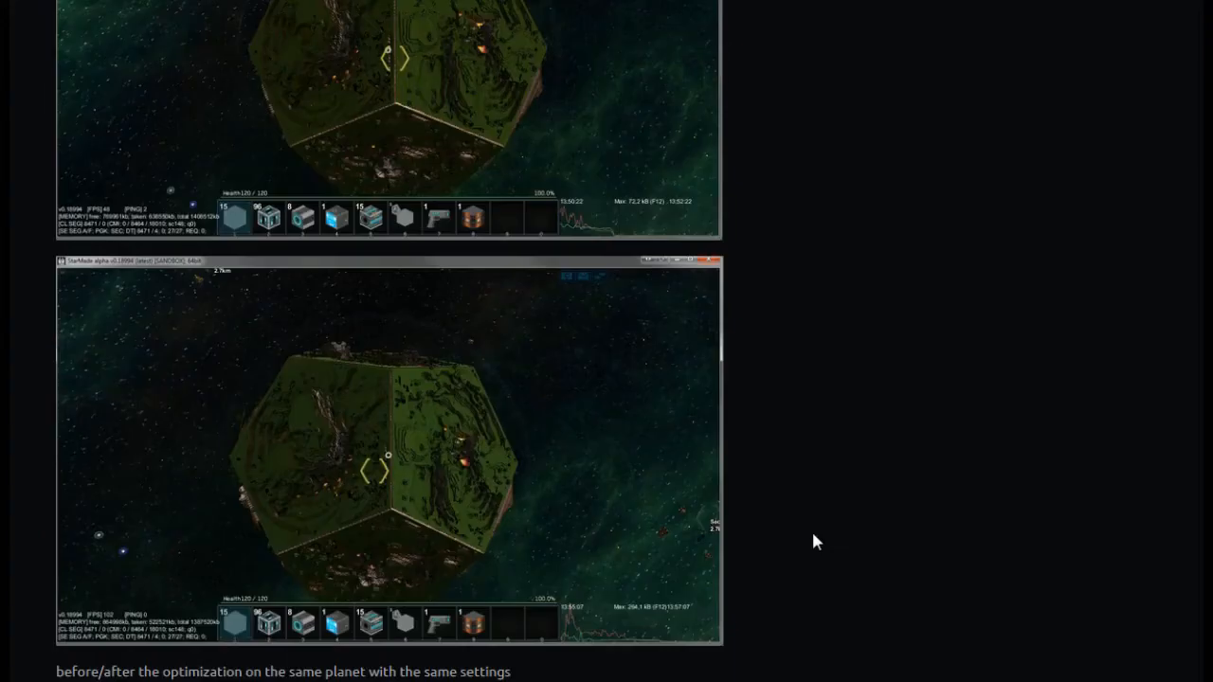
scroll(down, 3)
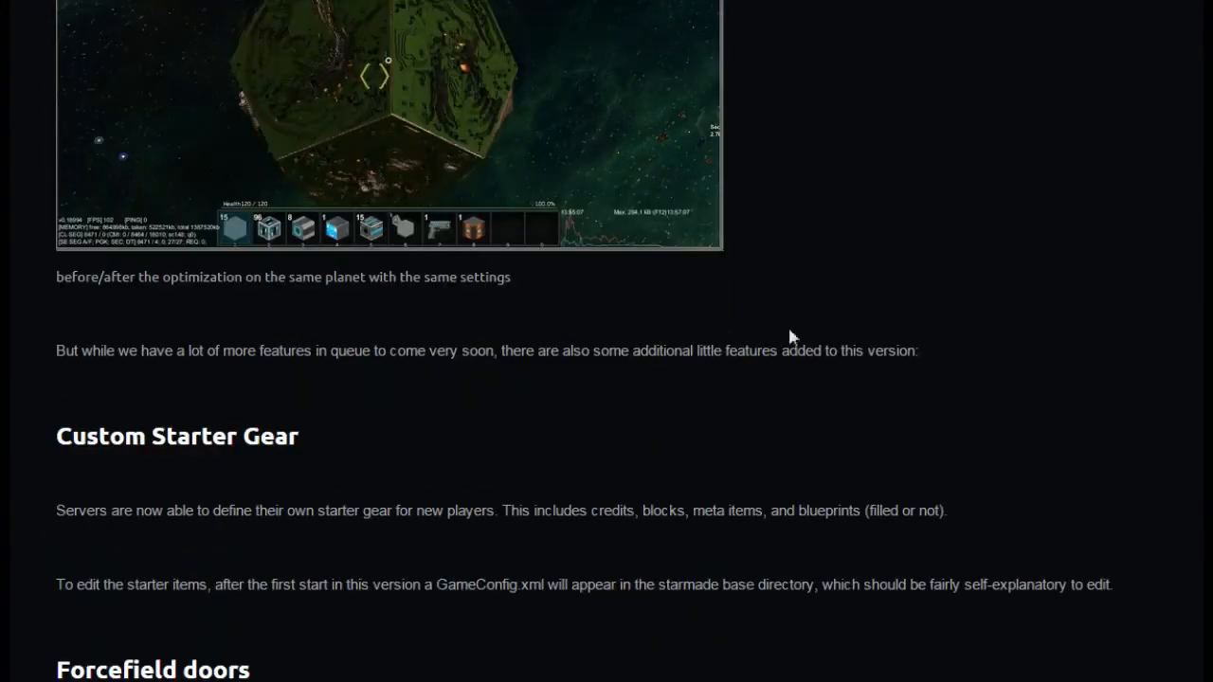
mouse_move(345, 432)
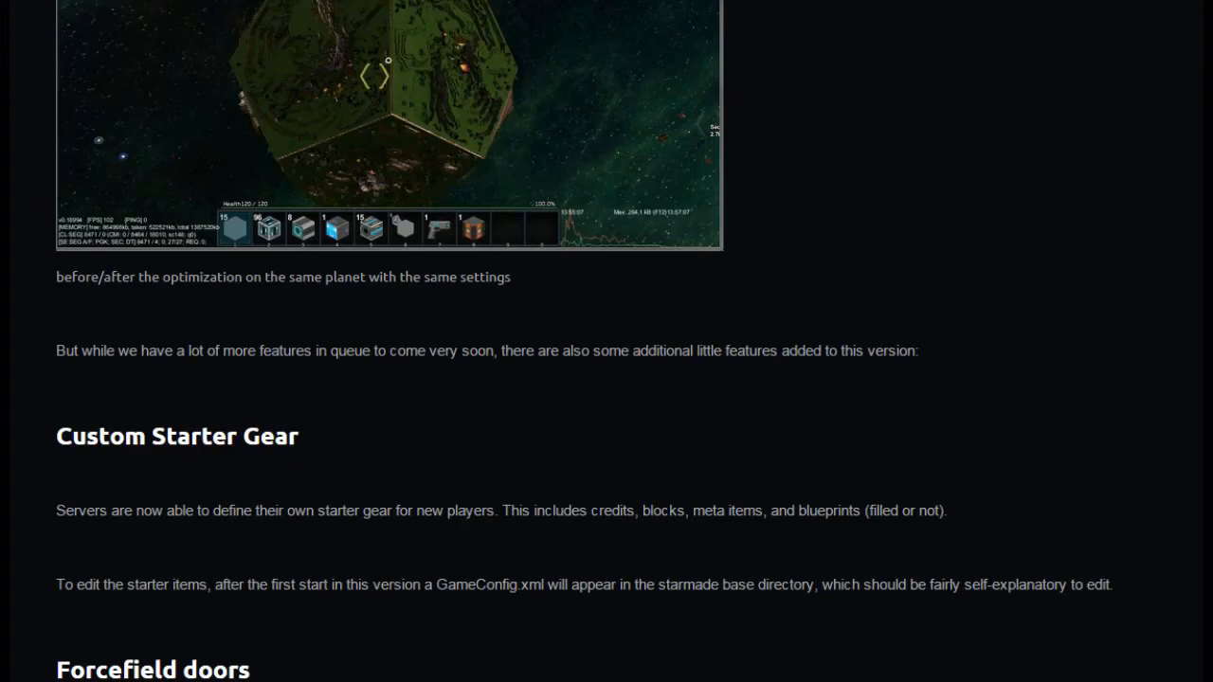
mouse_move(894, 407)
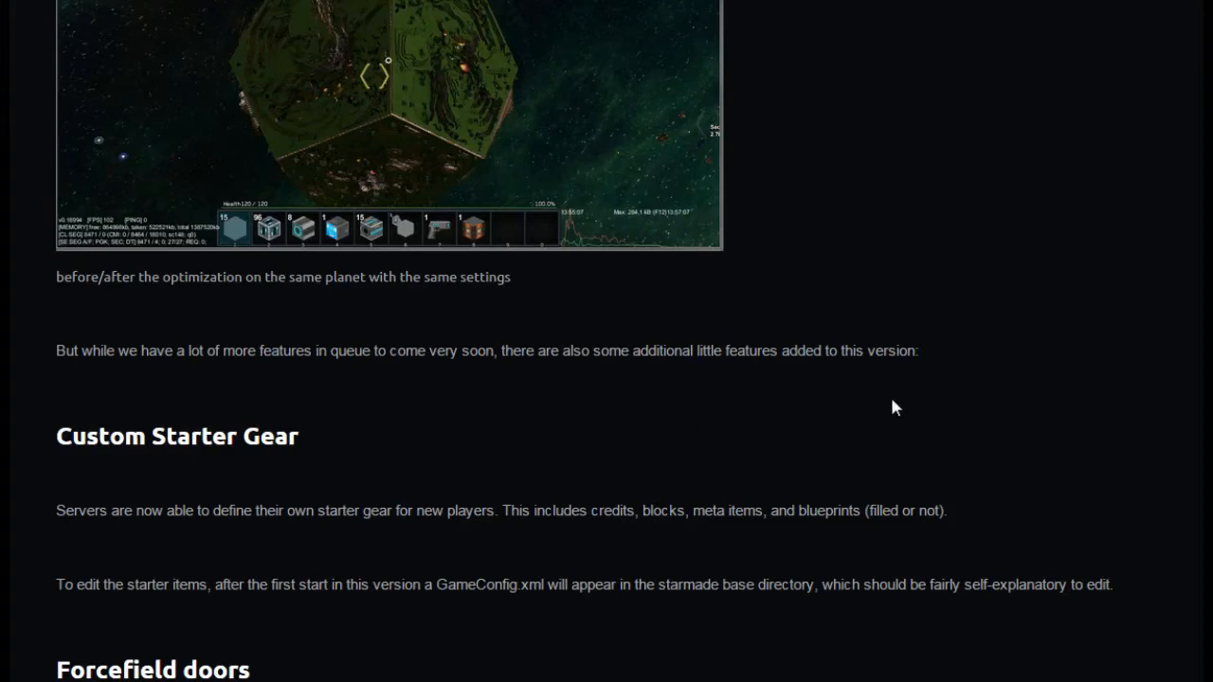
mouse_move(326, 485)
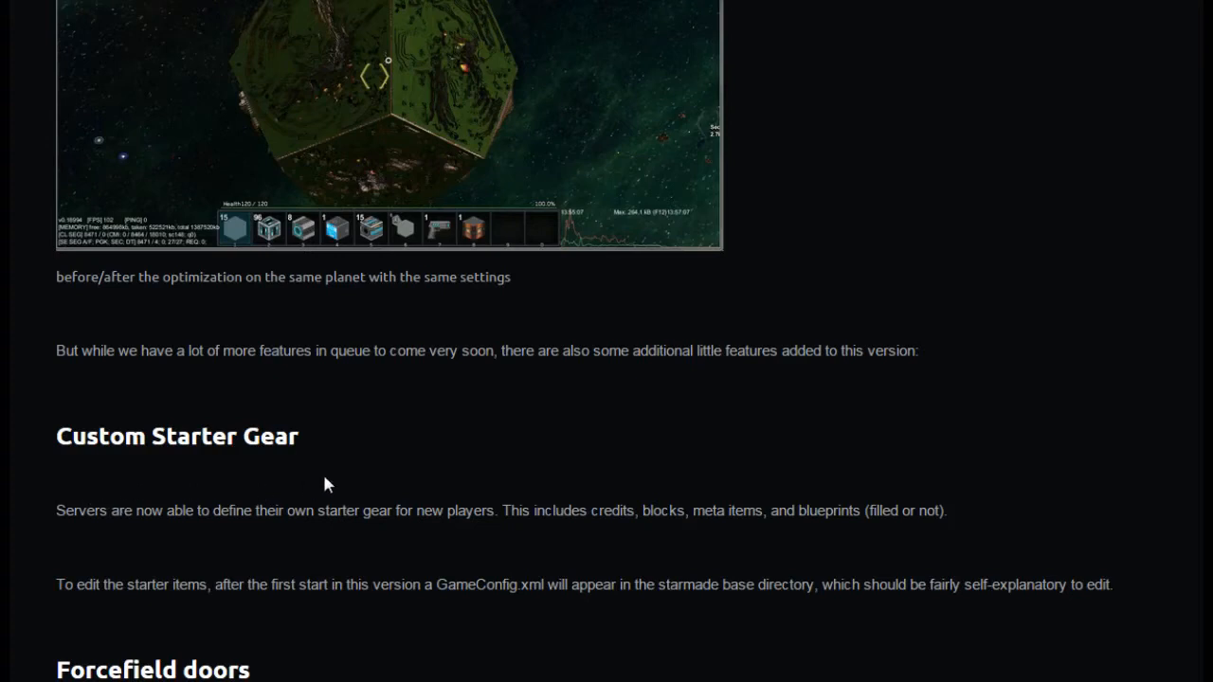
mouse_move(553, 437)
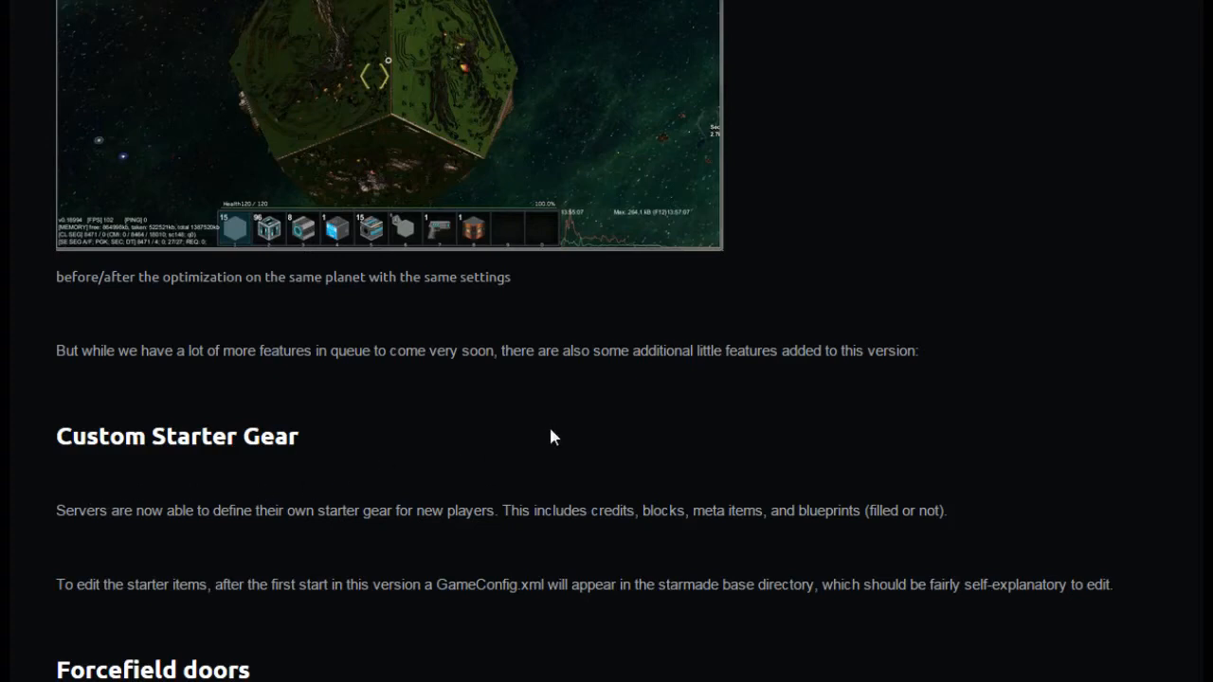
mouse_move(224, 535)
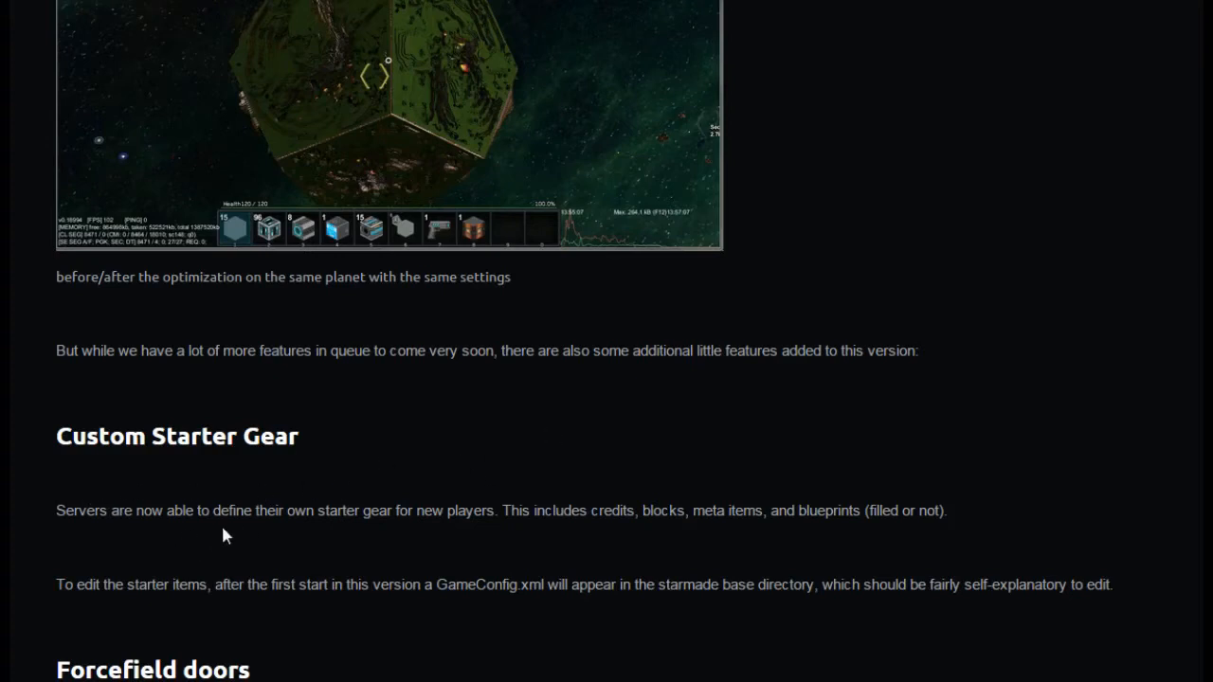
mouse_move(633, 531)
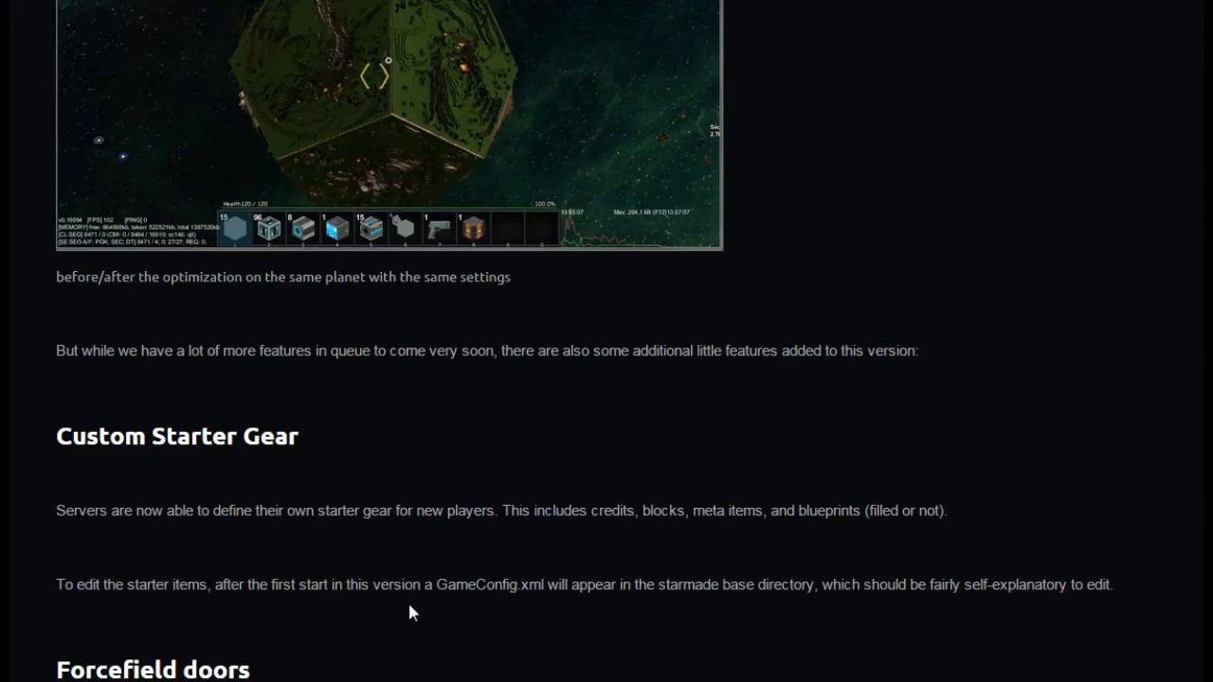
mouse_move(542, 607)
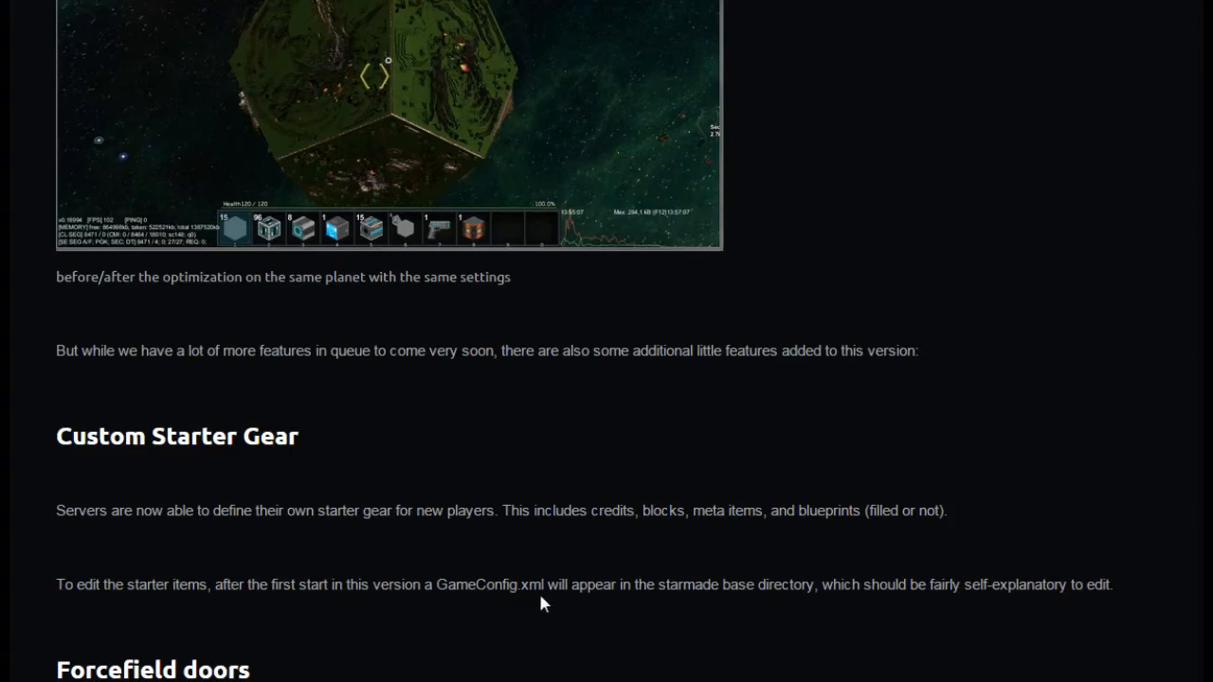
mouse_move(387, 618)
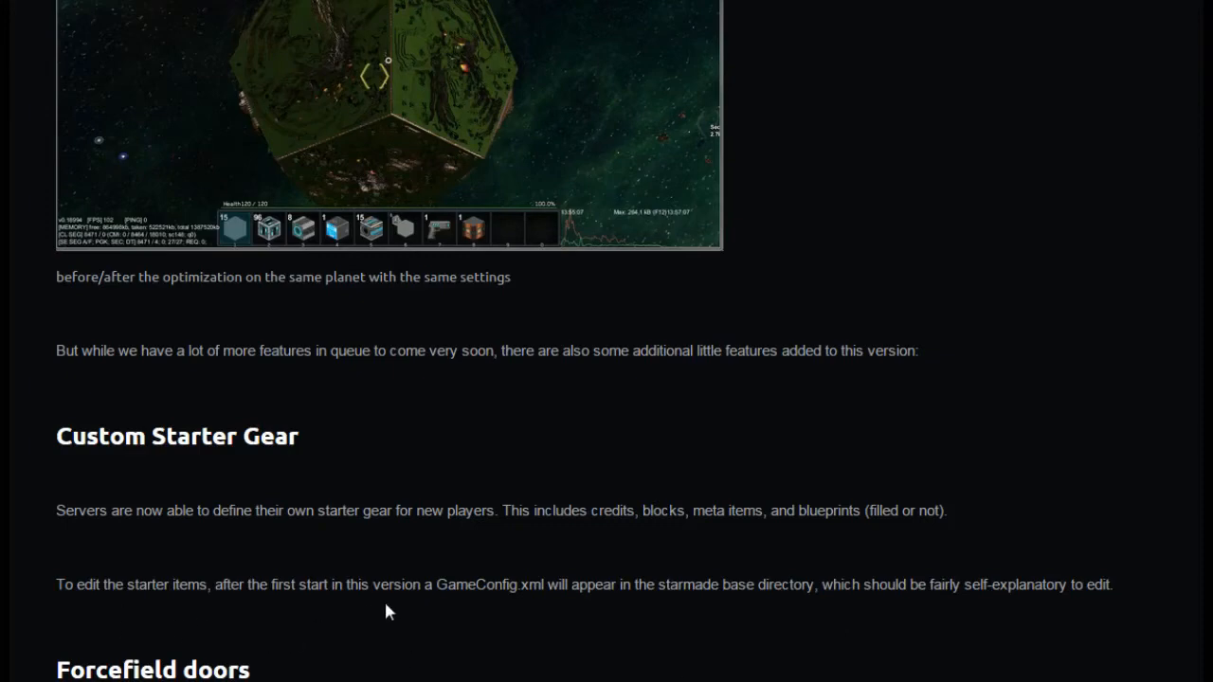
scroll(down, 3)
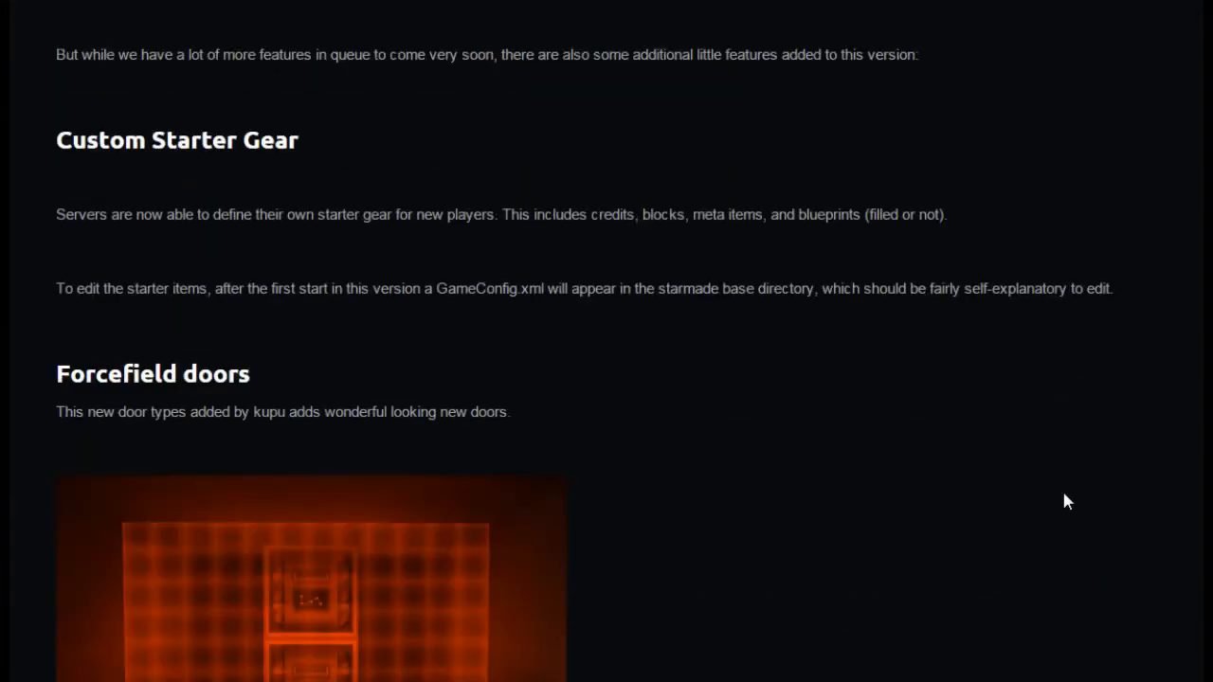
Step: Bring the red and orange forcefield door screenshots into view
scroll(down, 3)
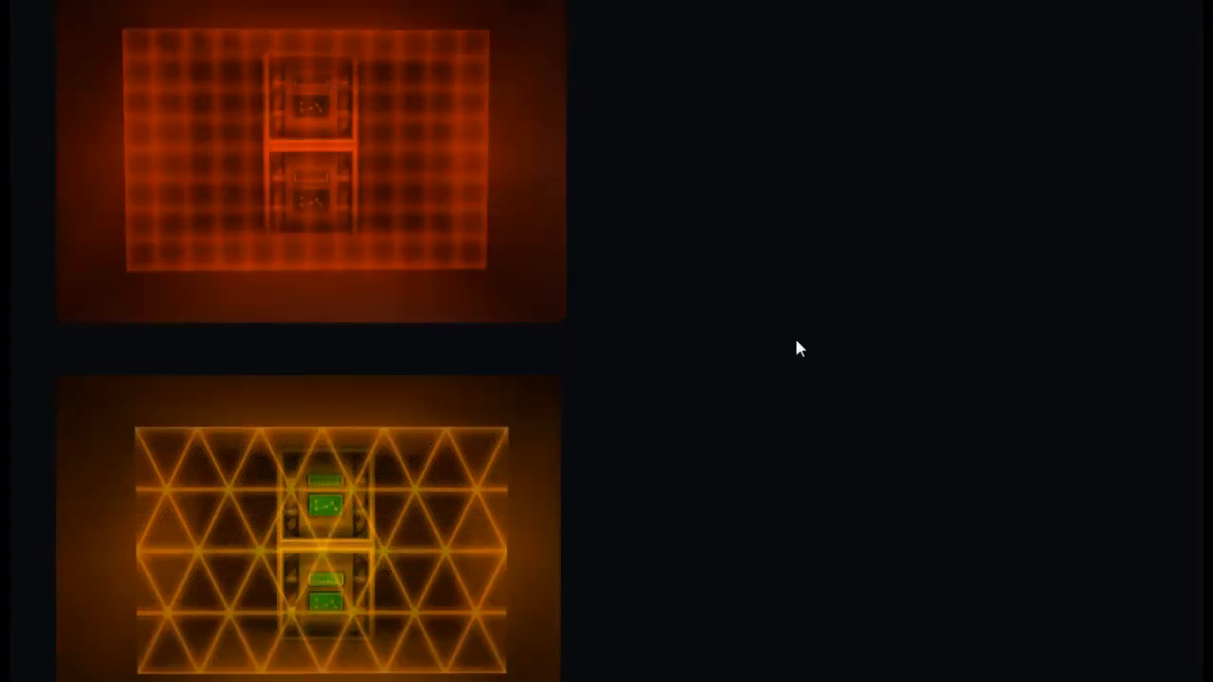
scroll(down, 3)
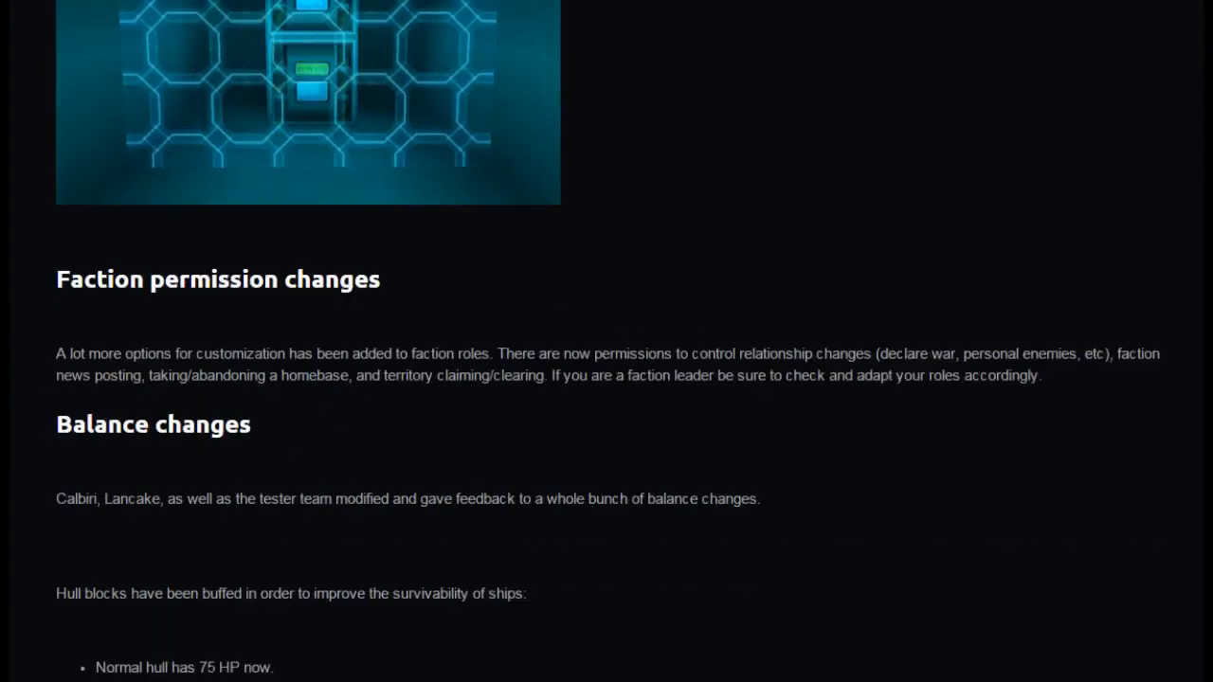
mouse_move(193, 392)
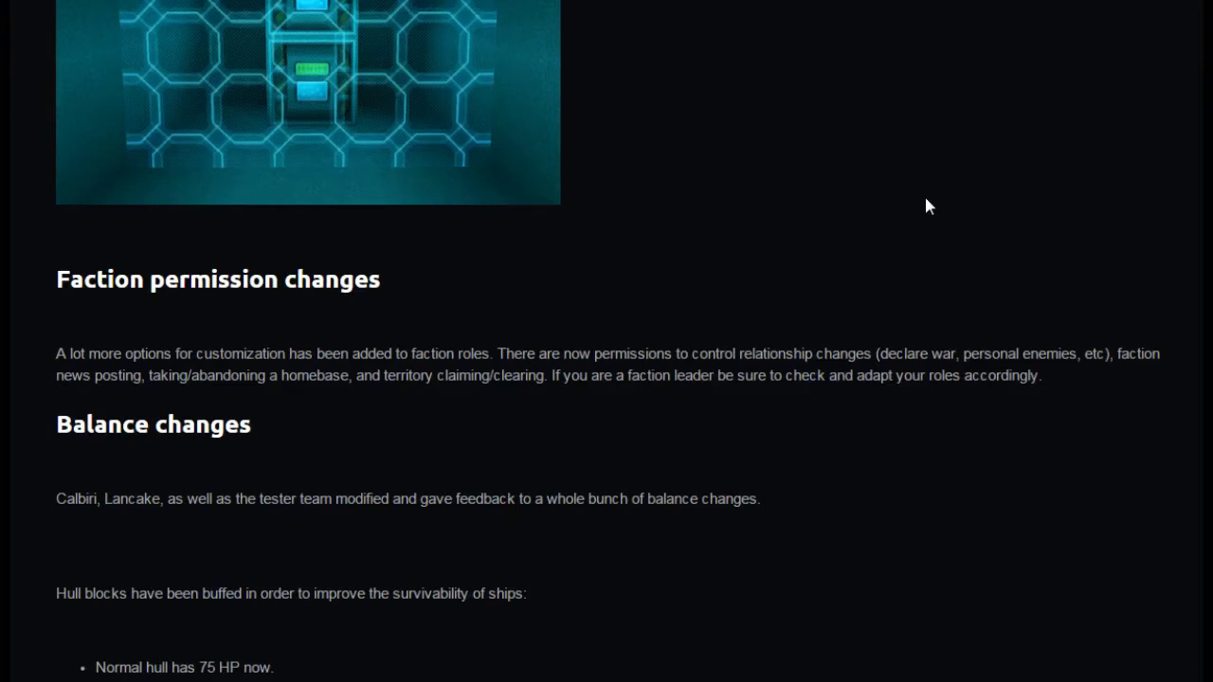
mouse_move(762, 456)
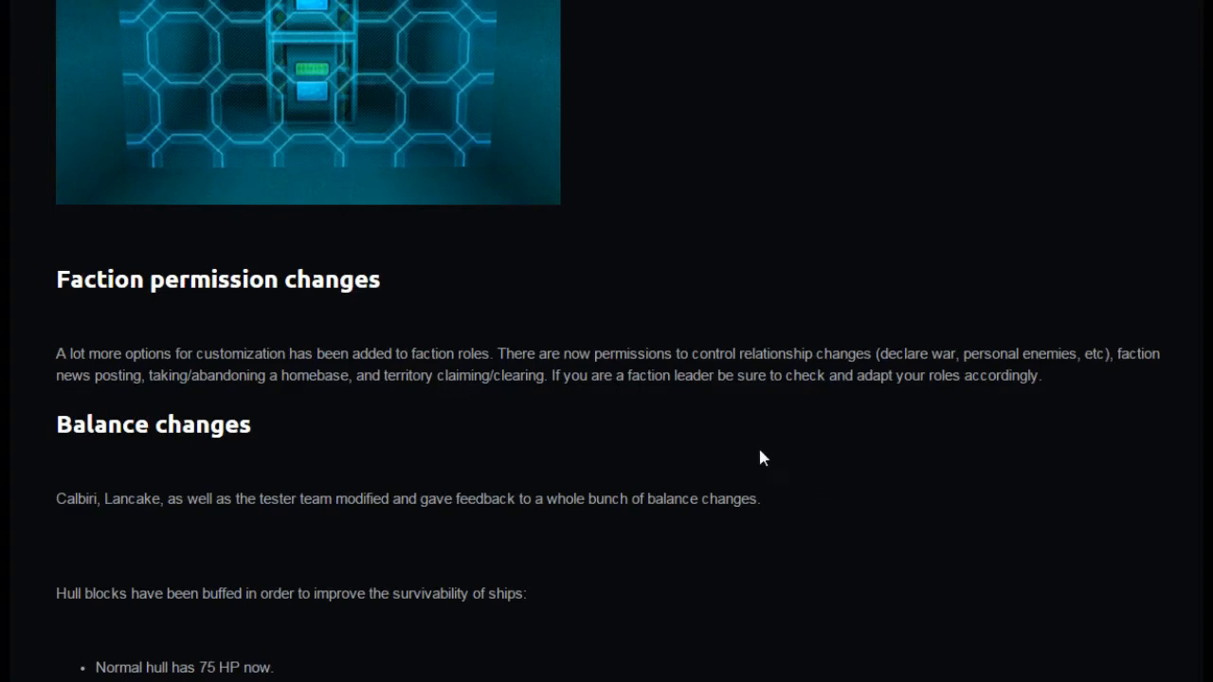
mouse_move(815, 477)
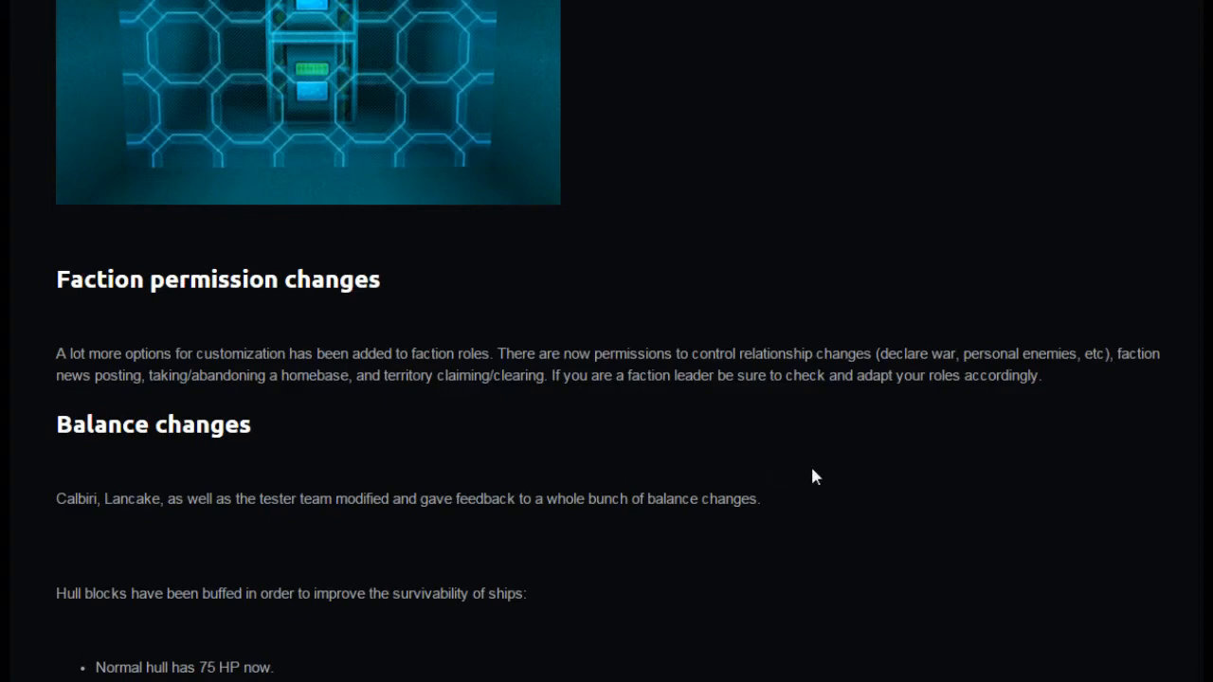
Step: Scroll to the Faction permission changes and Balance changes headings
scroll(down, 3)
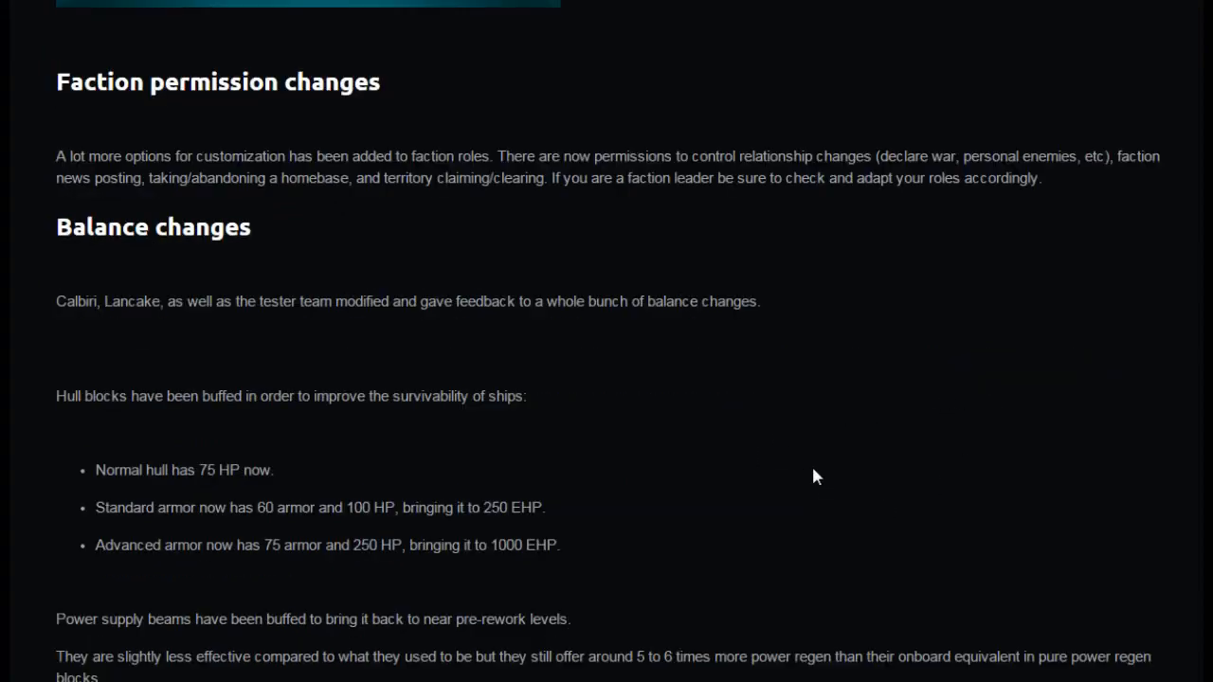
Step: Read the hull HP, power supply, piercing defense cap and shield capacitor changes
scroll(down, 3)
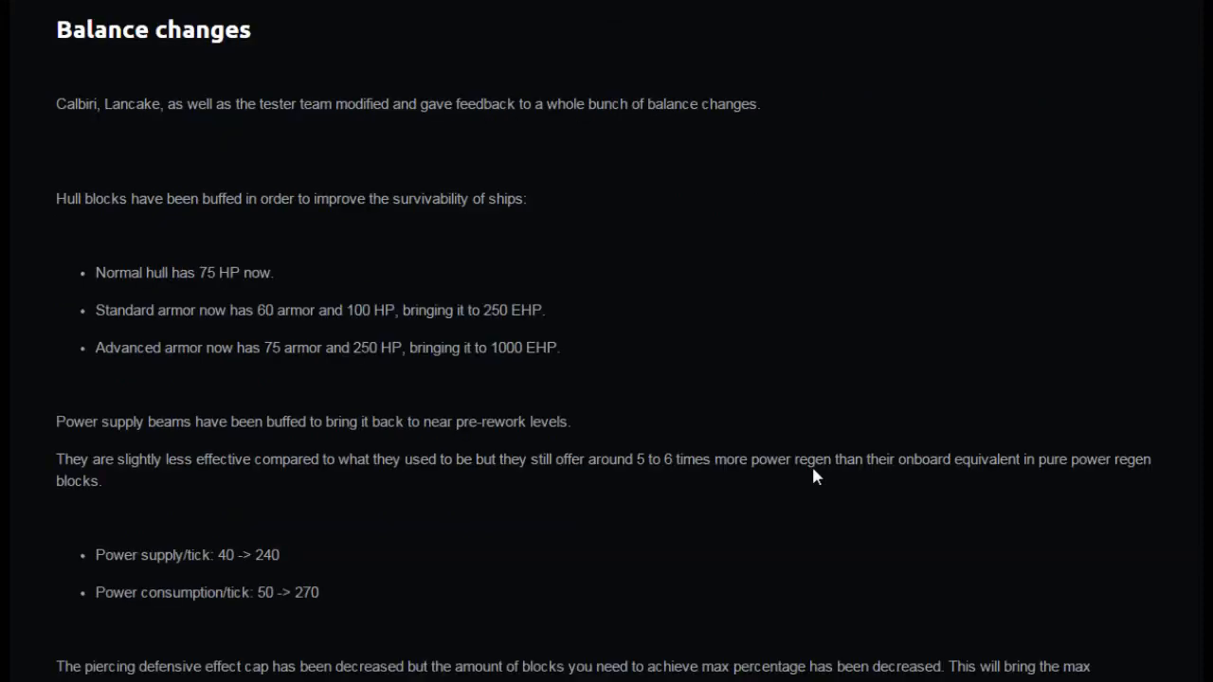
mouse_move(466, 137)
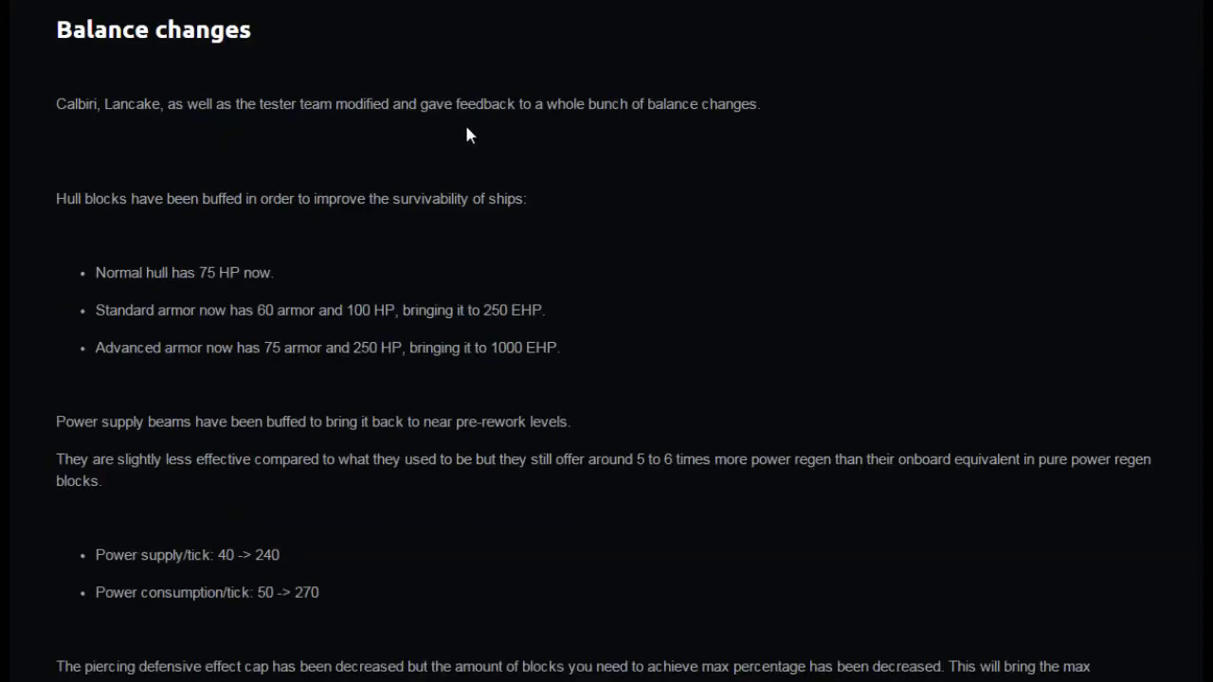
mouse_move(762, 131)
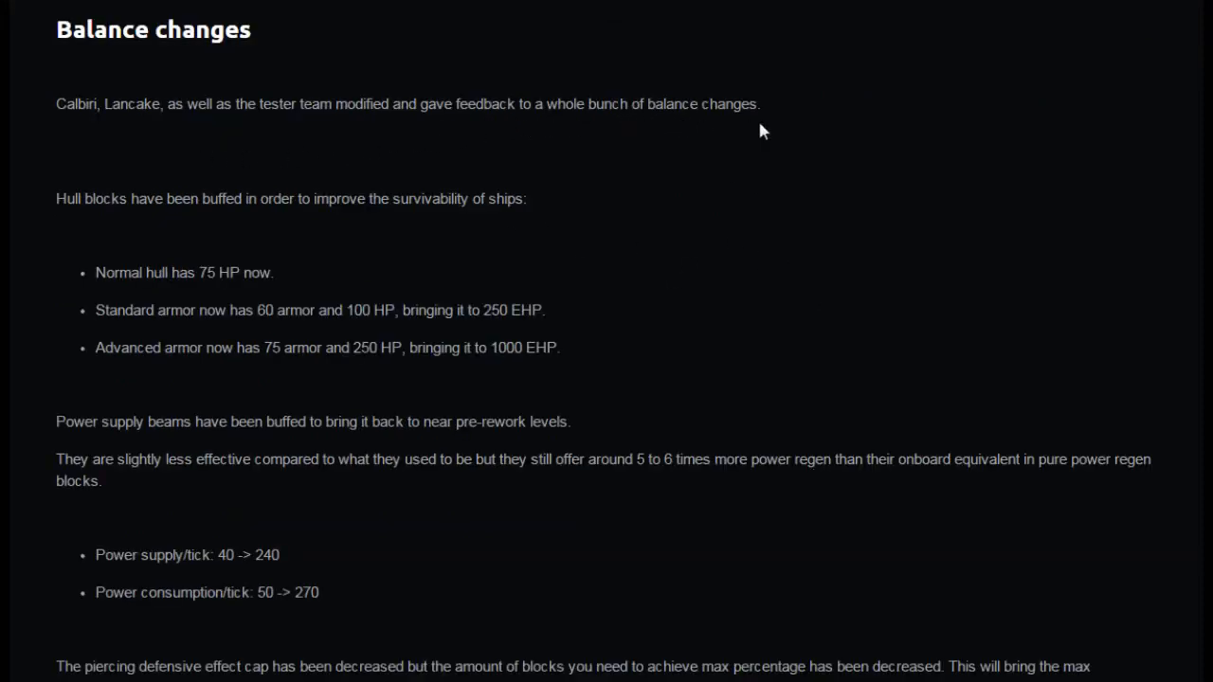
mouse_move(190, 230)
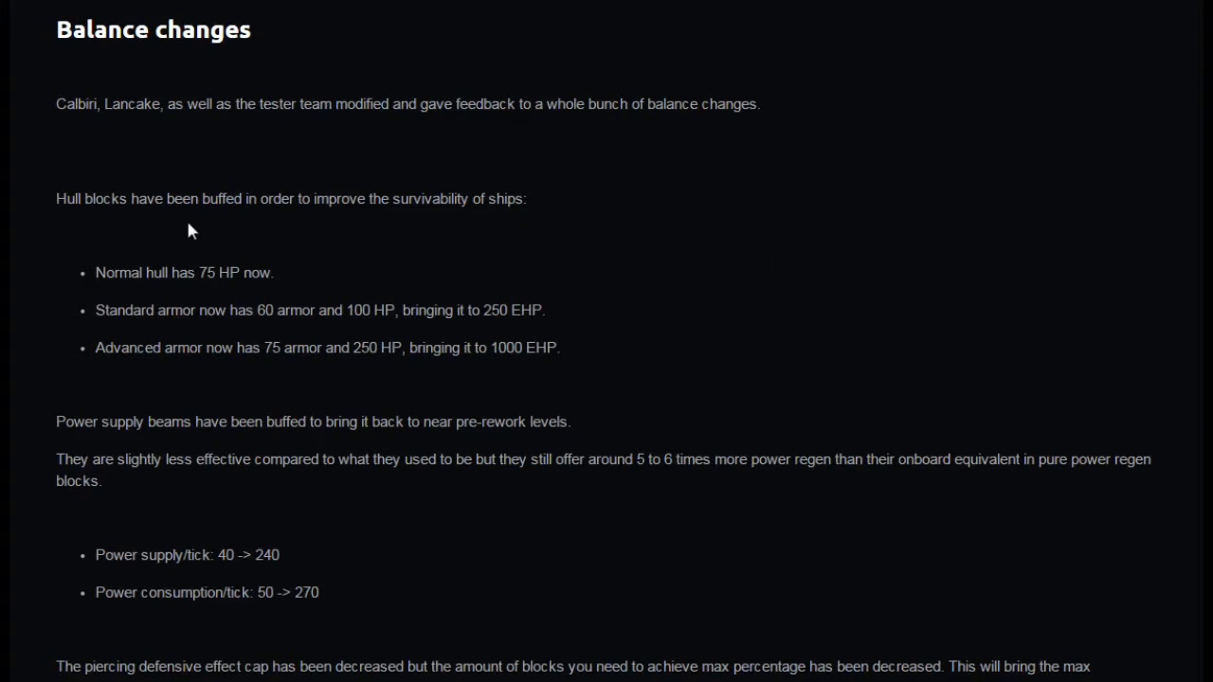
mouse_move(553, 227)
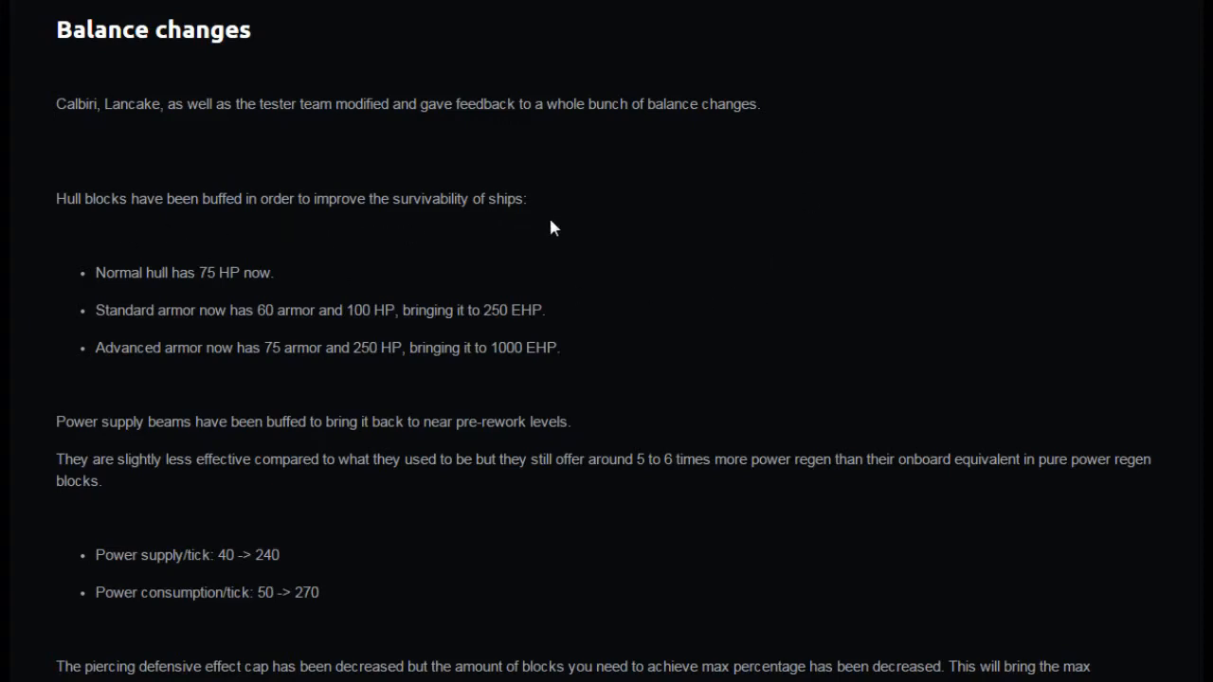
mouse_move(747, 241)
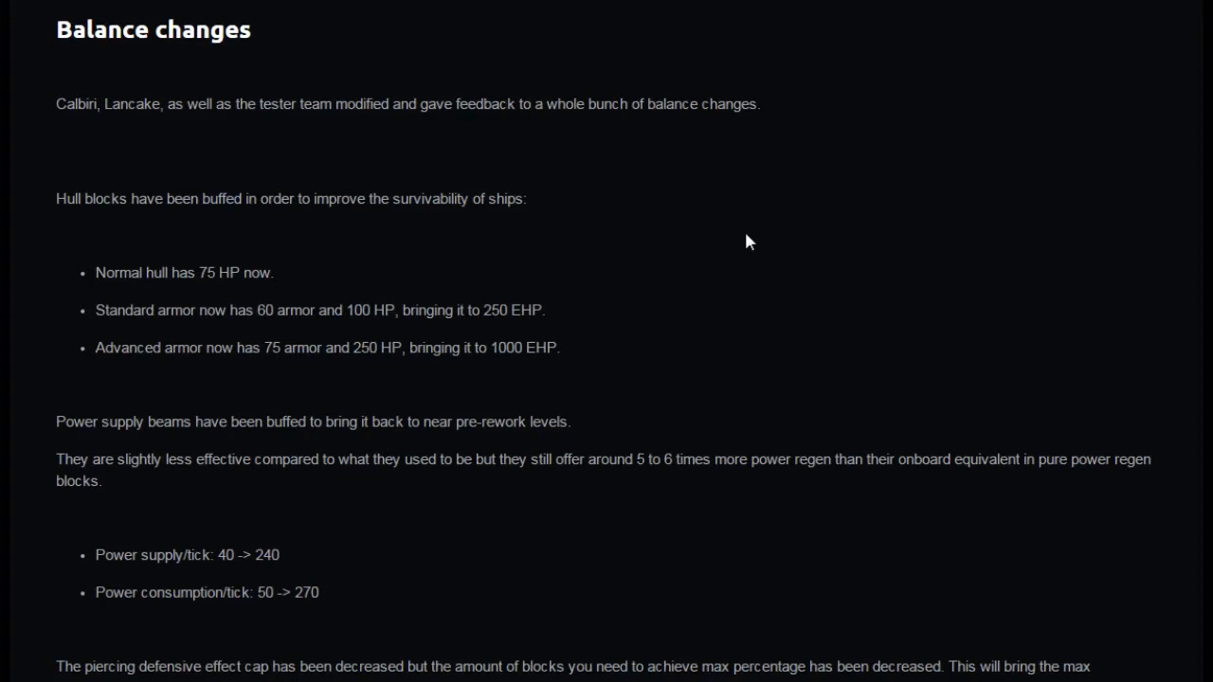
mouse_move(239, 648)
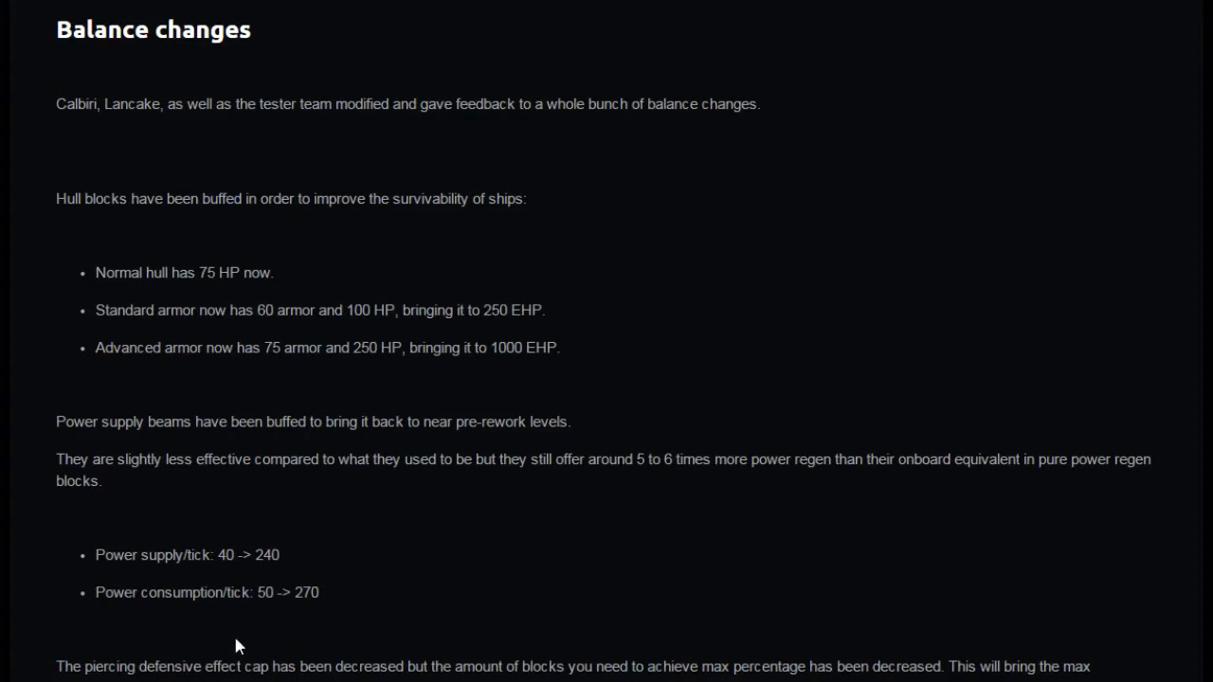
mouse_move(243, 577)
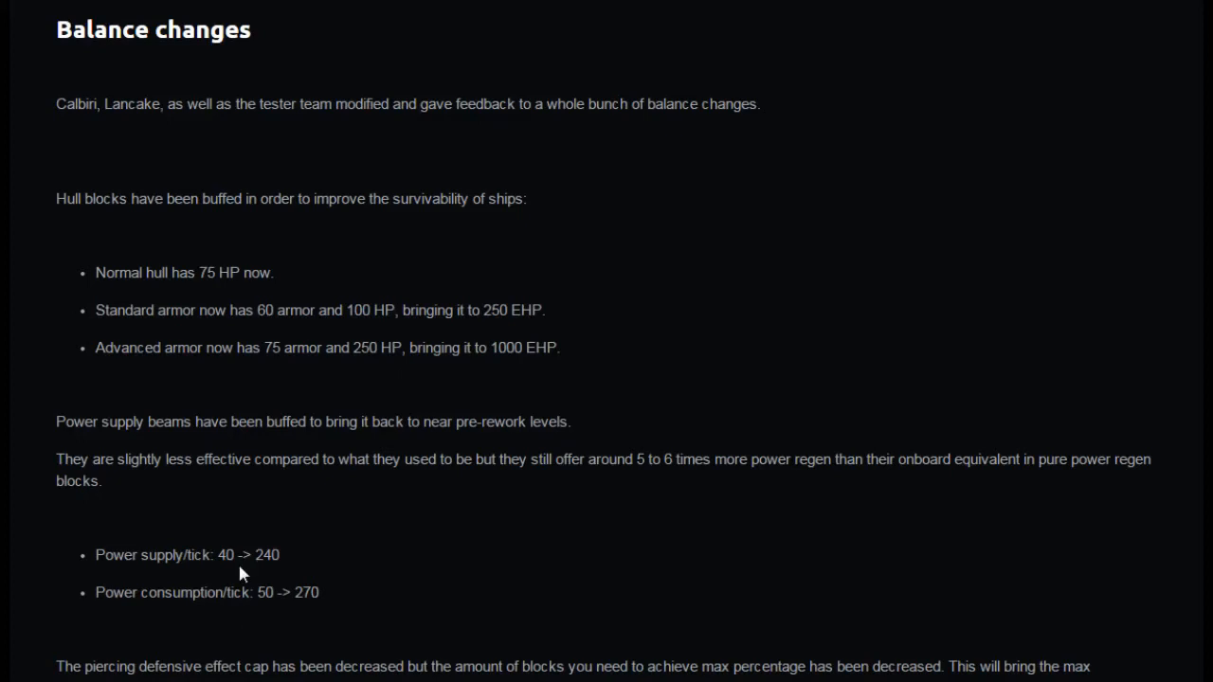
mouse_move(242, 641)
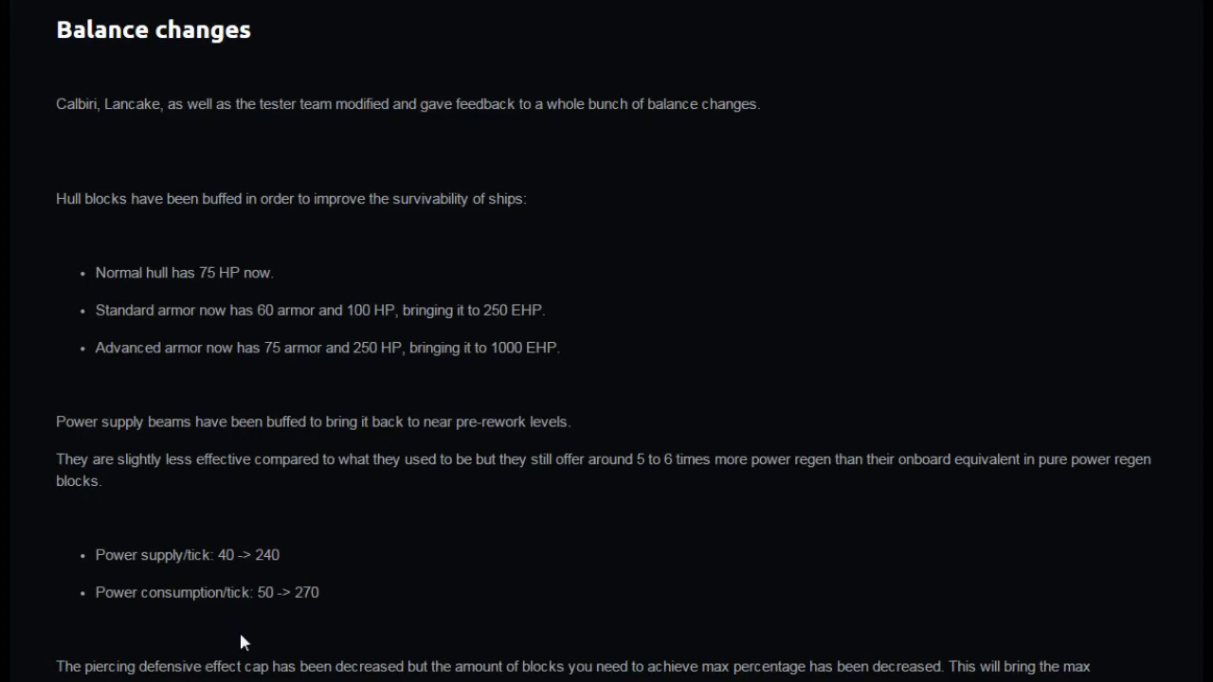
mouse_move(243, 610)
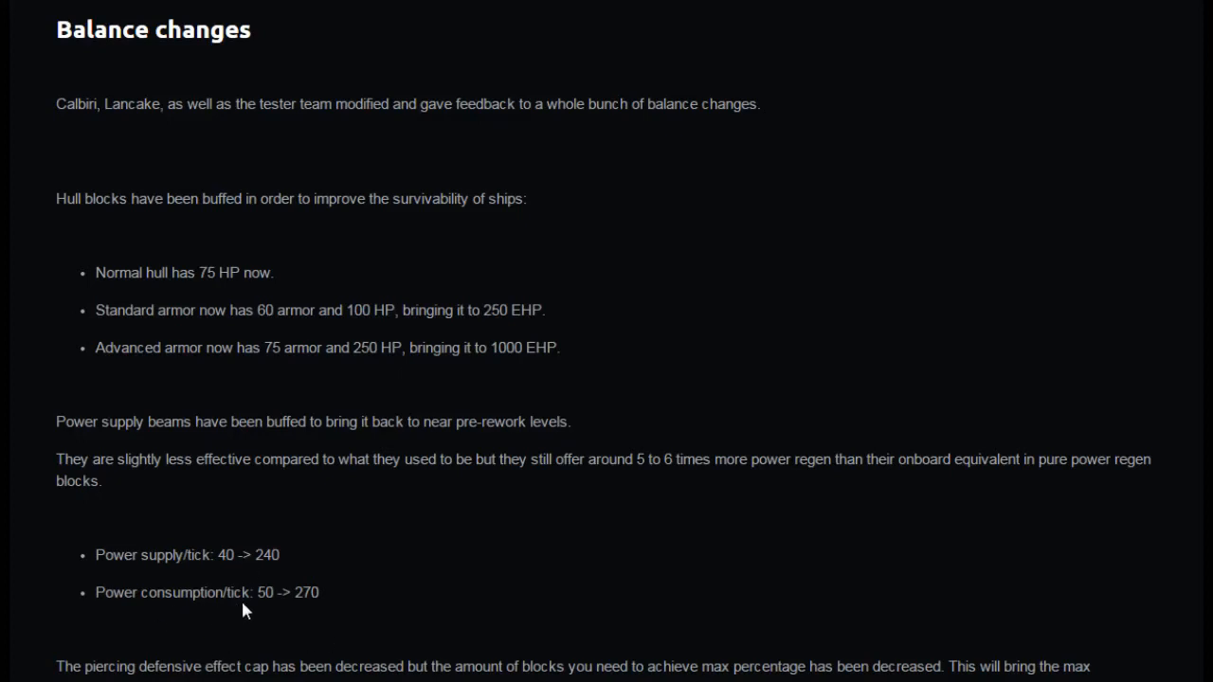
scroll(down, 3)
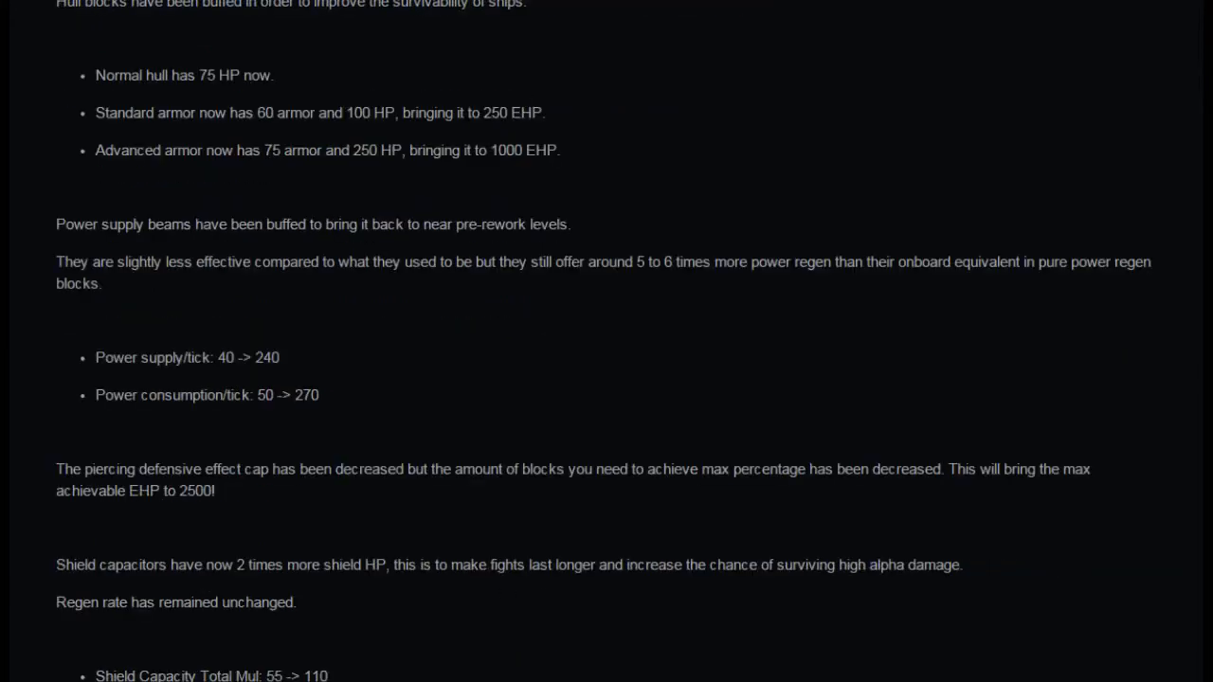
mouse_move(218, 519)
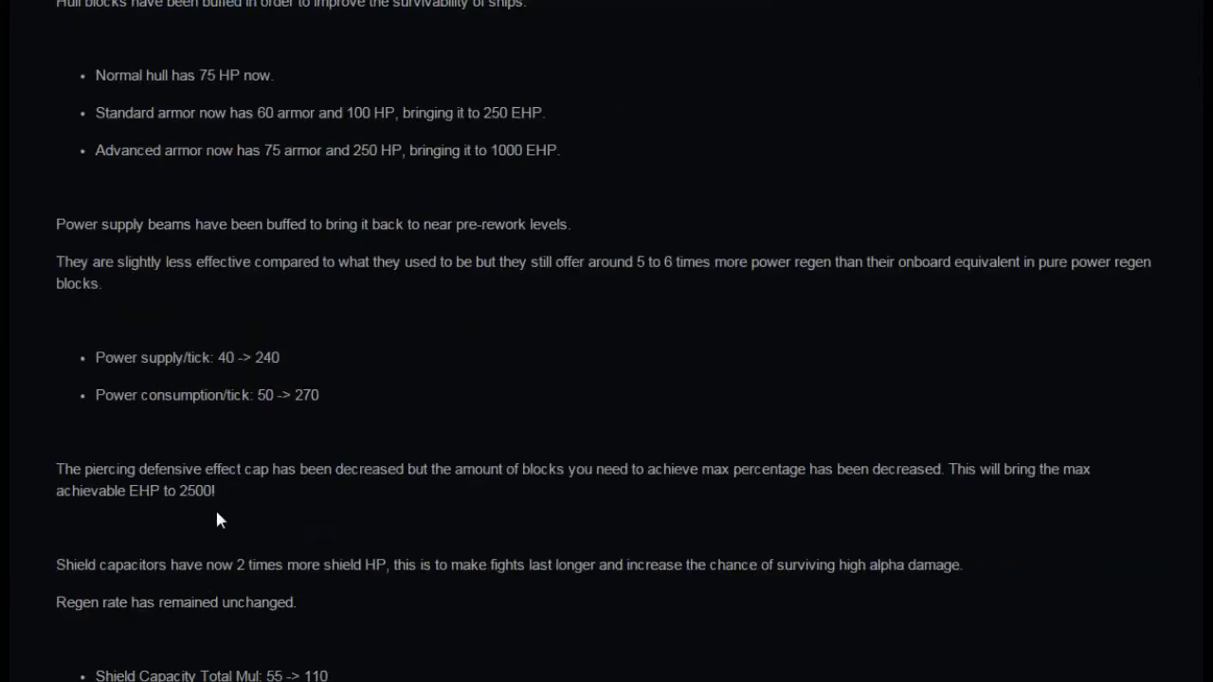
mouse_move(724, 508)
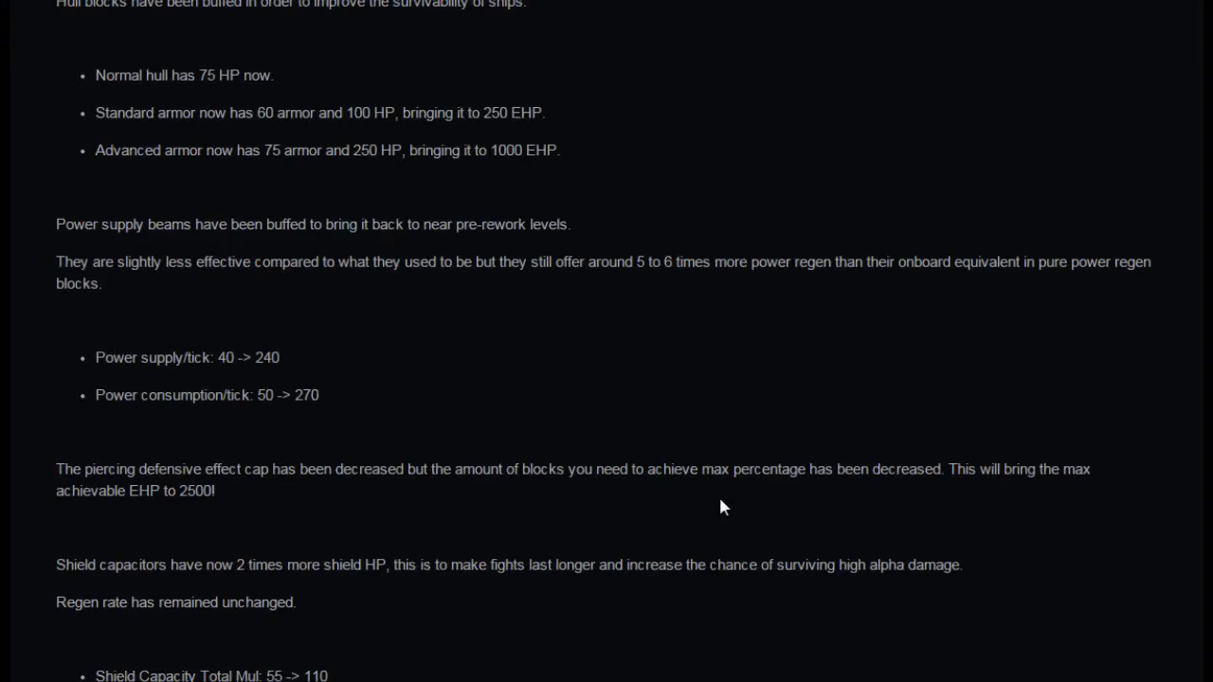
mouse_move(932, 508)
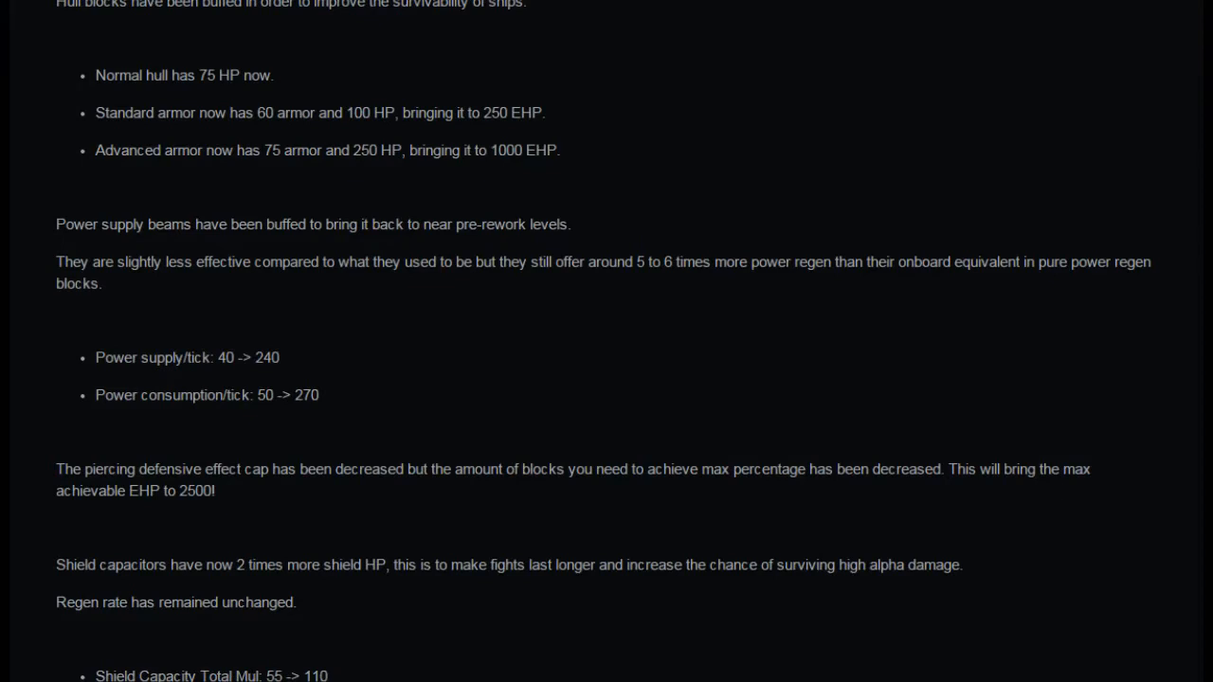
mouse_move(182, 516)
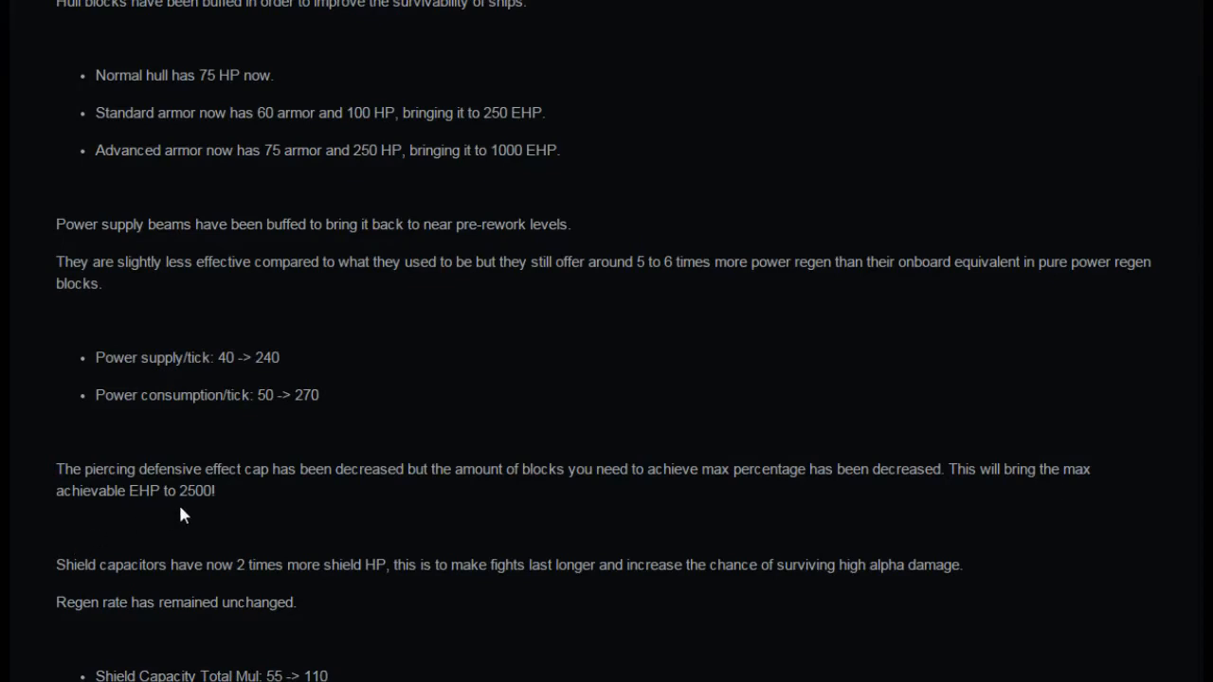
mouse_move(227, 510)
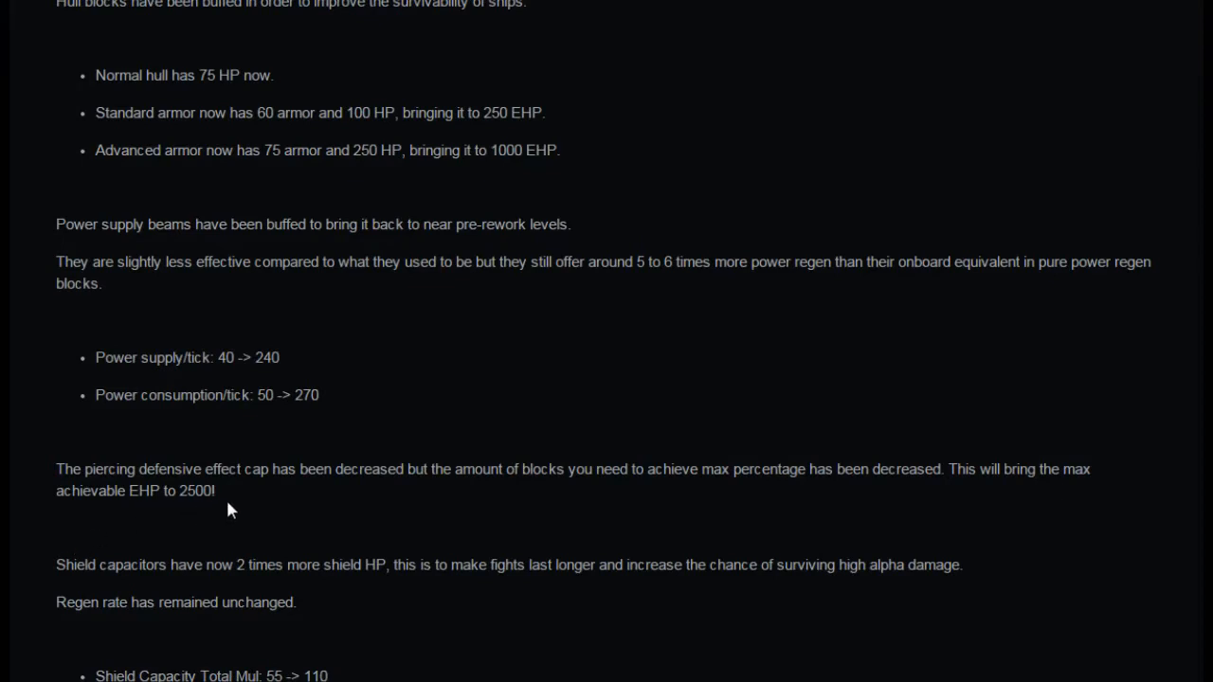
mouse_move(209, 512)
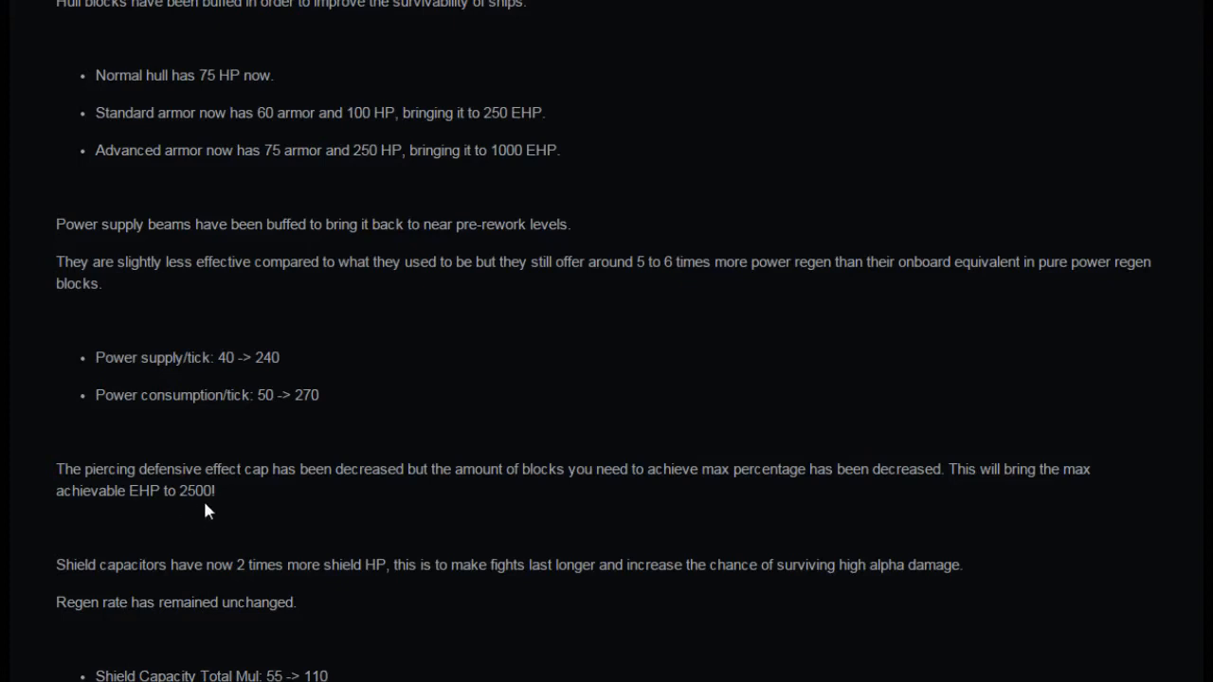
mouse_move(180, 526)
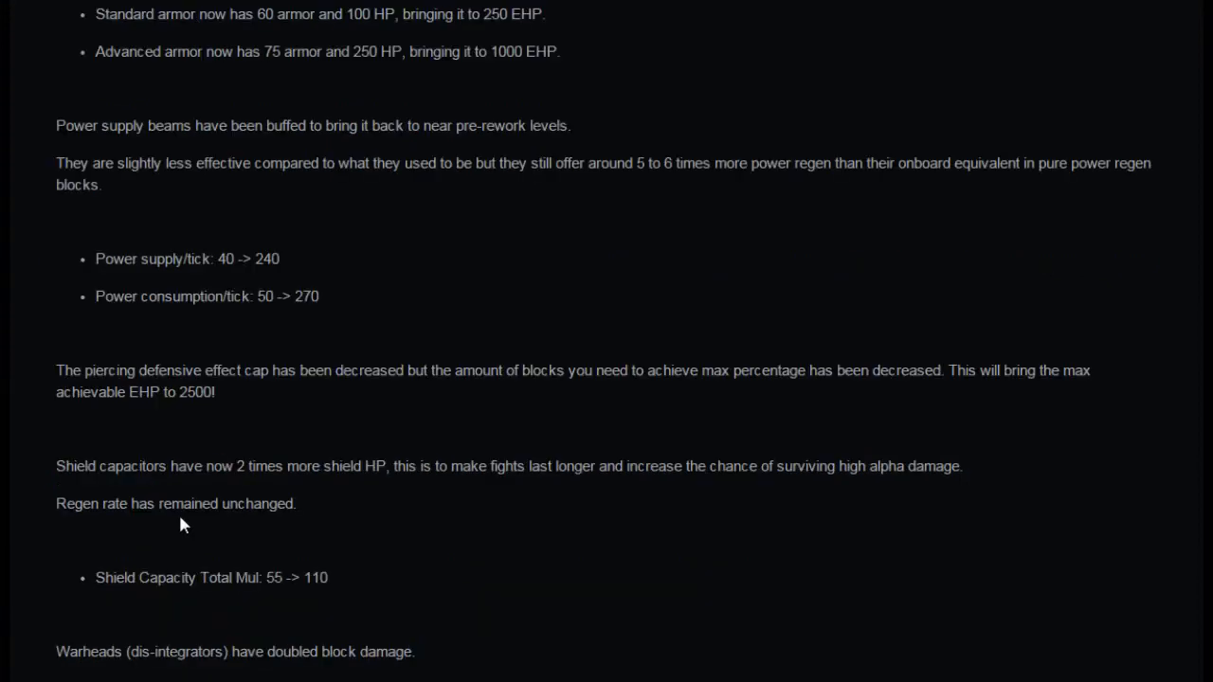
mouse_move(143, 538)
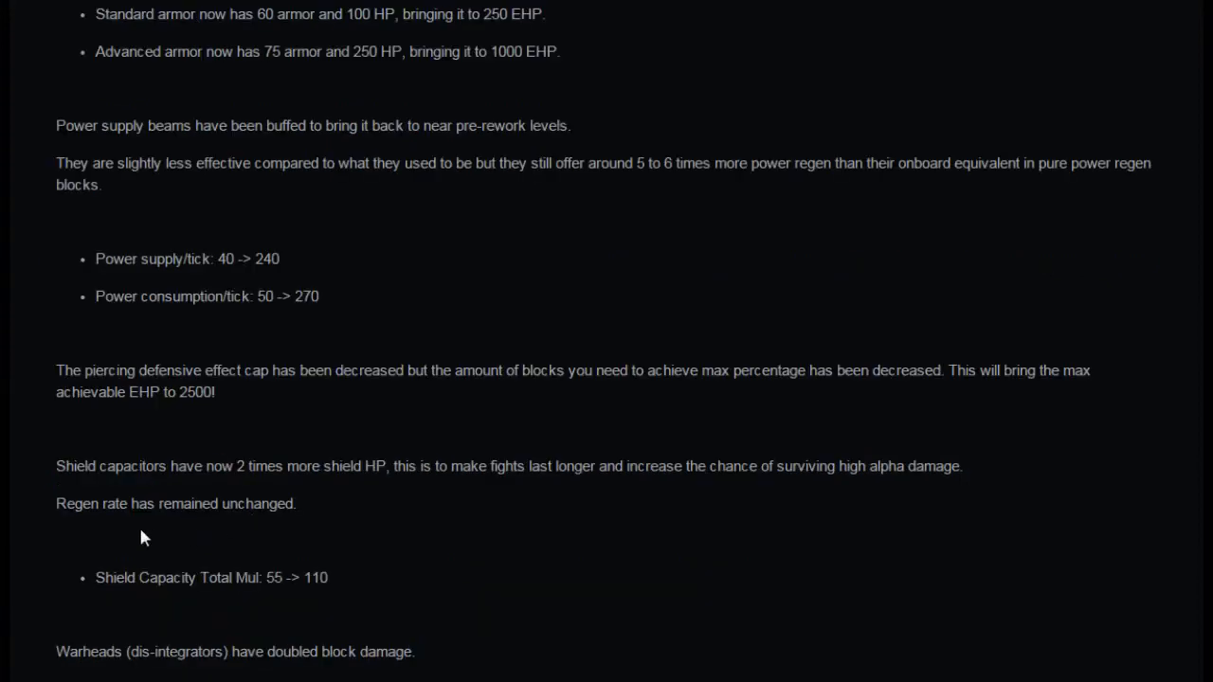
mouse_move(332, 527)
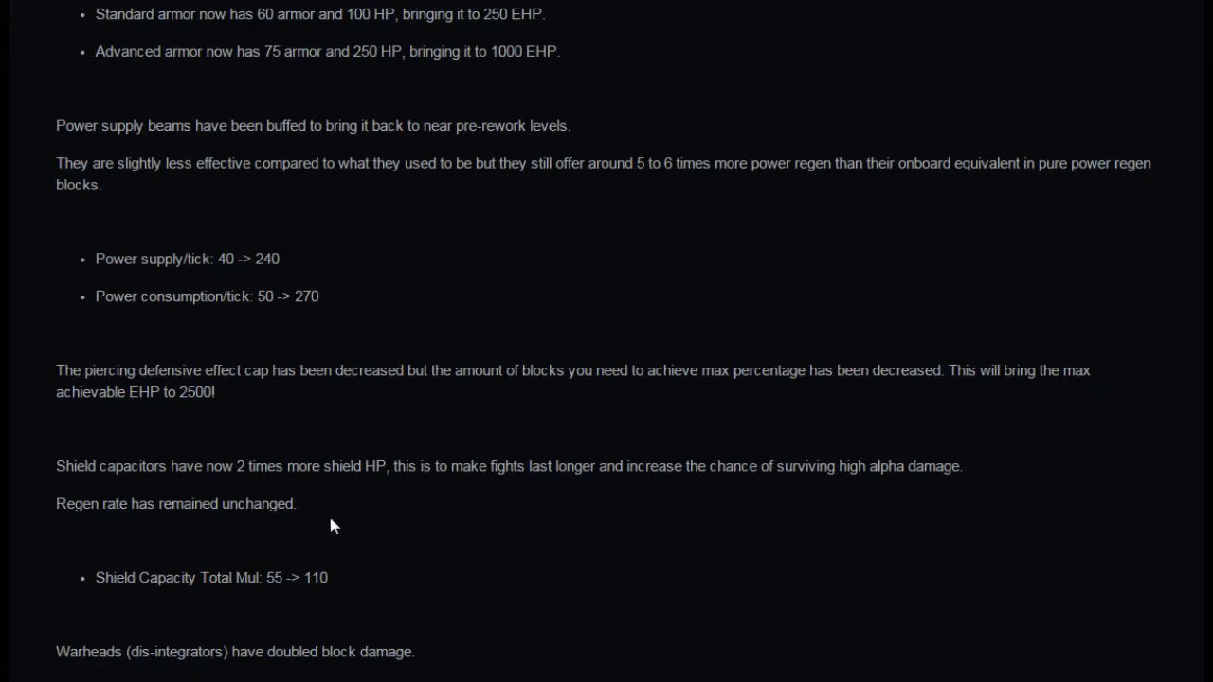
mouse_move(607, 500)
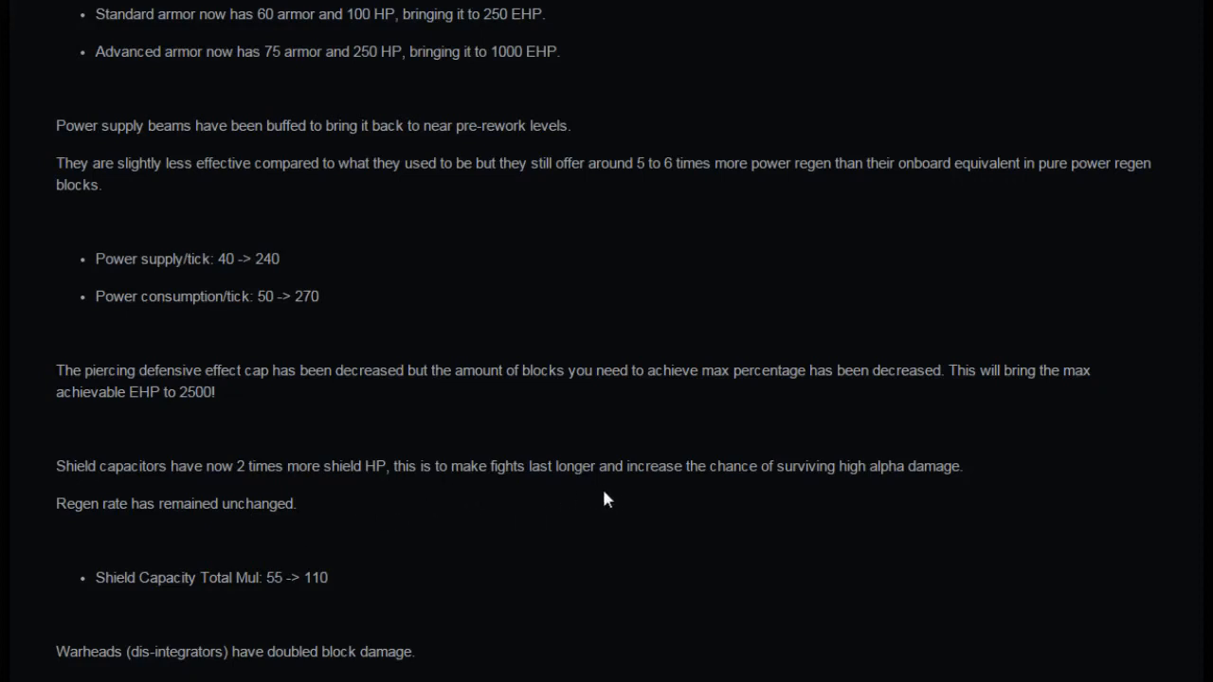
mouse_move(902, 496)
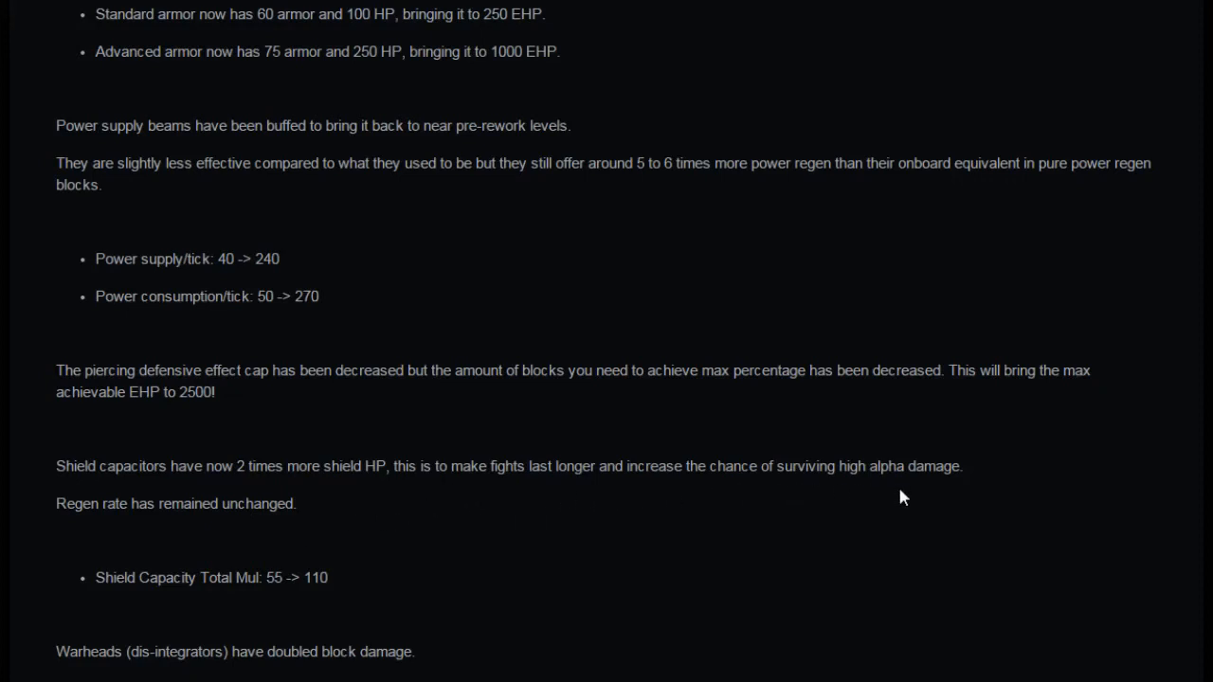
mouse_move(263, 527)
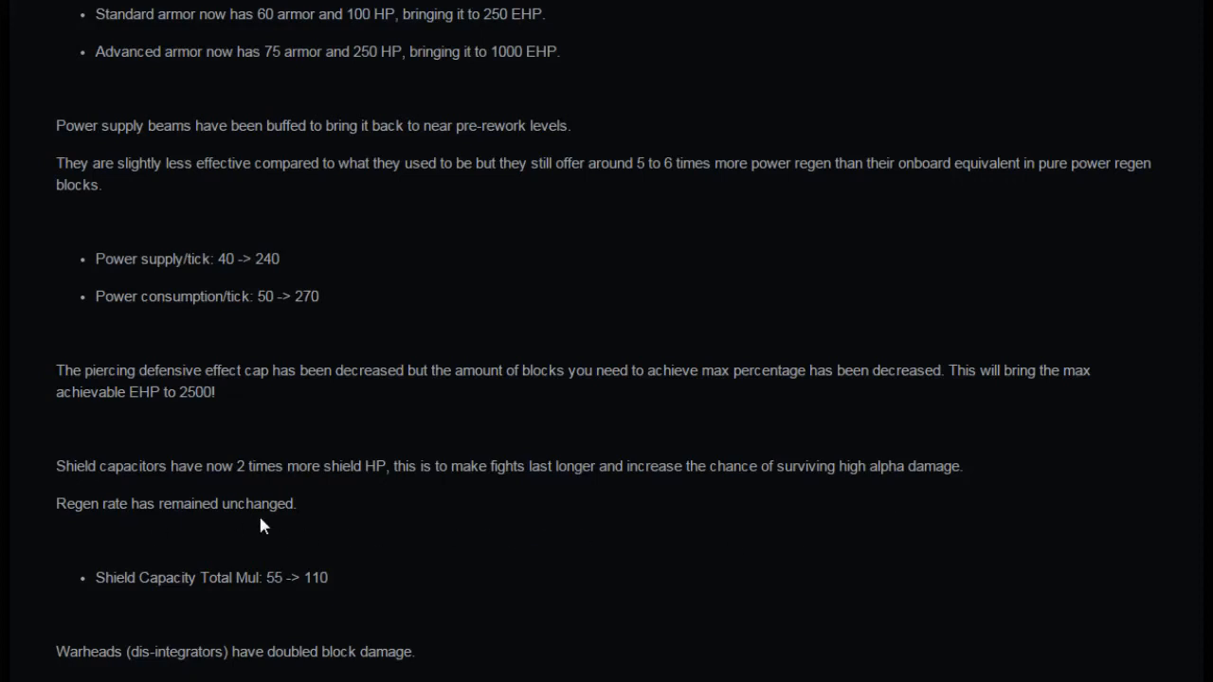
Step: Read past warhead damage to the Missile + Pulse and Missile + Beam notes
scroll(down, 3)
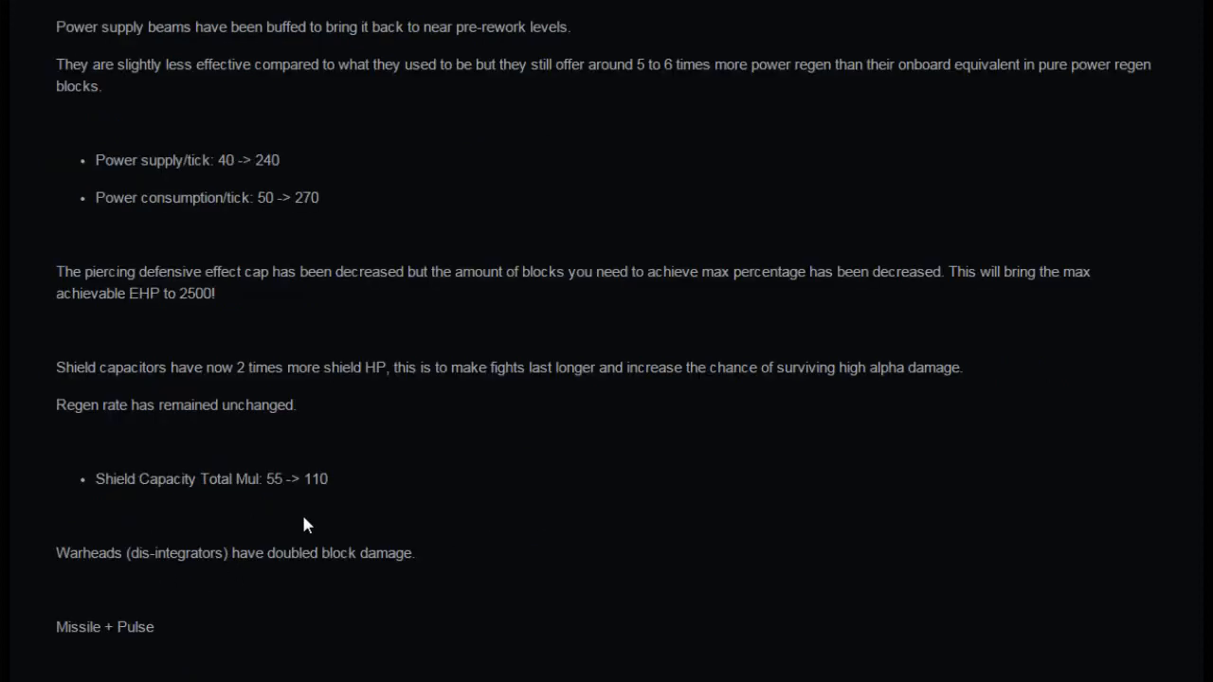
mouse_move(244, 508)
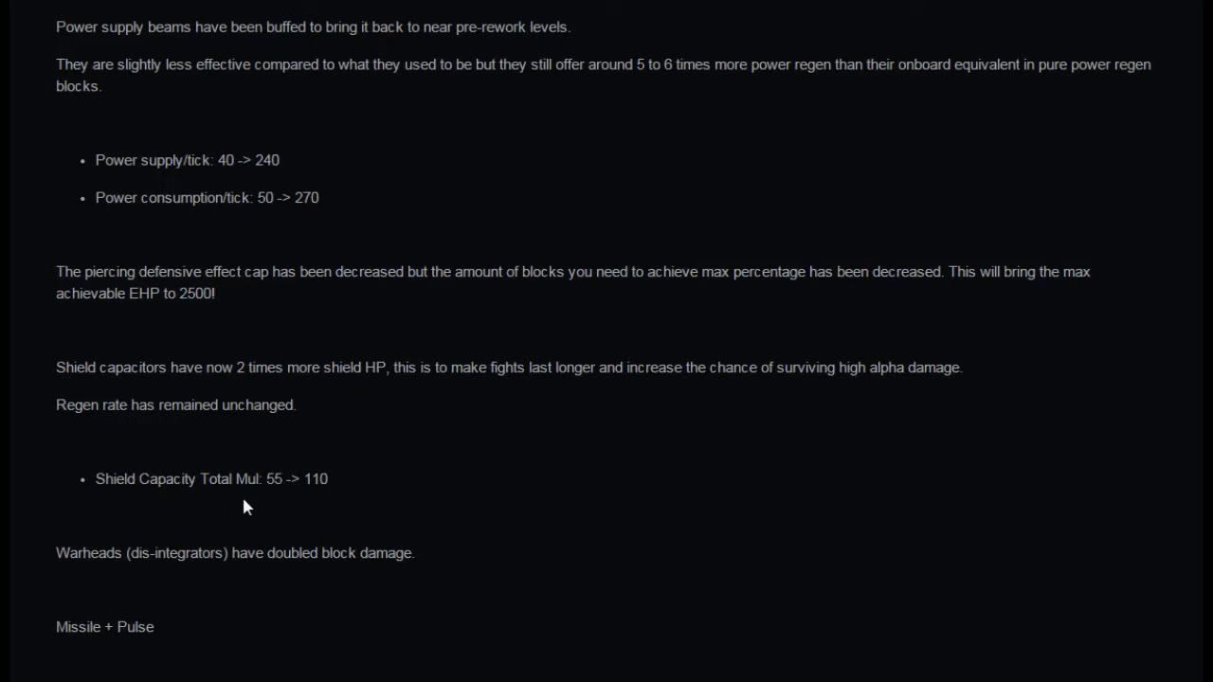
mouse_move(375, 493)
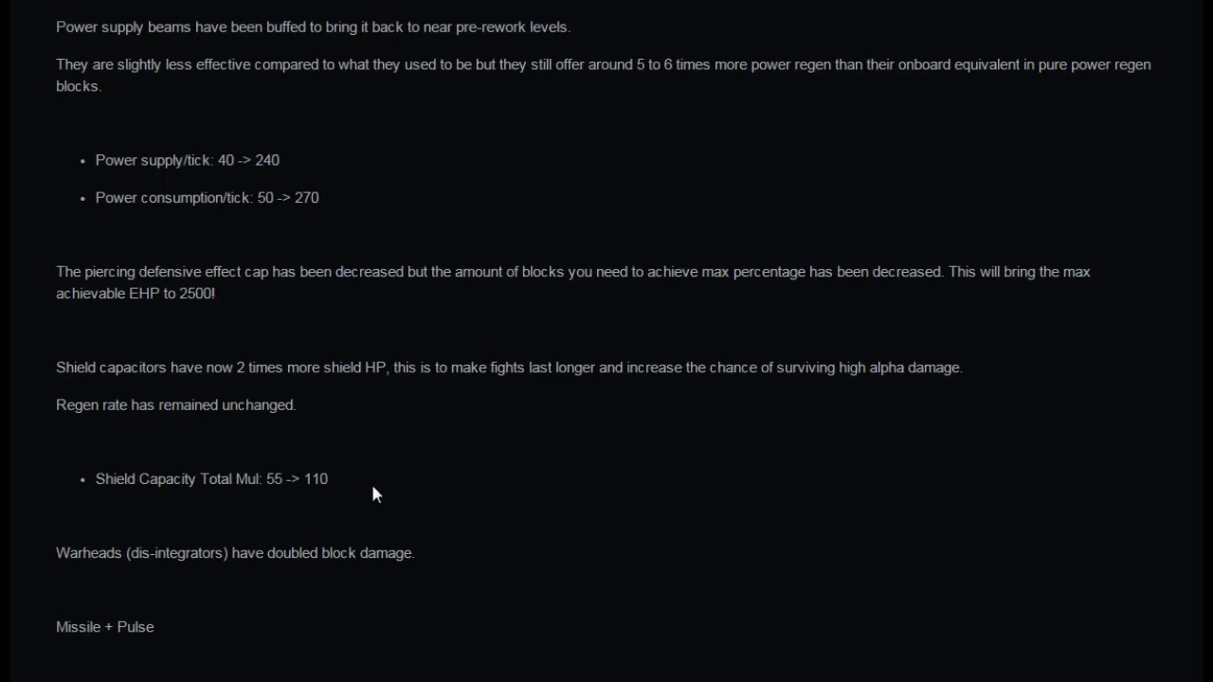
scroll(down, 3)
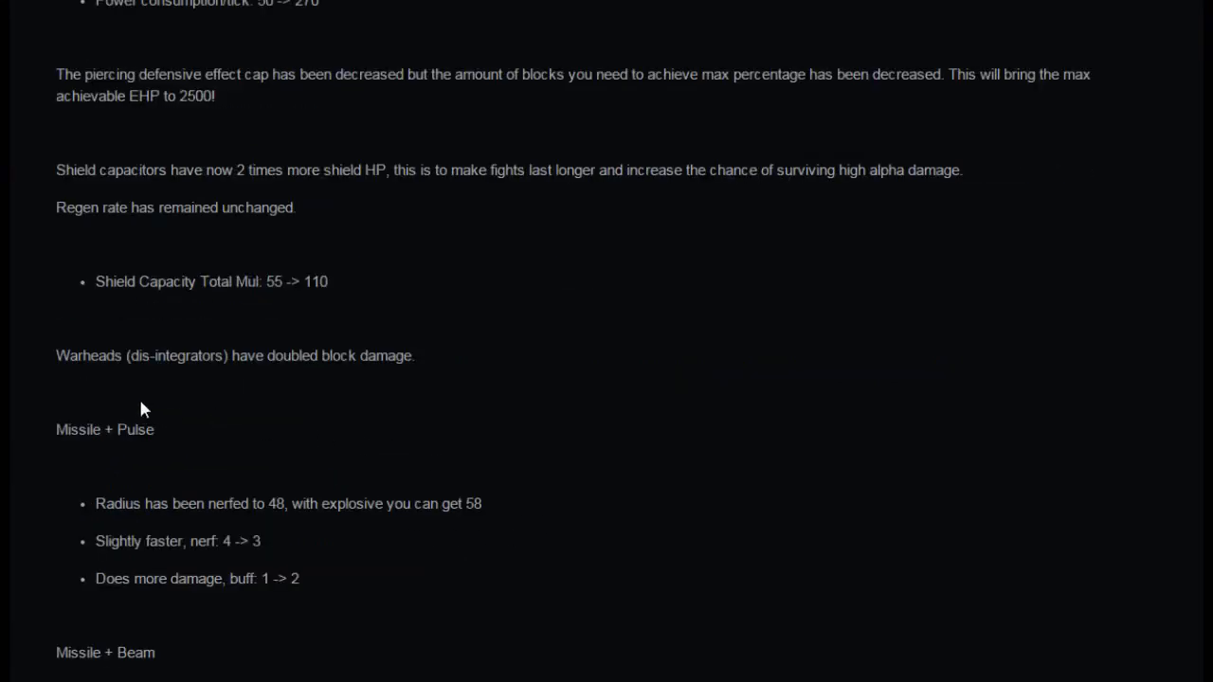
mouse_move(265, 305)
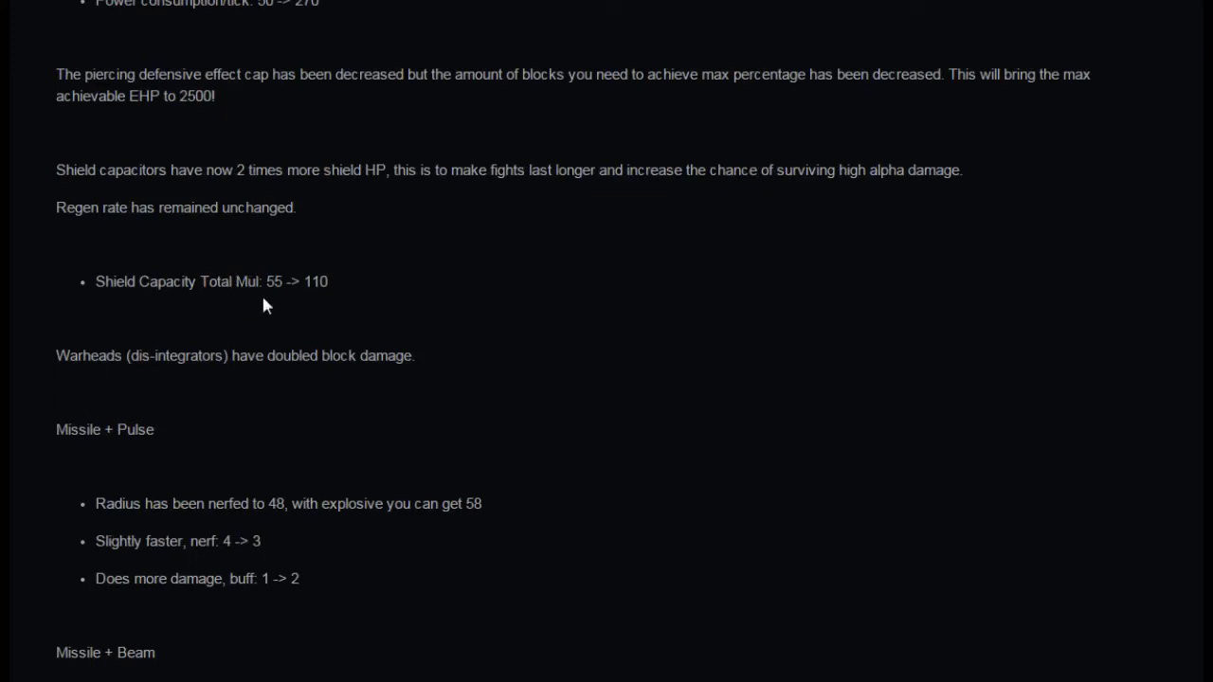
mouse_move(163, 423)
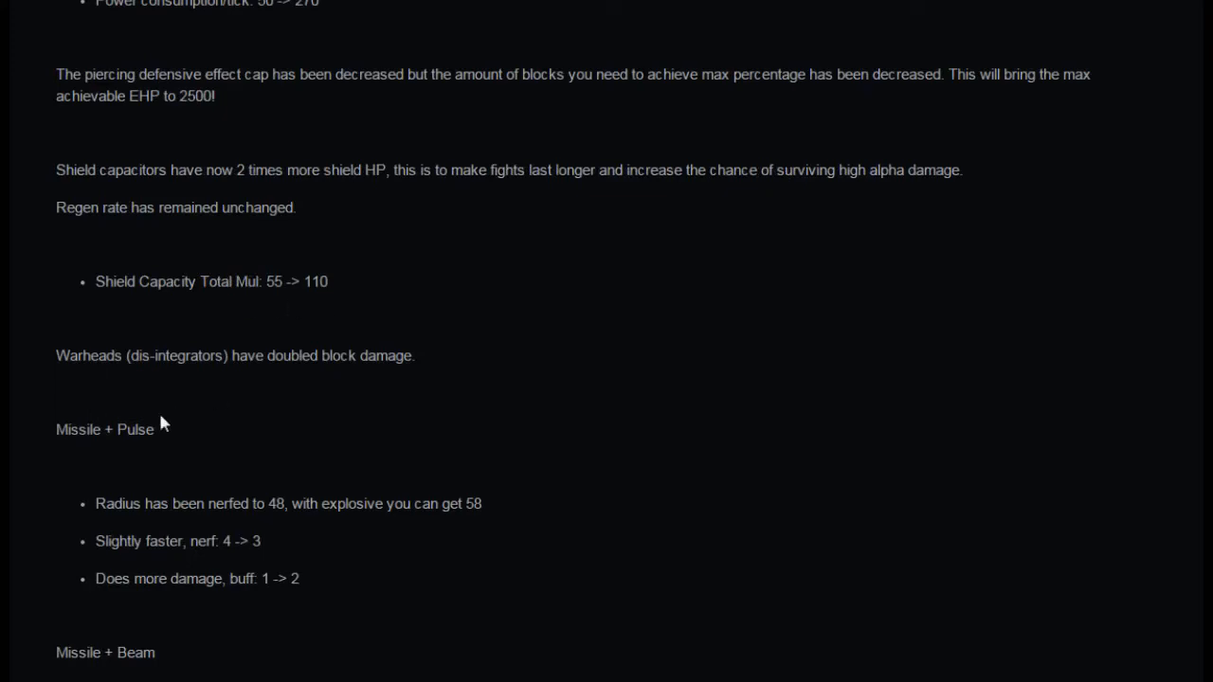
mouse_move(216, 387)
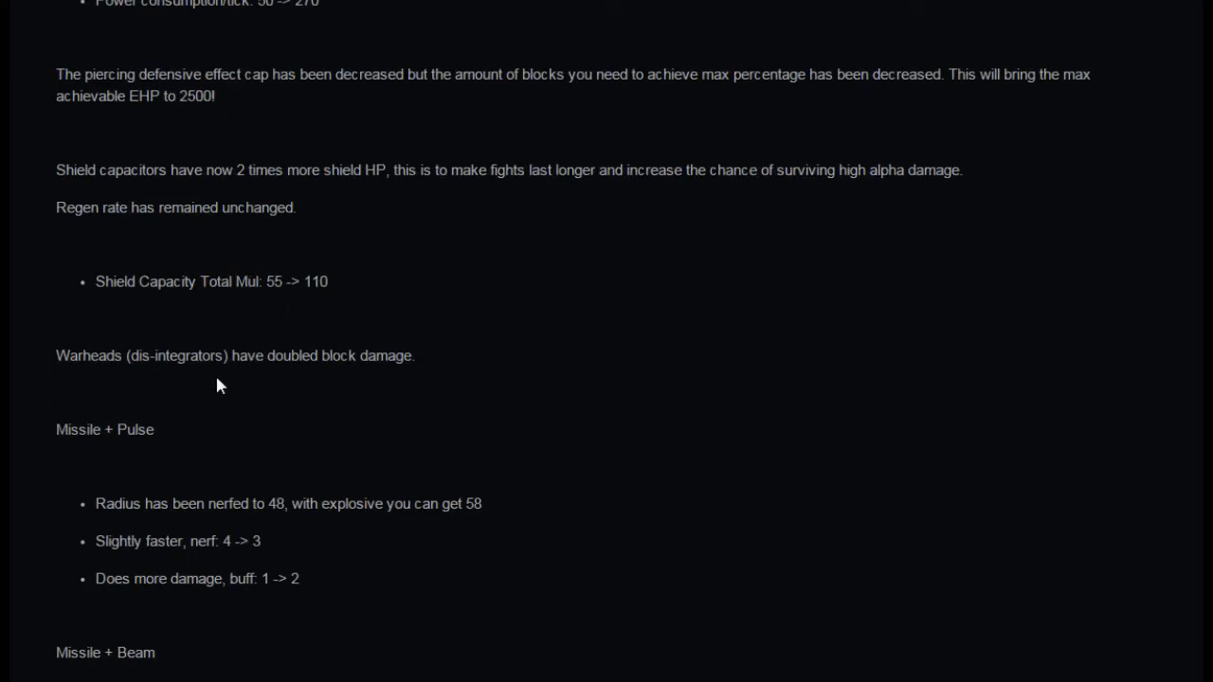
mouse_move(667, 436)
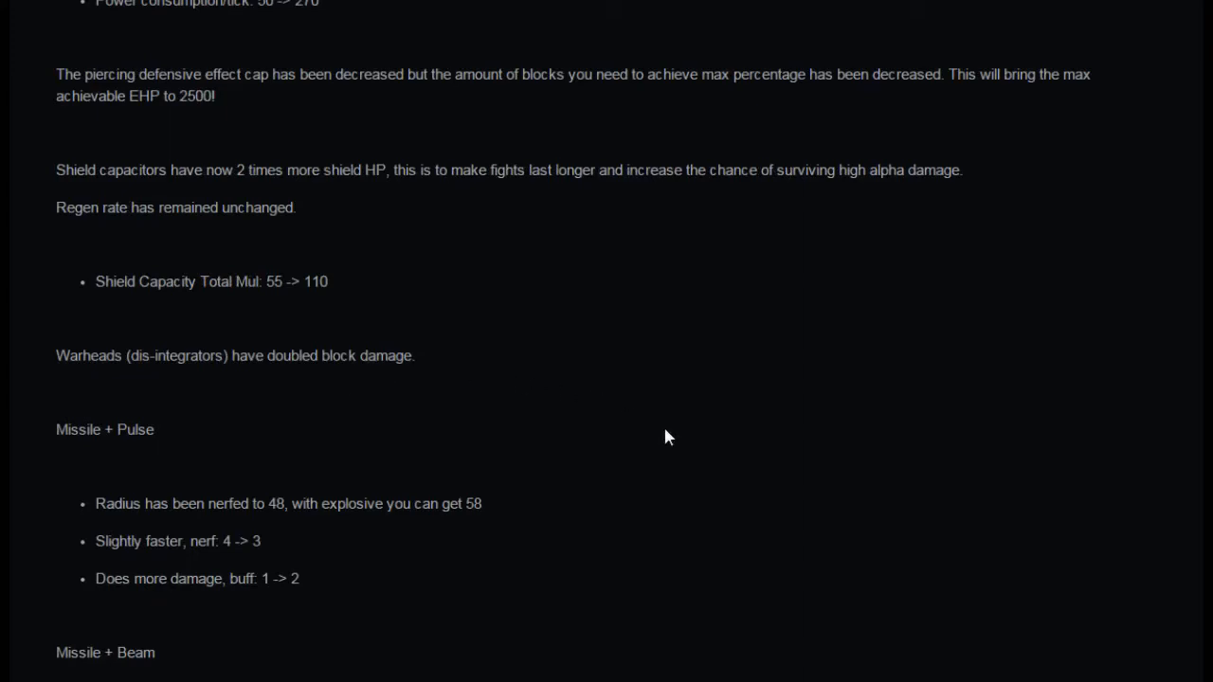
scroll(down, 3)
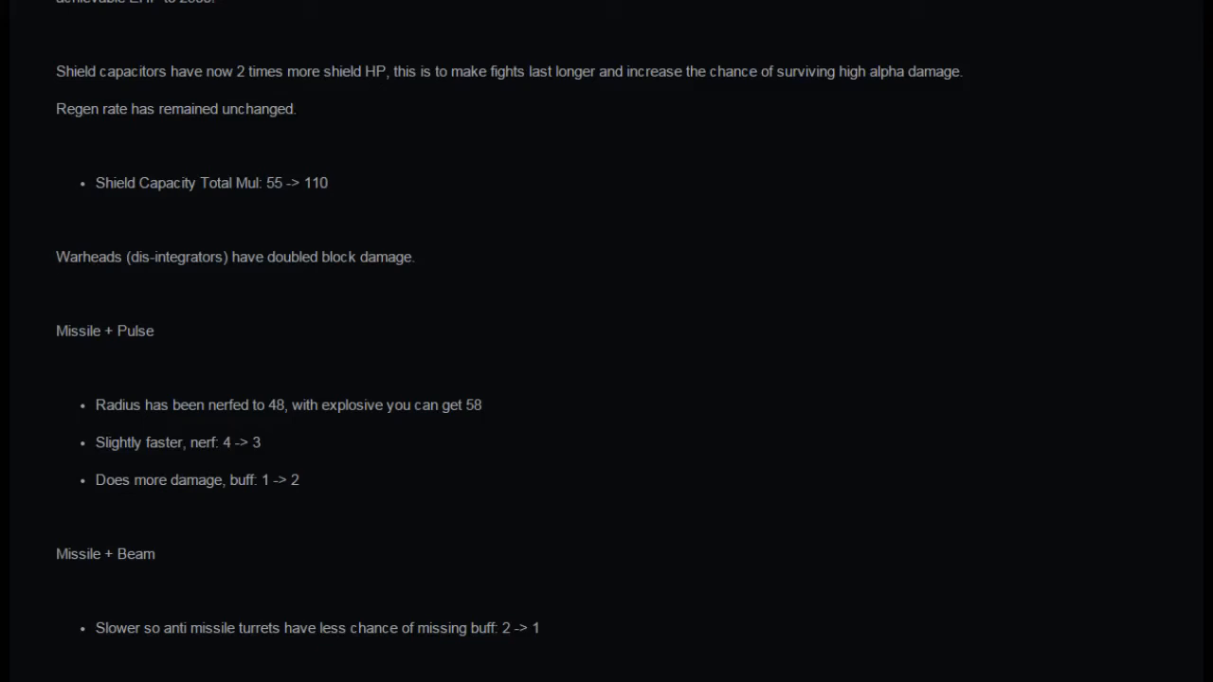
mouse_move(140, 519)
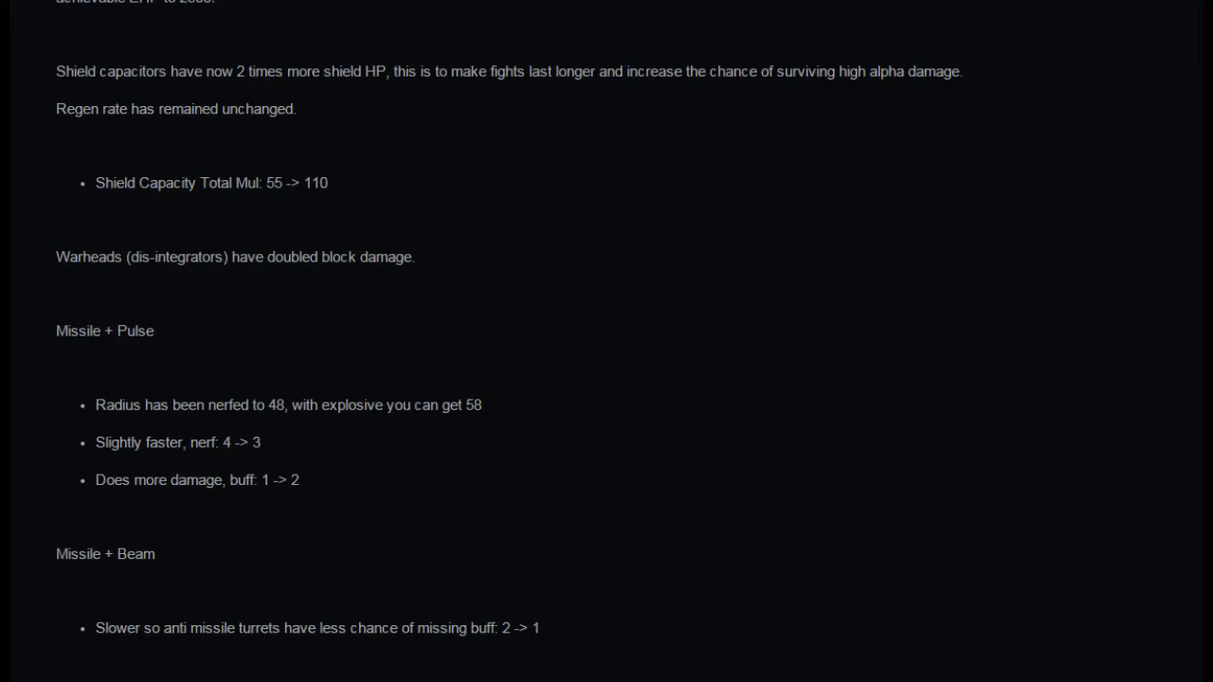
mouse_move(292, 525)
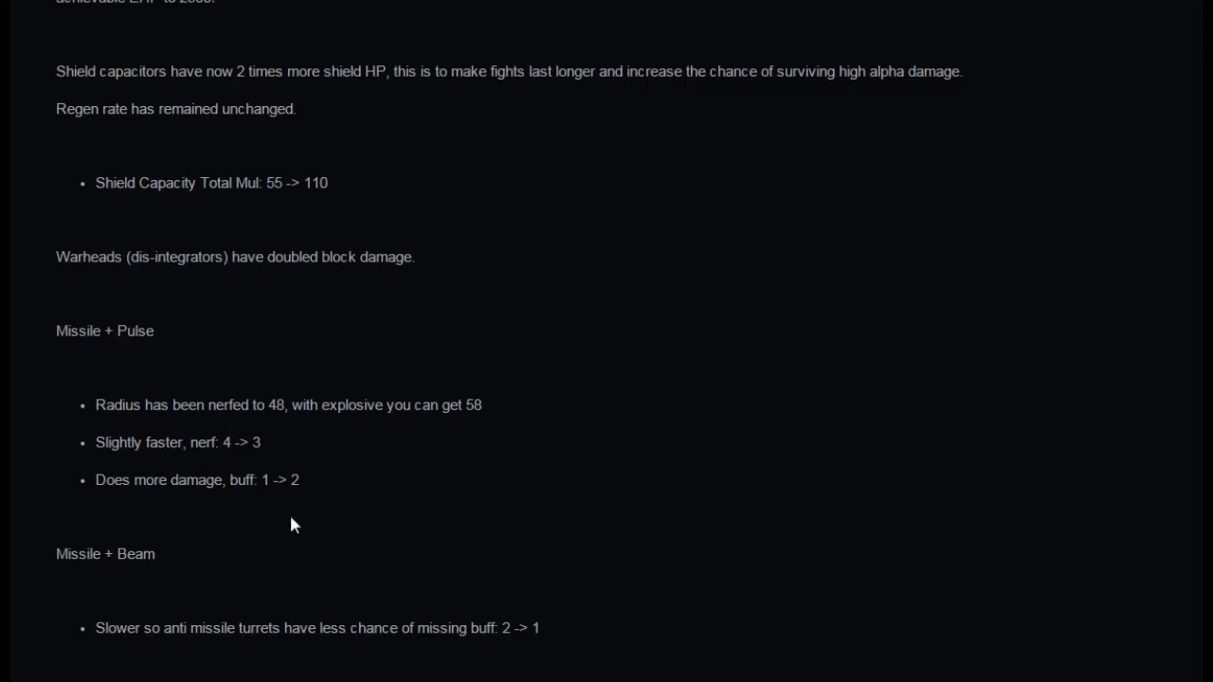
mouse_move(167, 366)
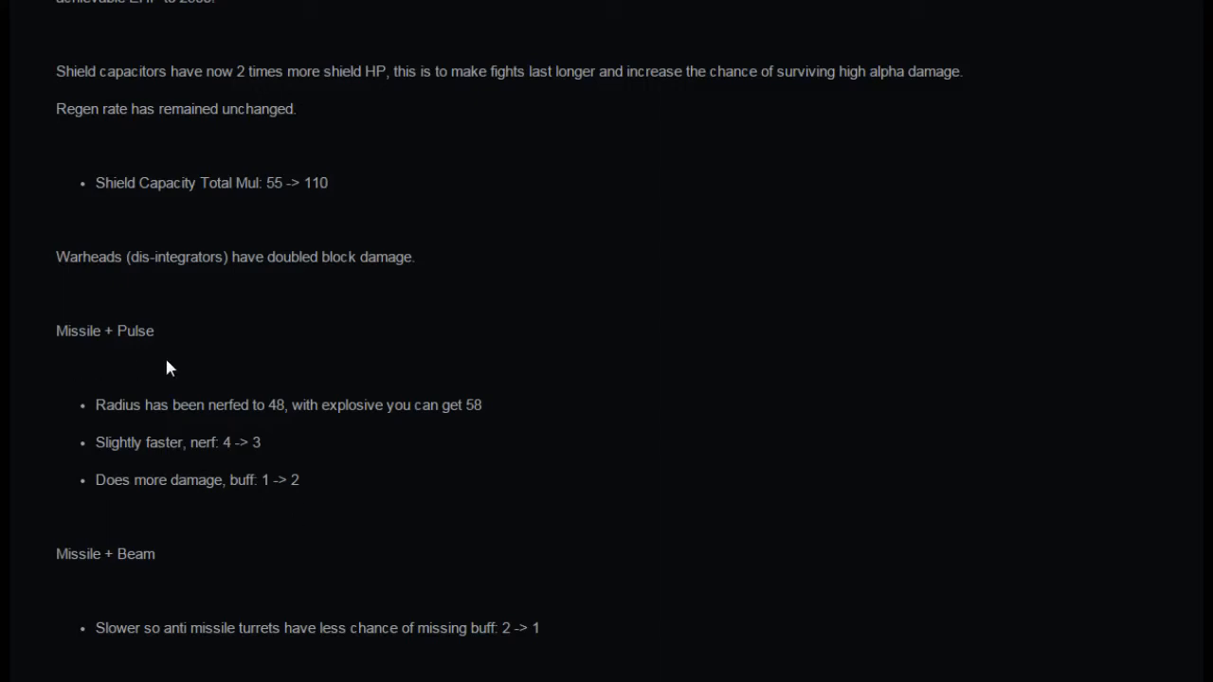
mouse_move(295, 376)
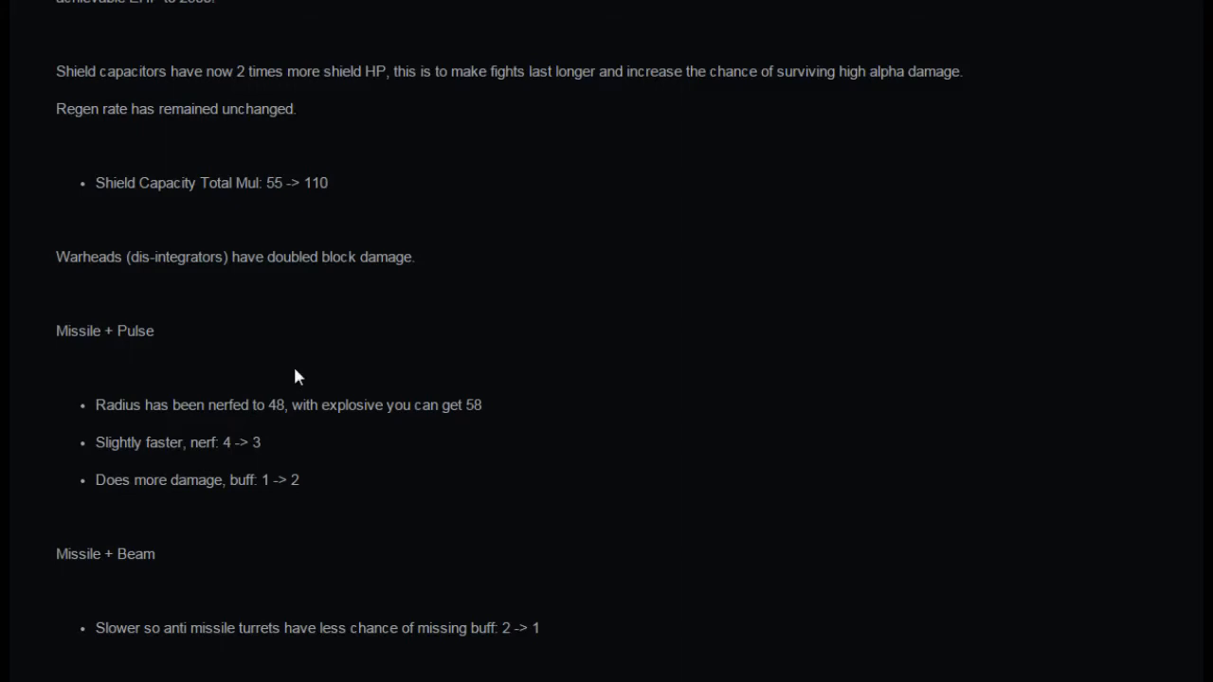
scroll(down, 3)
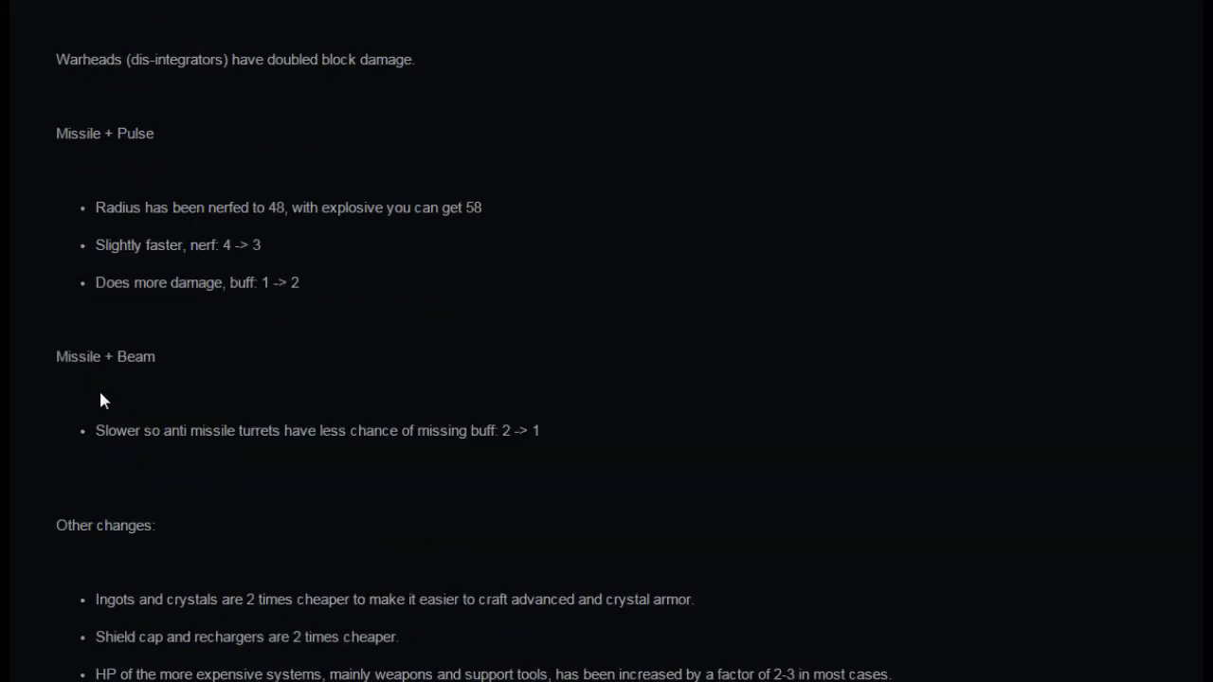
mouse_move(144, 460)
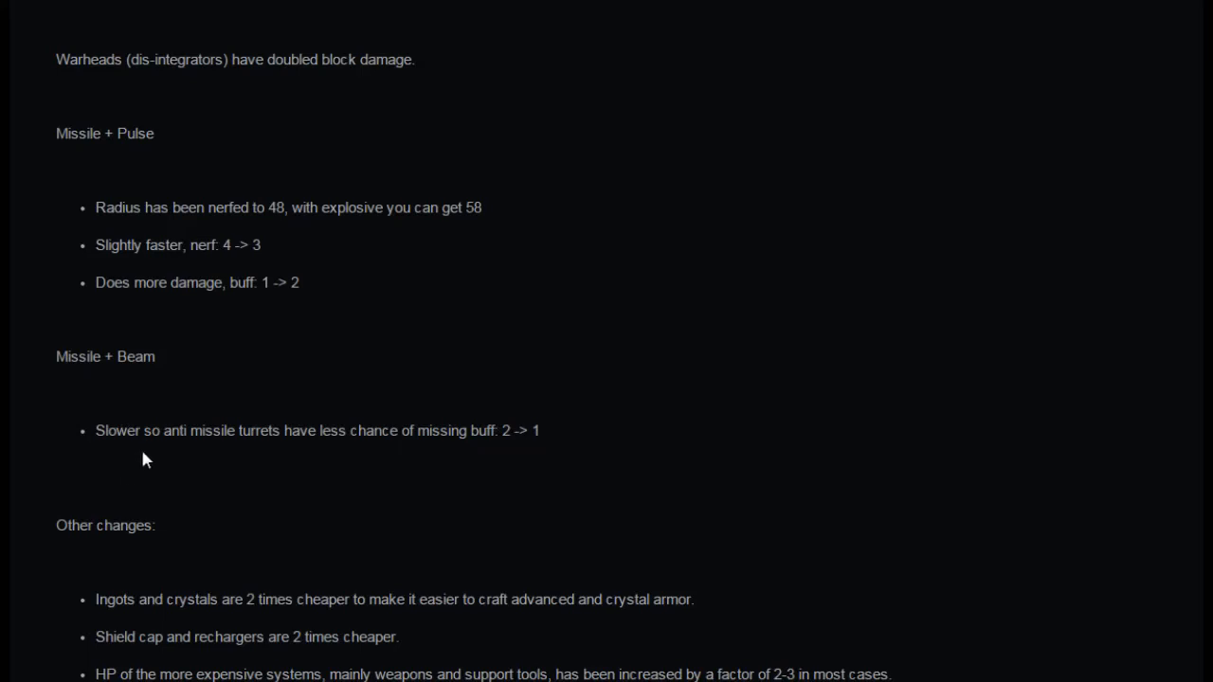
mouse_move(462, 457)
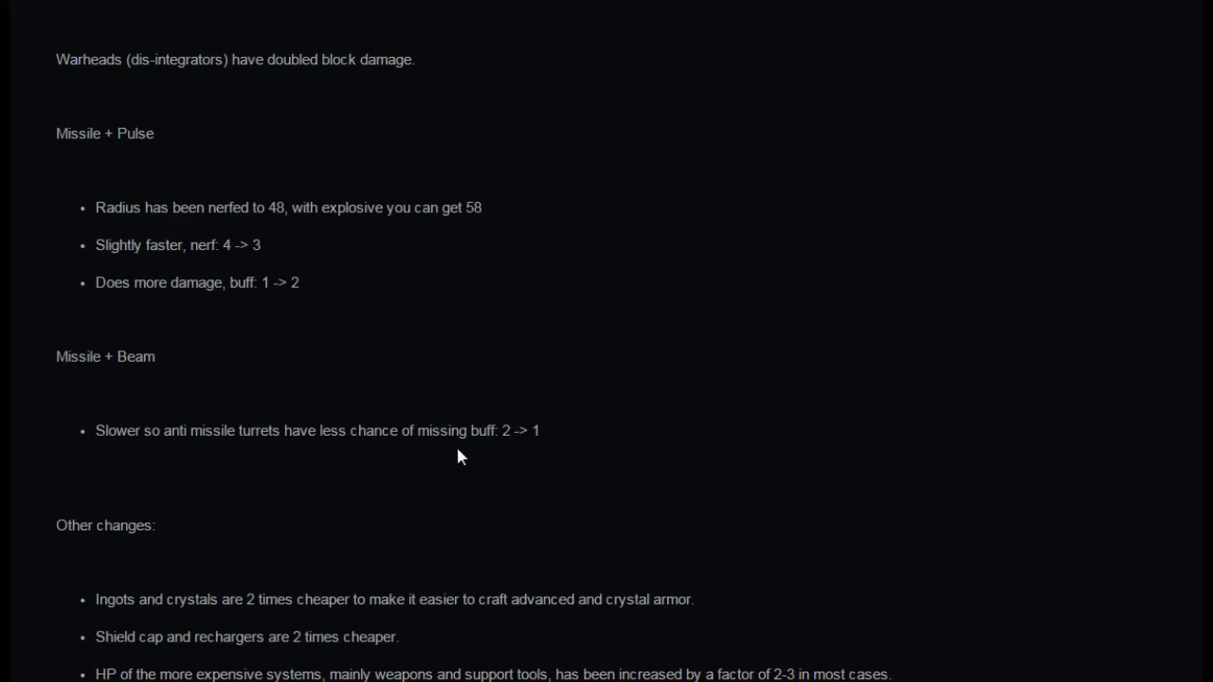
mouse_move(472, 455)
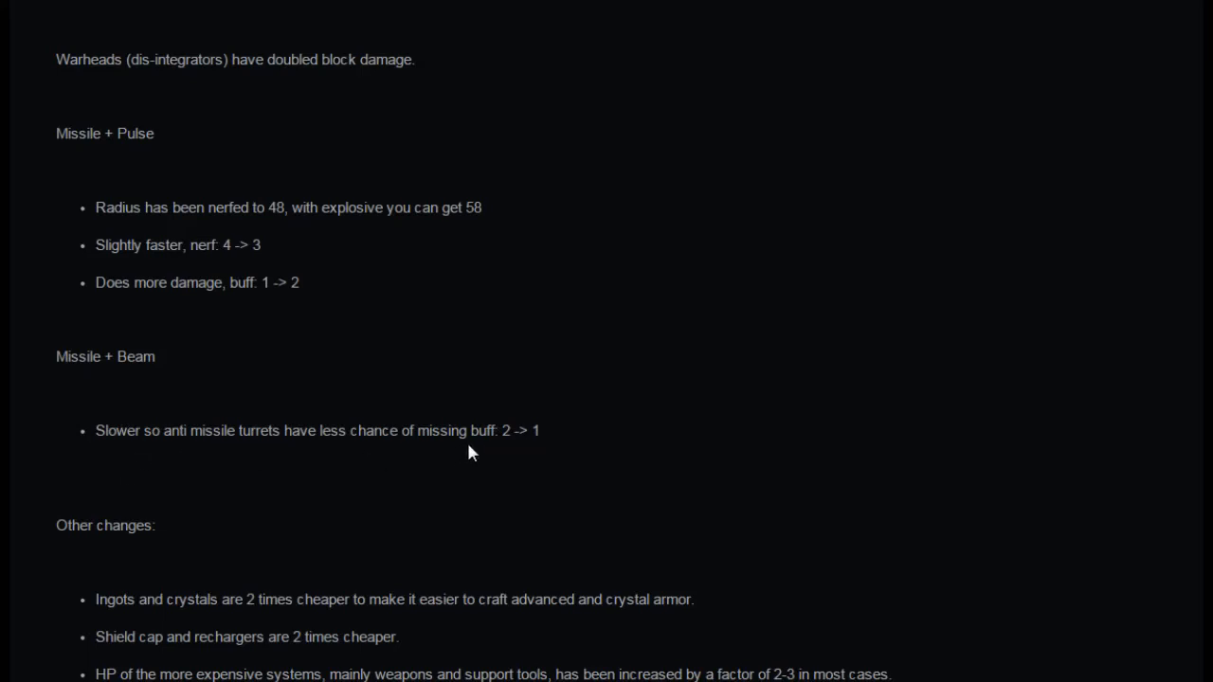
mouse_move(174, 394)
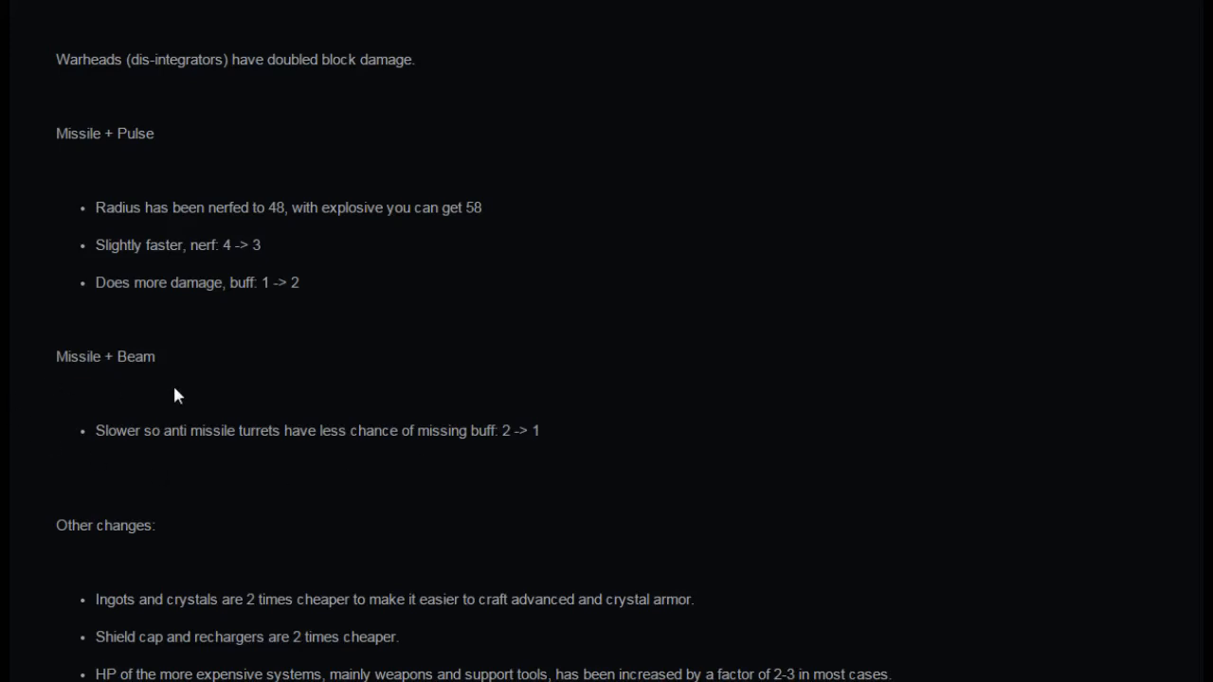
mouse_move(189, 461)
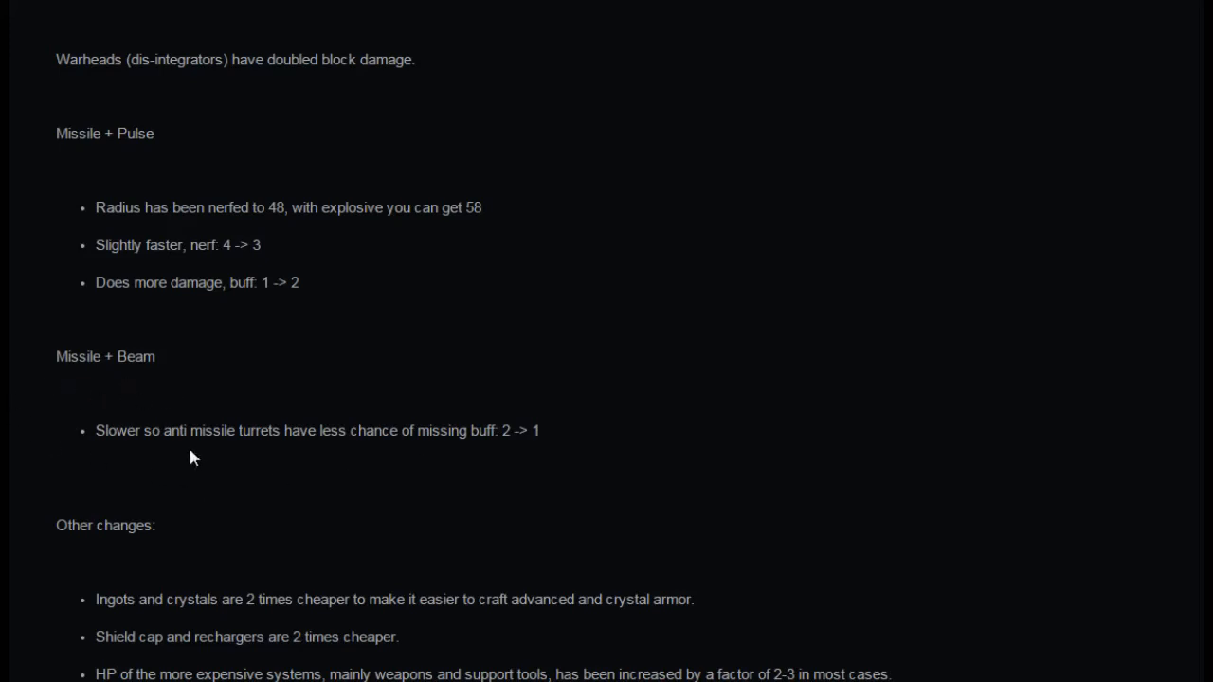
mouse_move(424, 482)
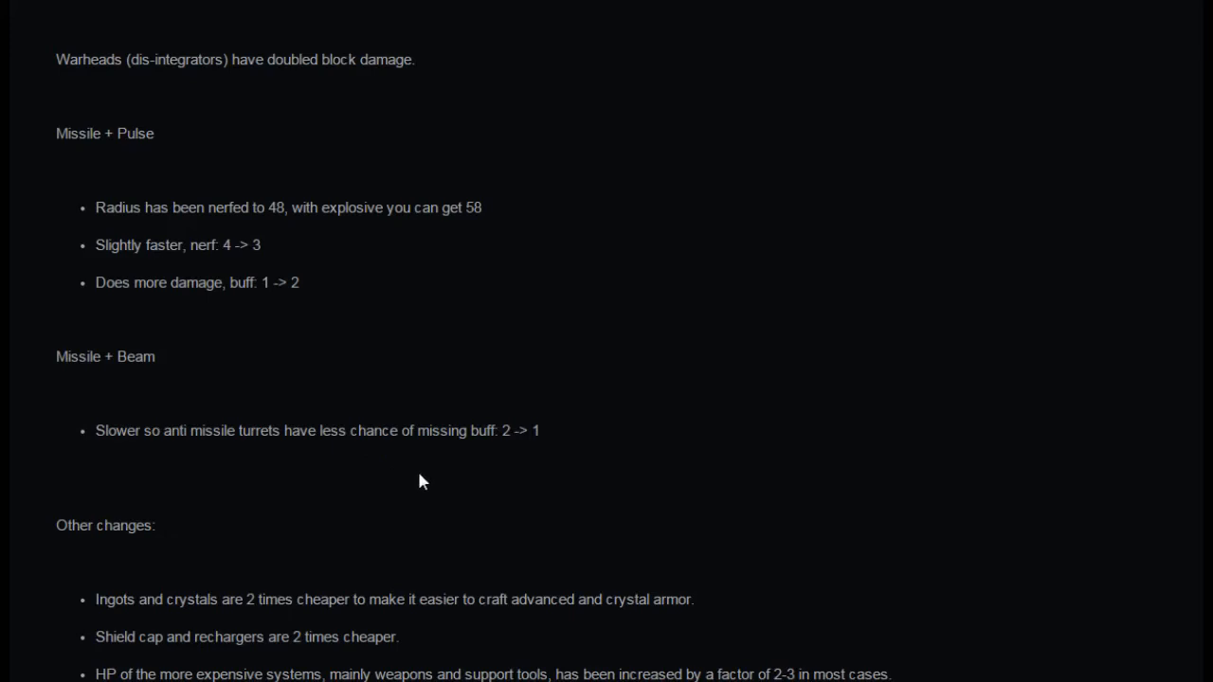
scroll(down, 3)
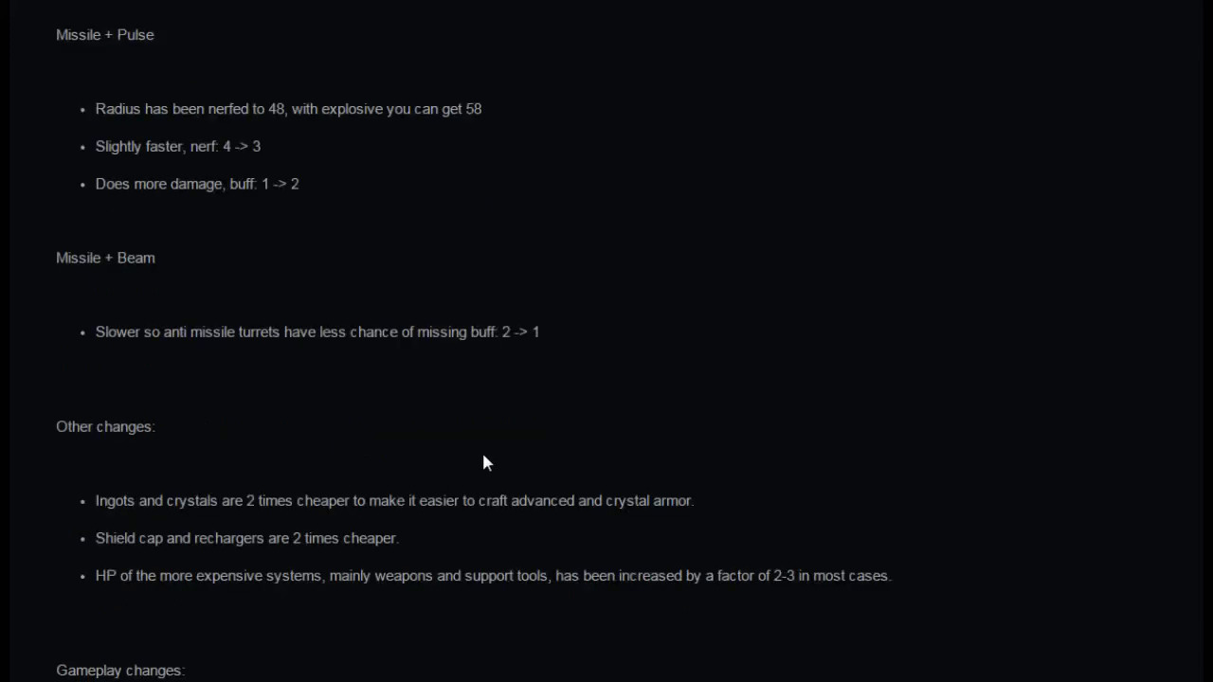
scroll(down, 3)
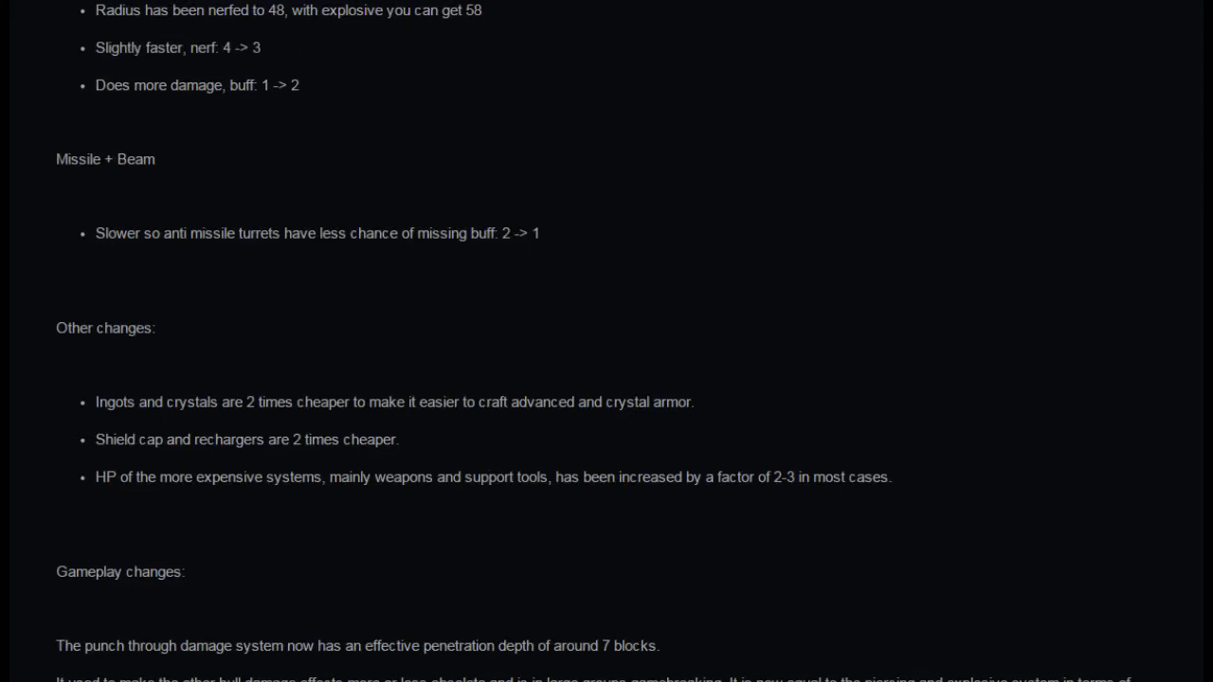
mouse_move(451, 435)
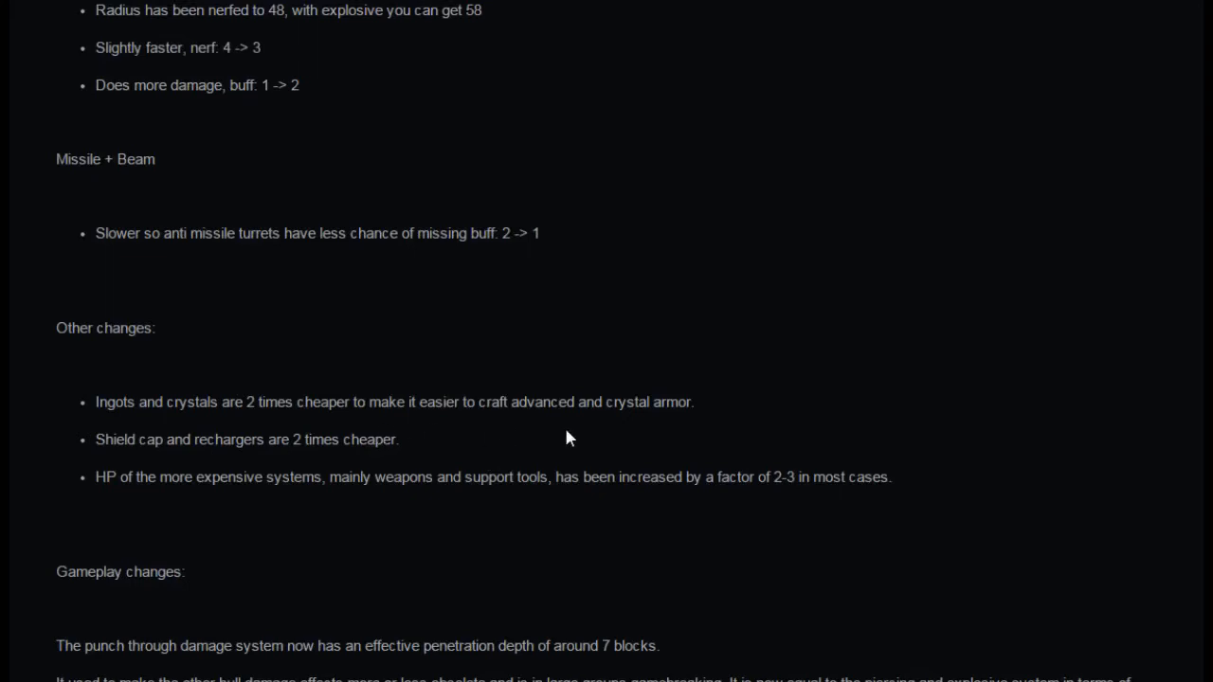
mouse_move(210, 464)
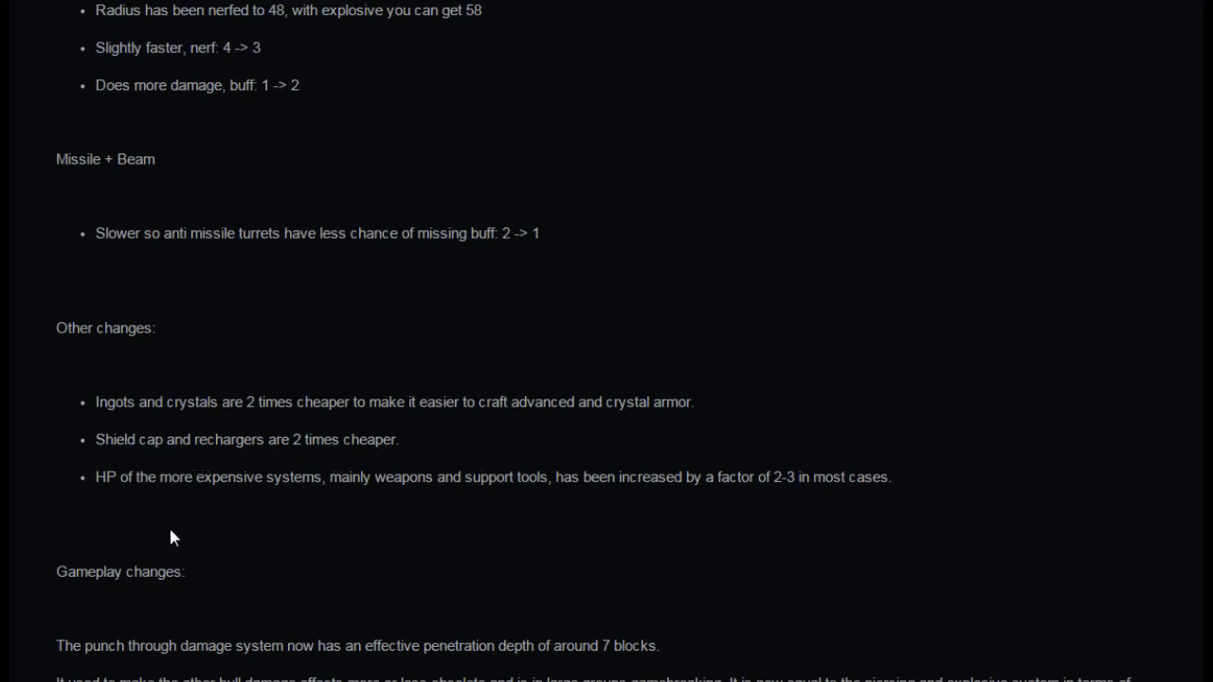
mouse_move(349, 499)
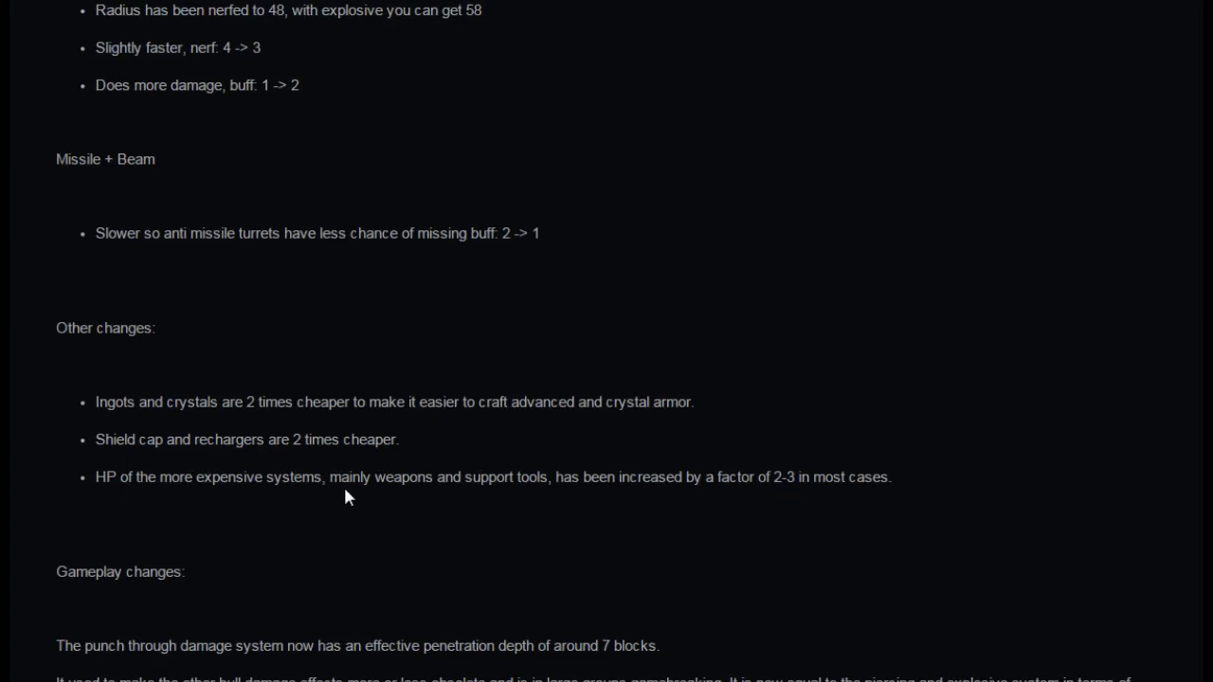
mouse_move(512, 498)
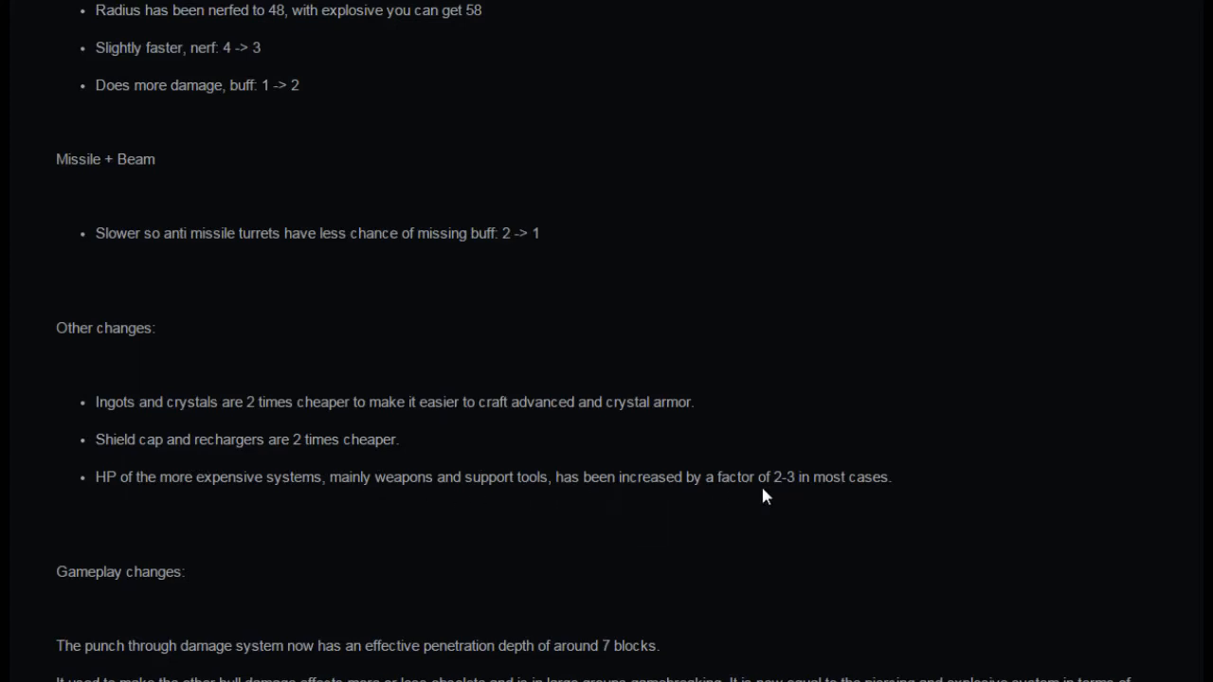
mouse_move(273, 611)
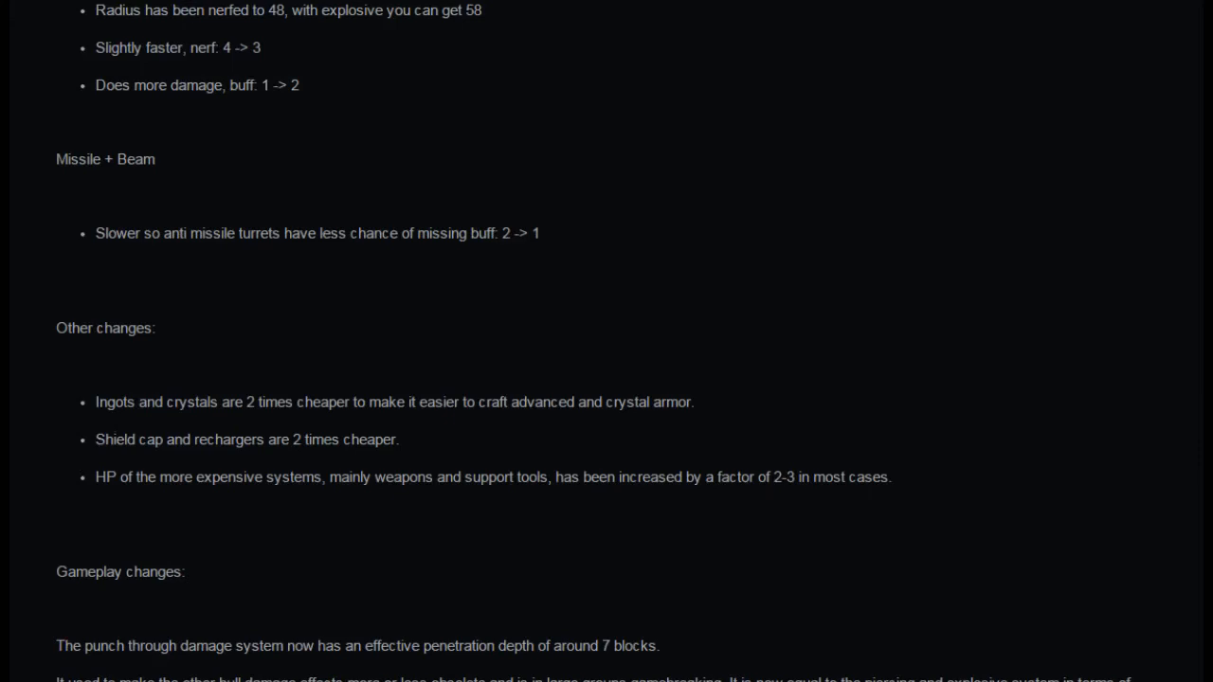
mouse_move(158, 428)
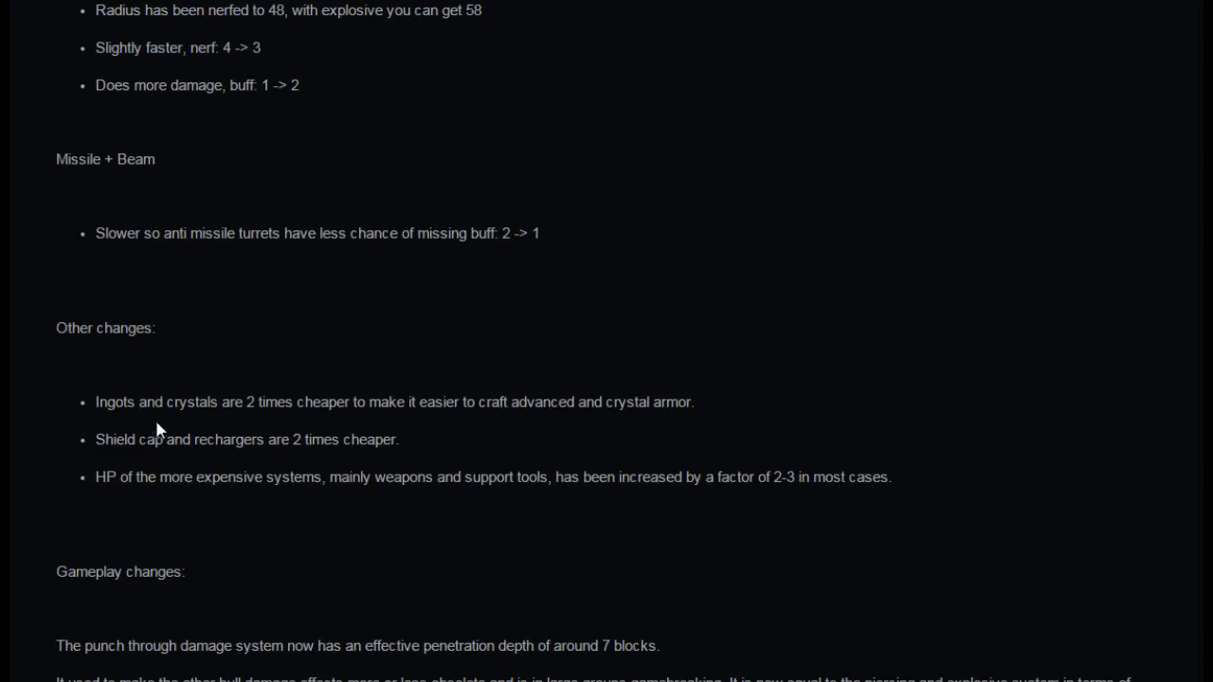
Step: Scroll to the list of three hull damage types and the ship design advice
scroll(down, 3)
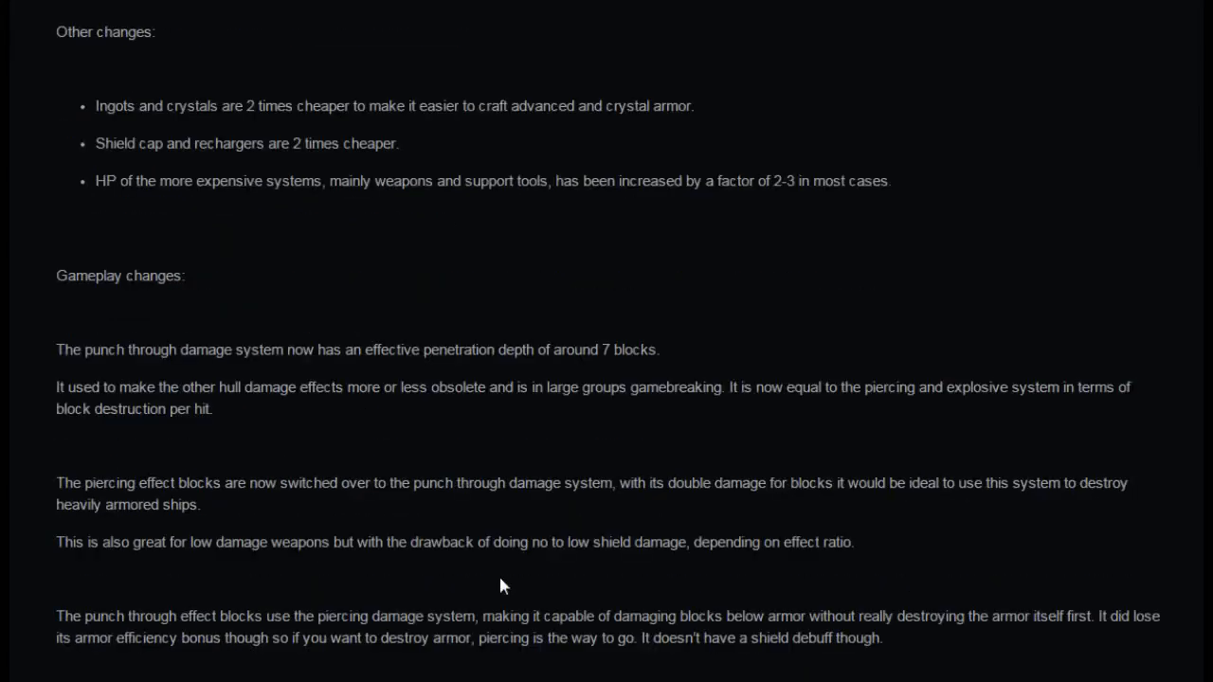
mouse_move(332, 447)
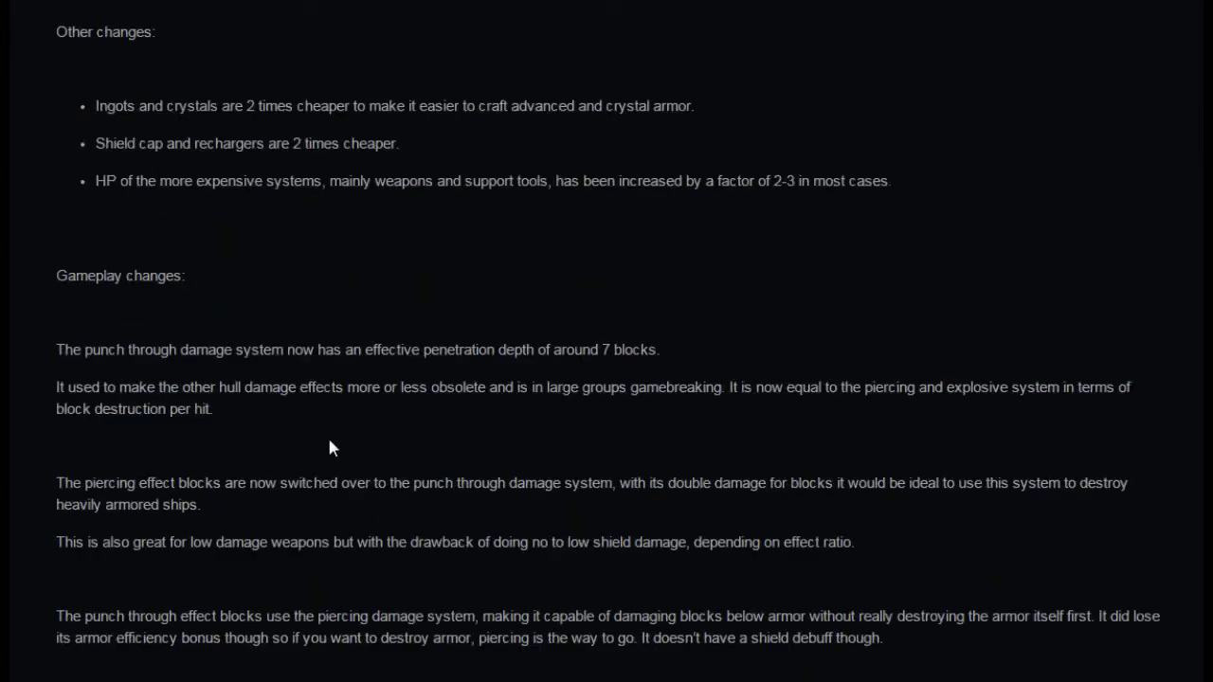
scroll(down, 3)
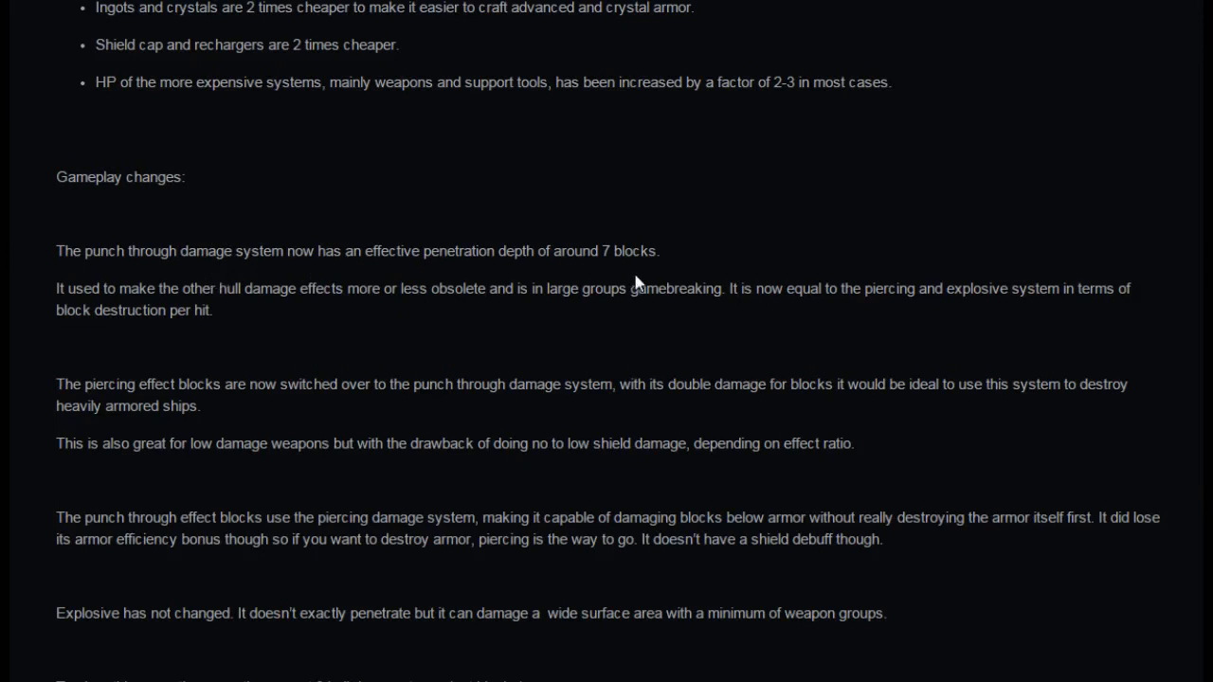
mouse_move(263, 339)
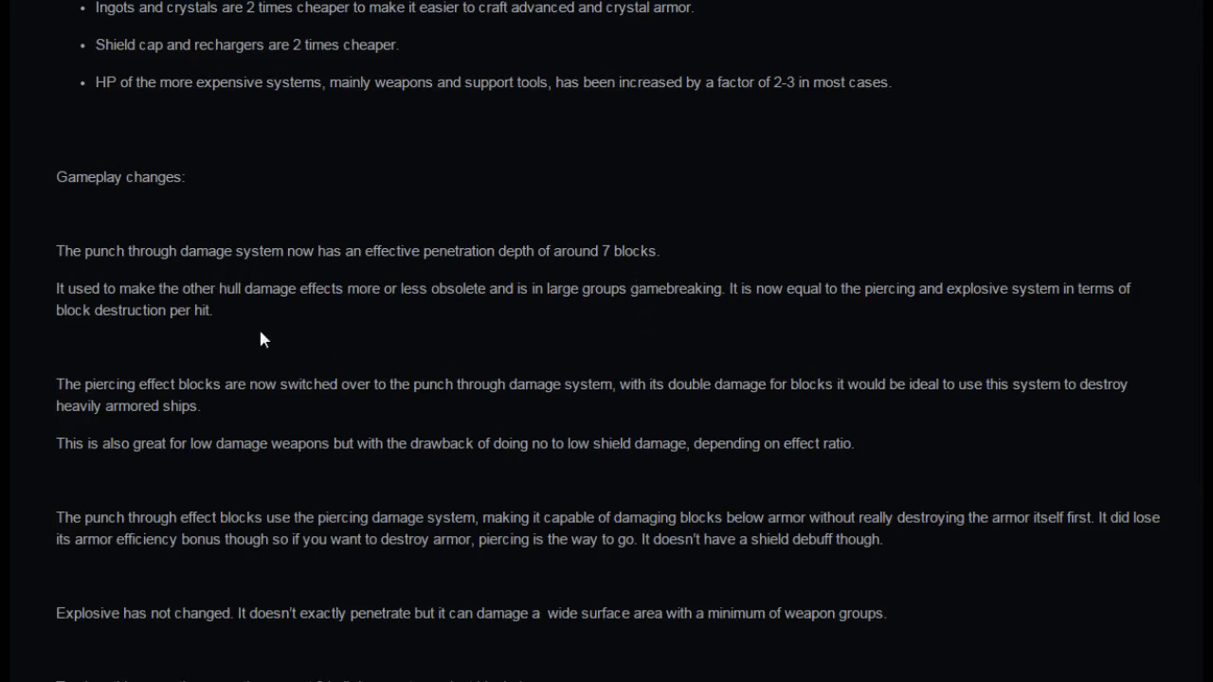
mouse_move(358, 326)
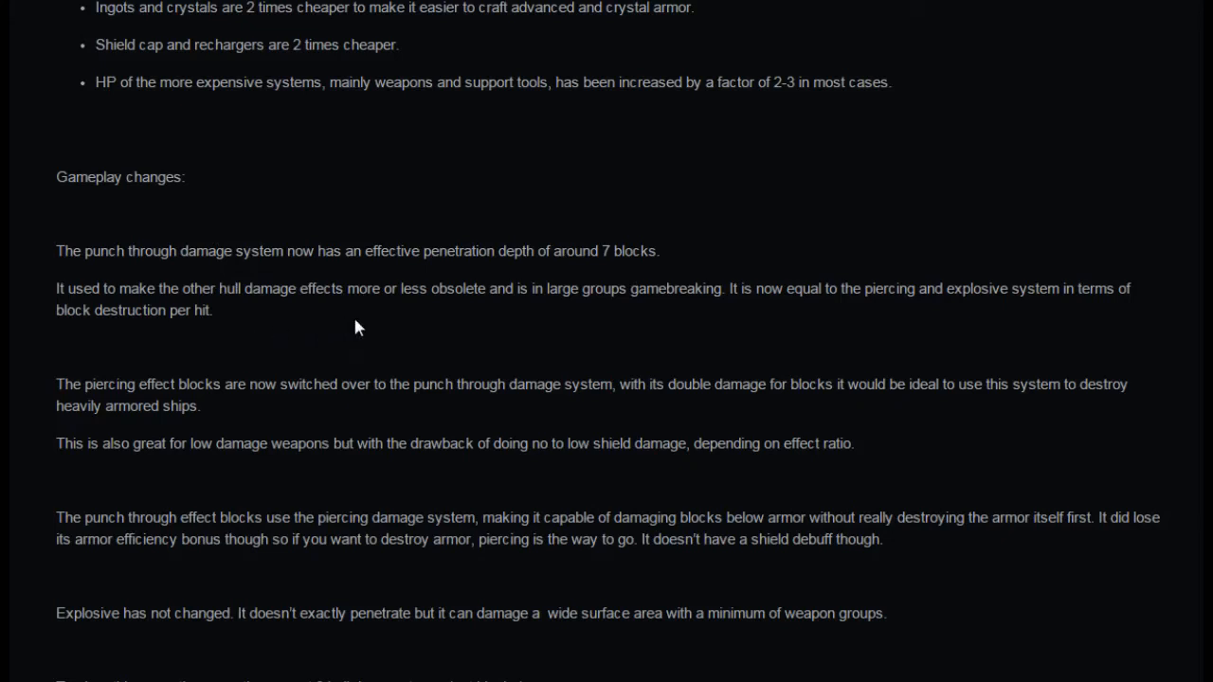
mouse_move(565, 318)
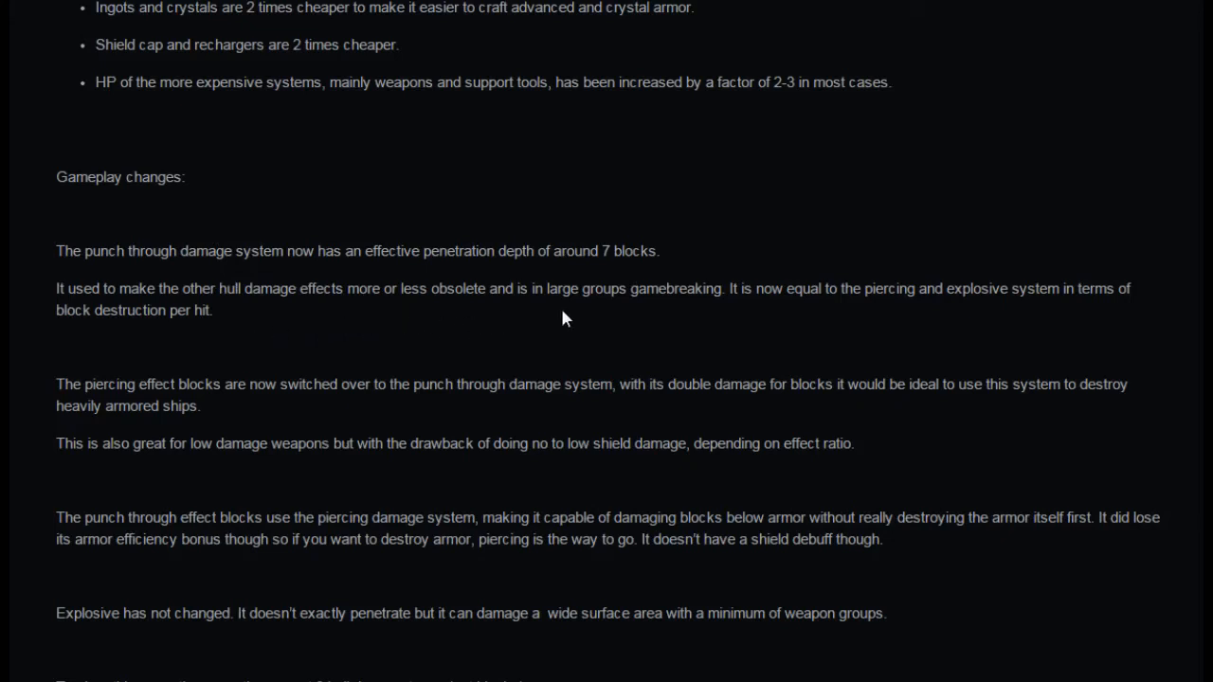
mouse_move(758, 313)
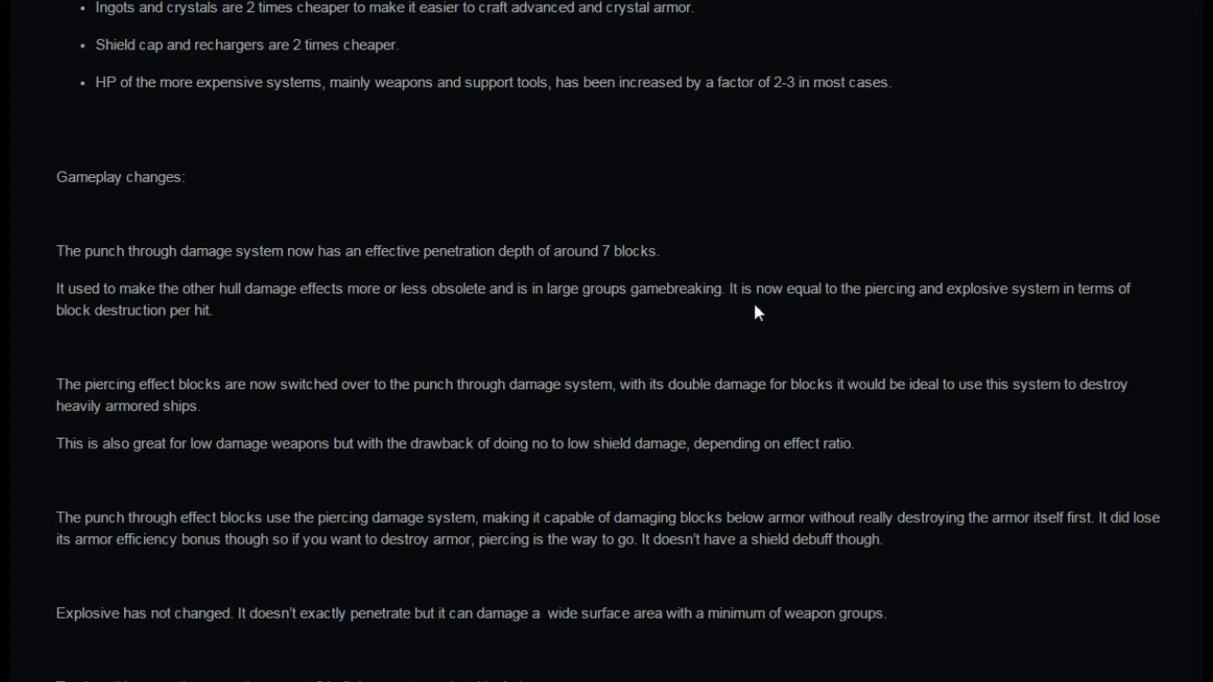
mouse_move(967, 315)
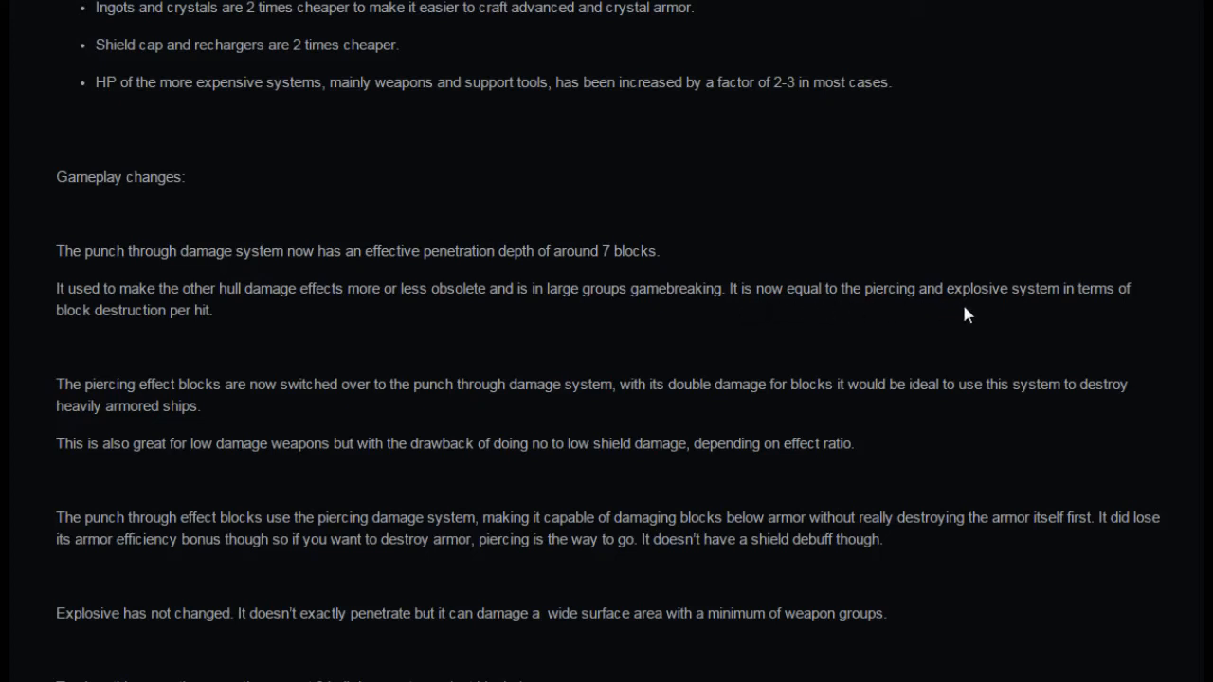
mouse_move(292, 353)
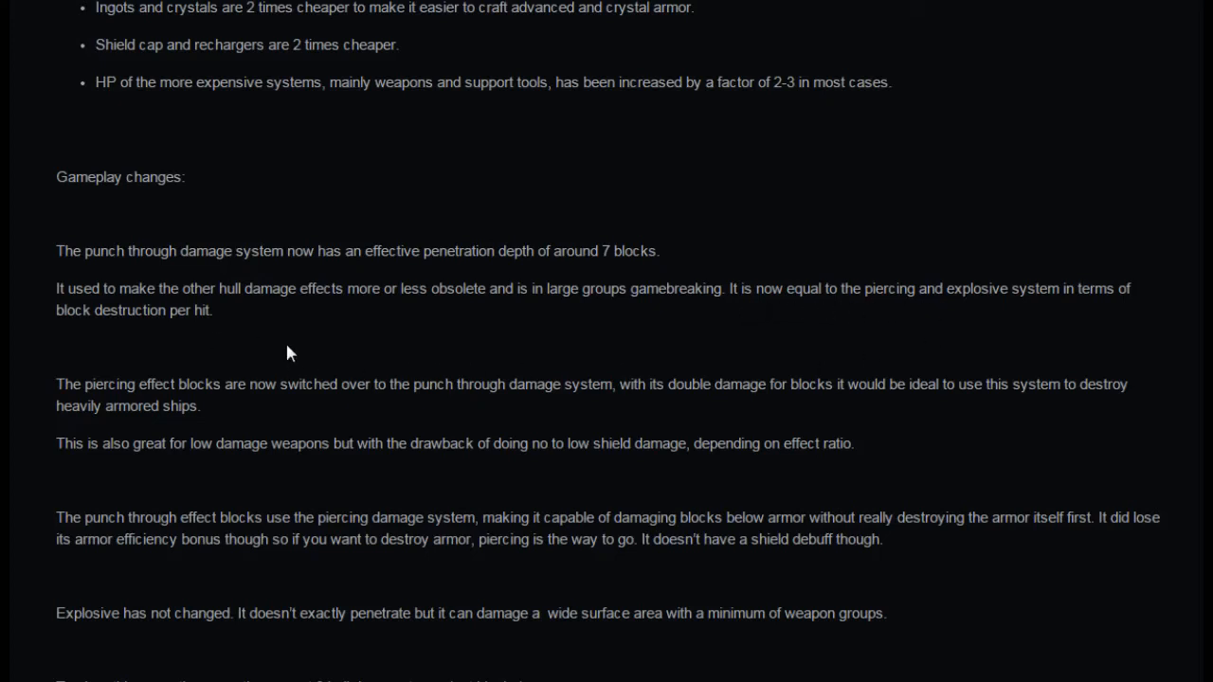
mouse_move(385, 417)
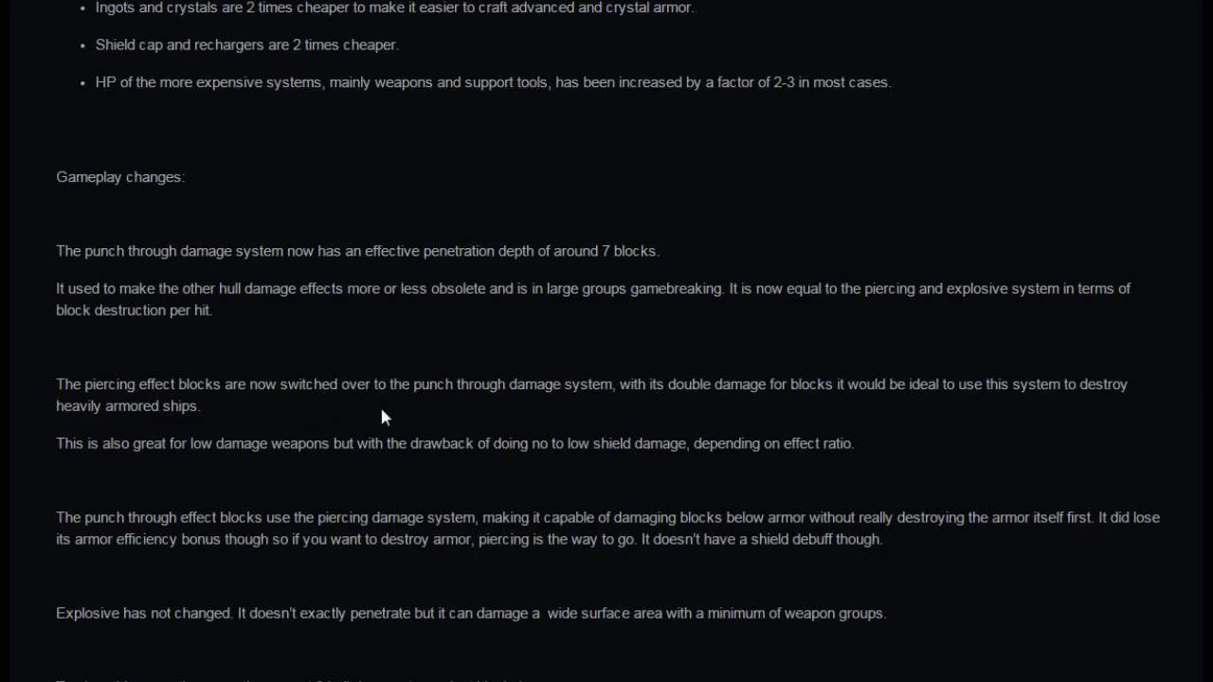
mouse_move(633, 407)
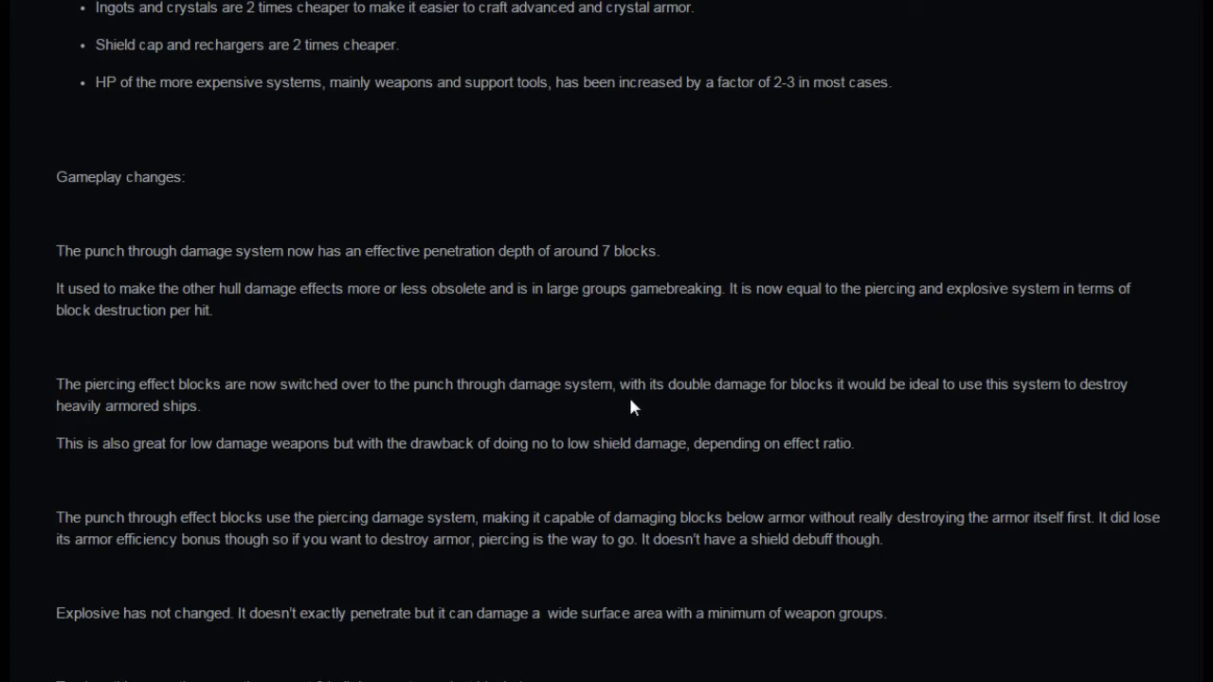
mouse_move(849, 411)
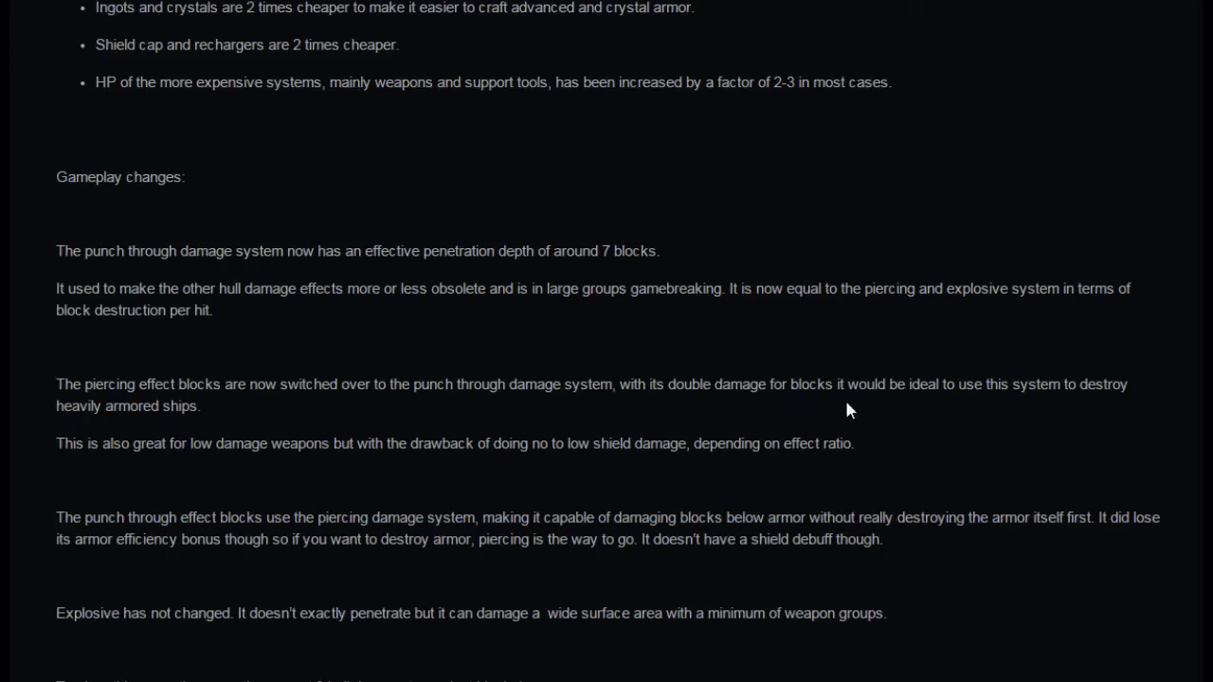
mouse_move(129, 433)
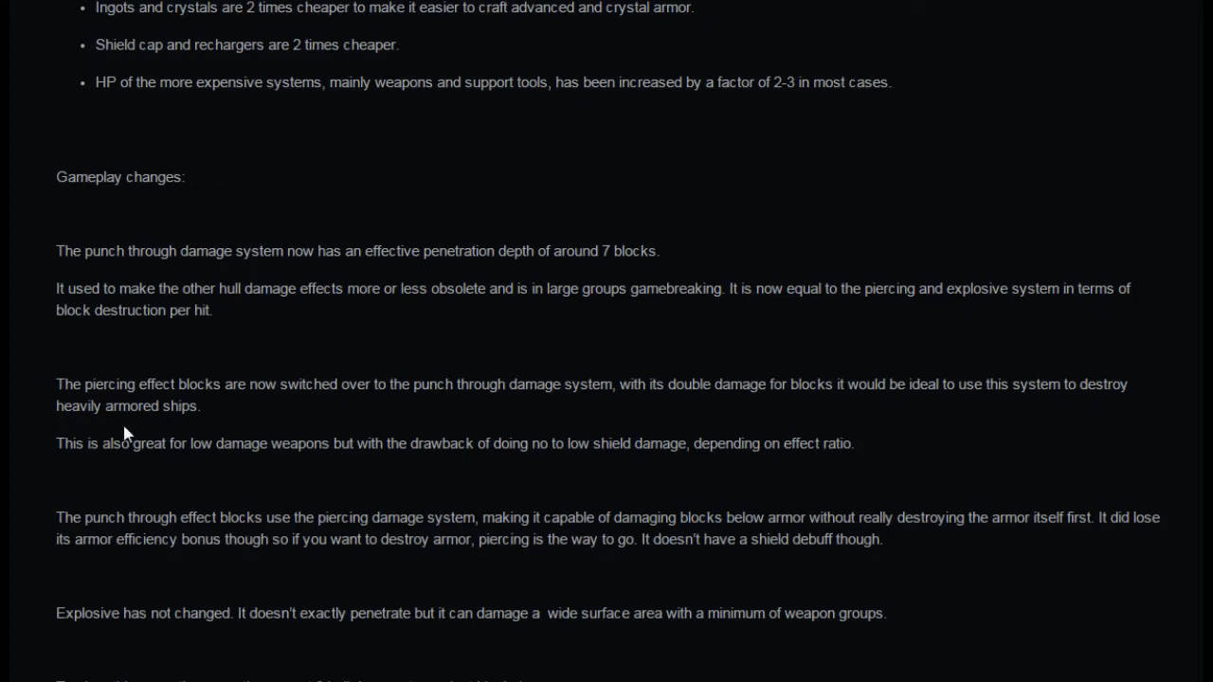
mouse_move(159, 488)
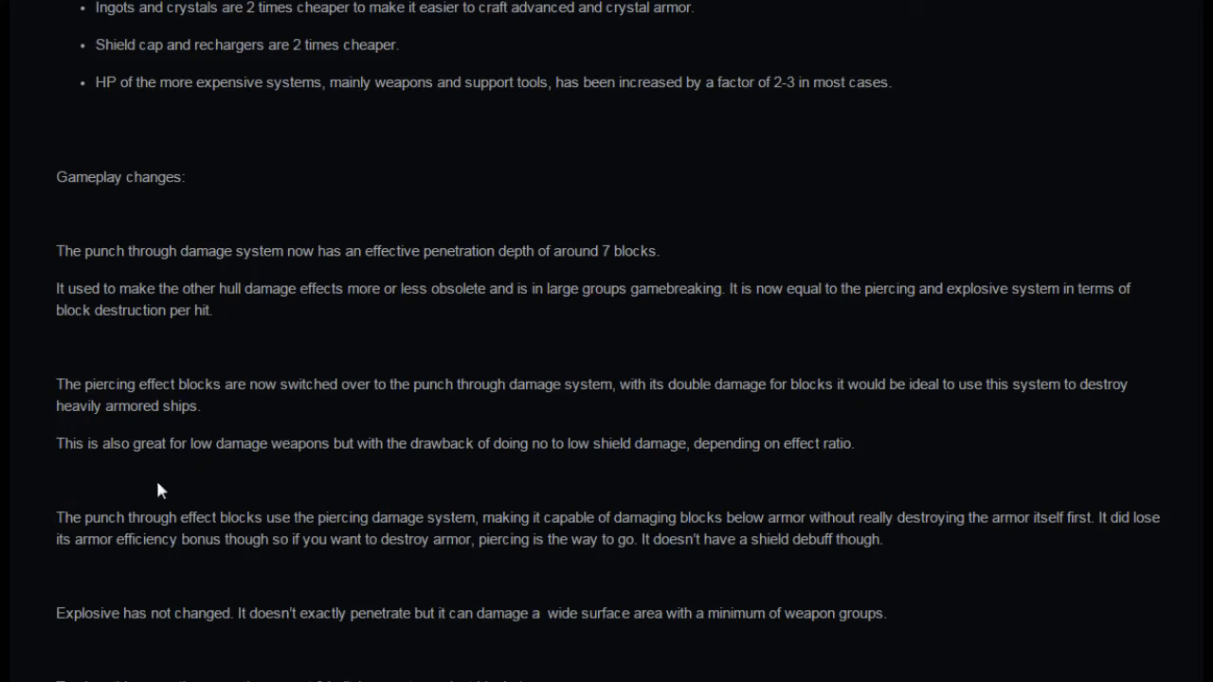
mouse_move(314, 502)
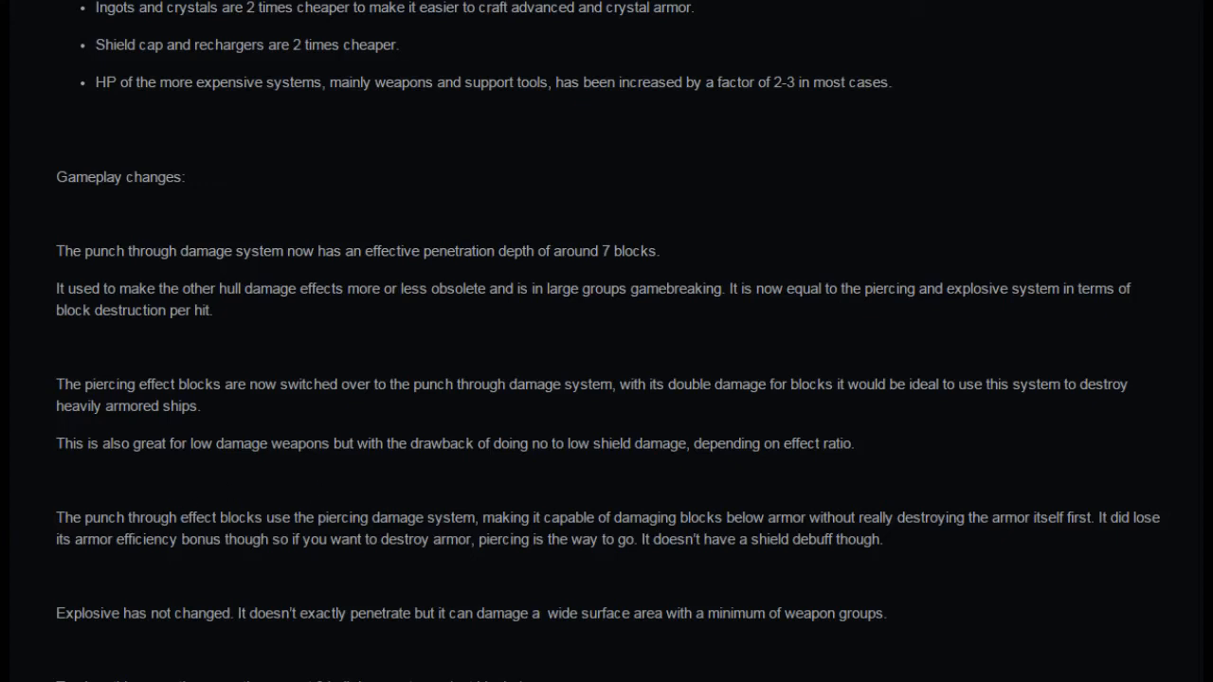
mouse_move(570, 471)
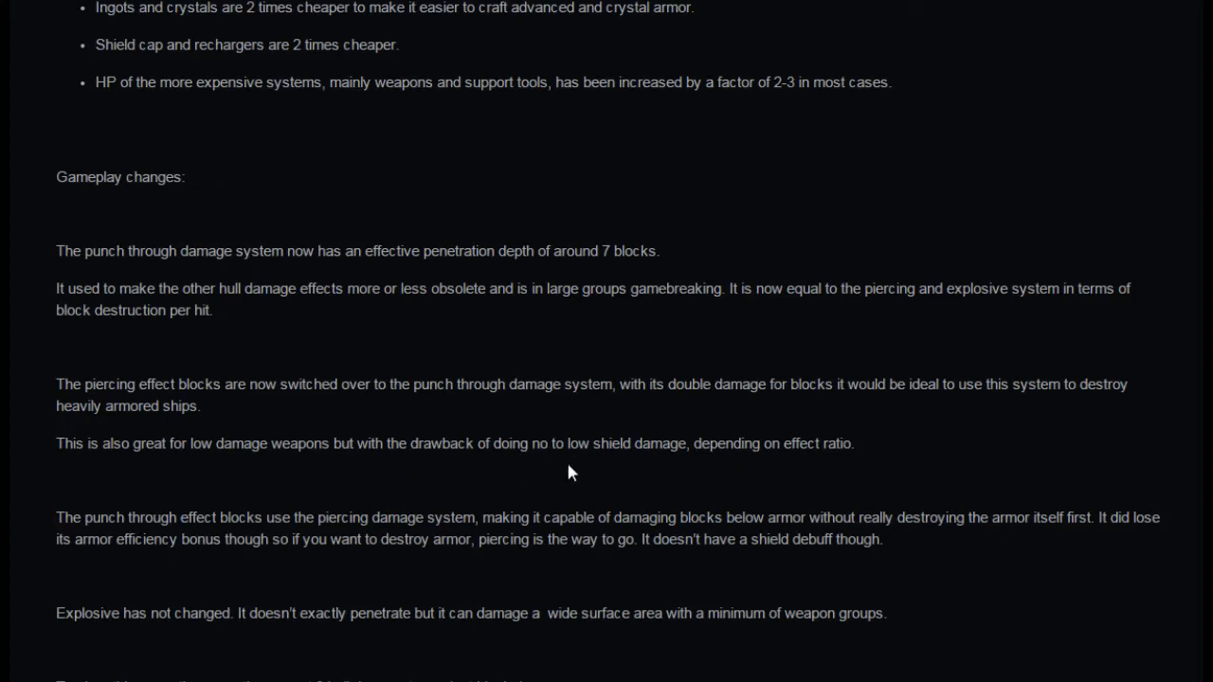
mouse_move(728, 474)
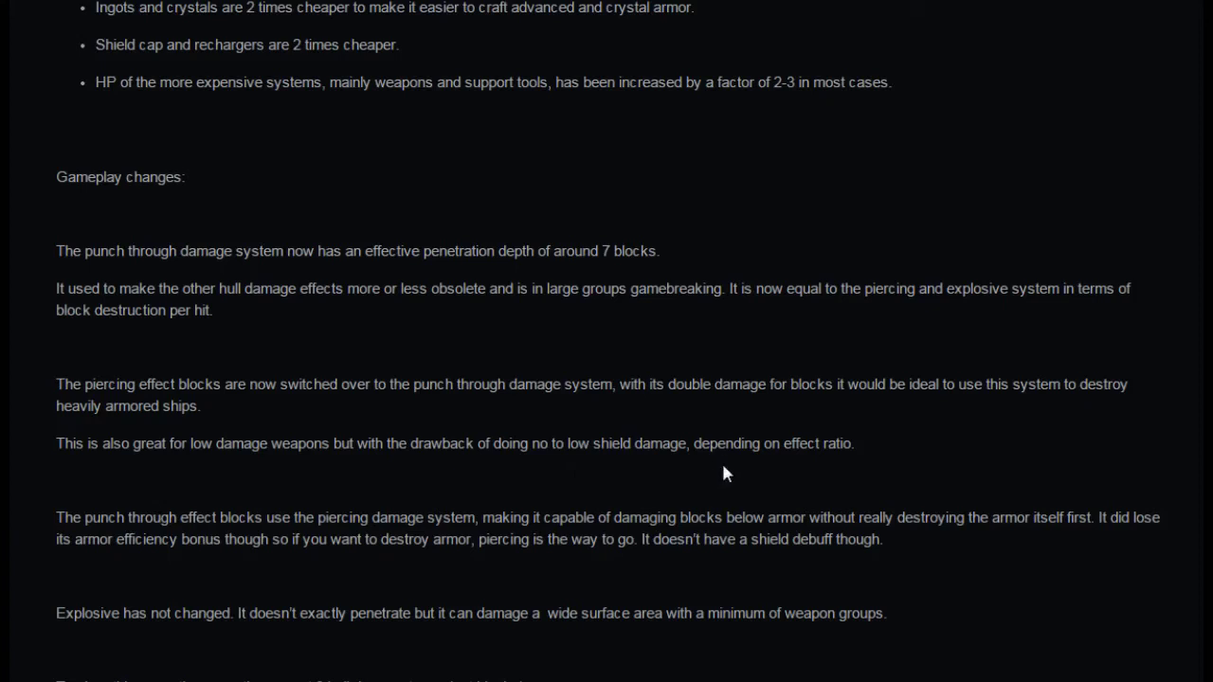
mouse_move(864, 467)
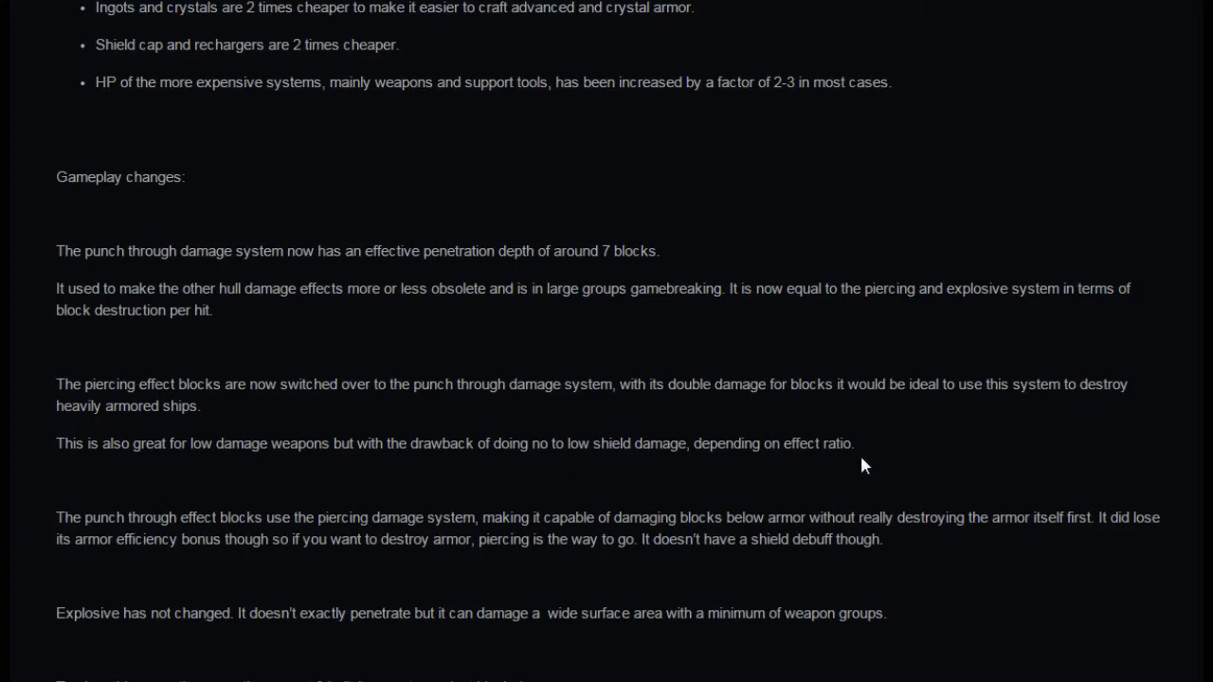
mouse_move(143, 576)
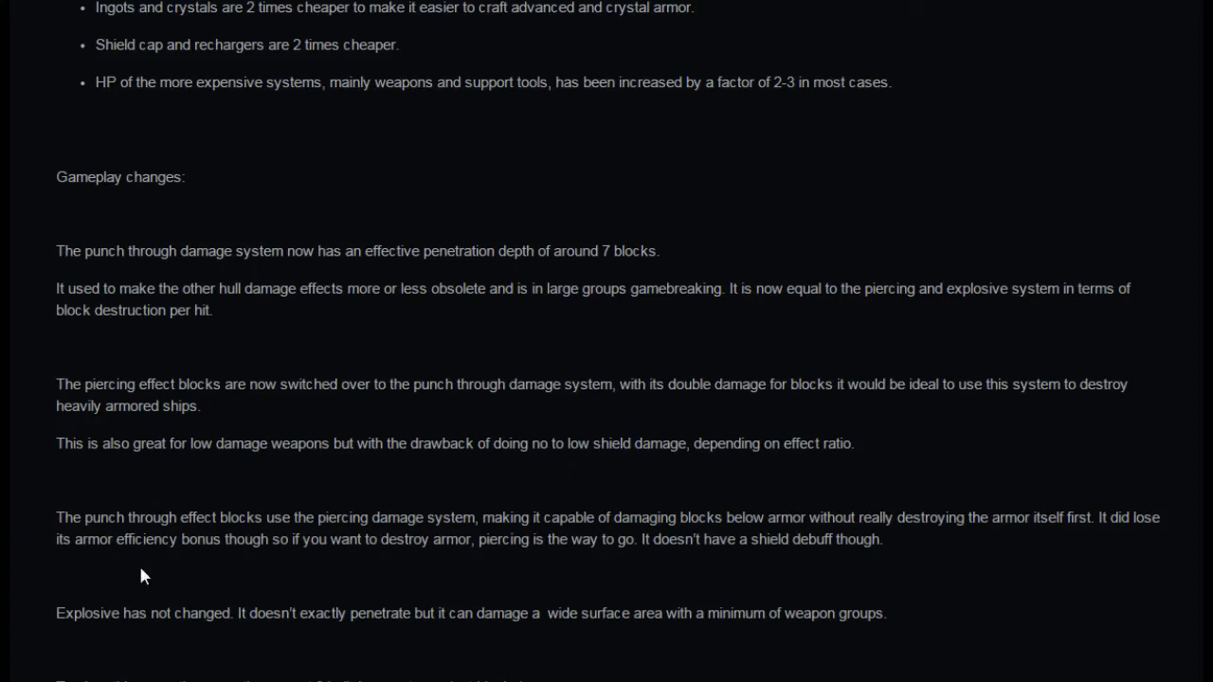
mouse_move(273, 572)
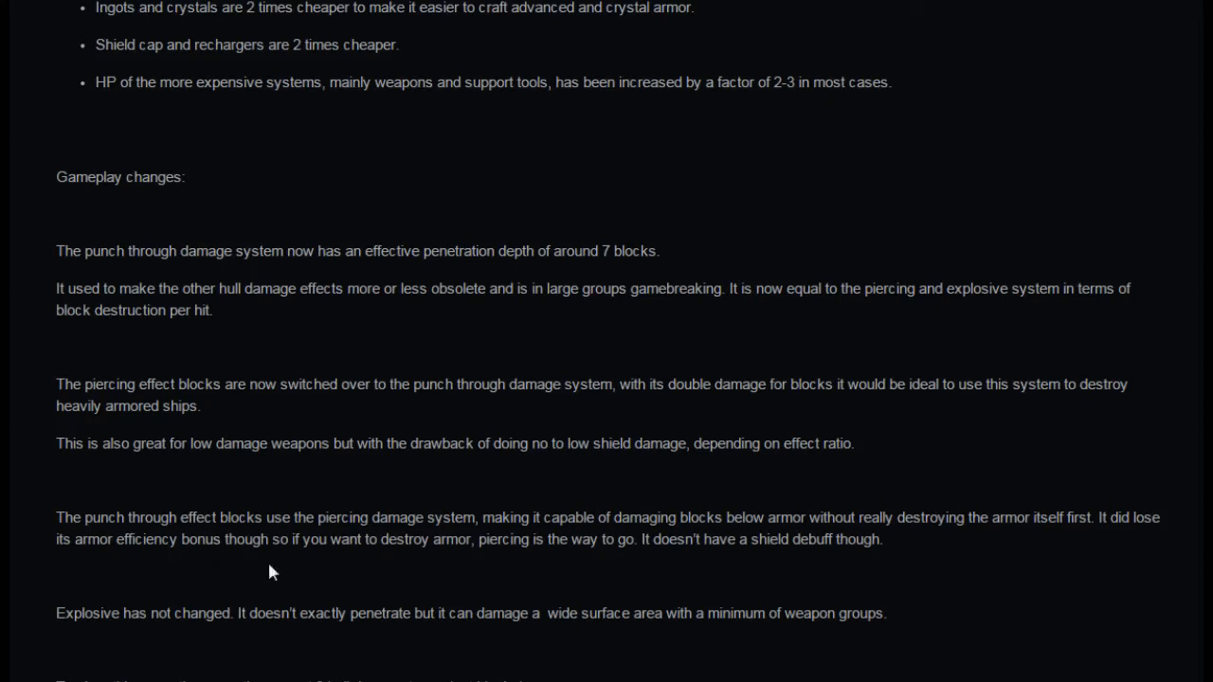
mouse_move(486, 567)
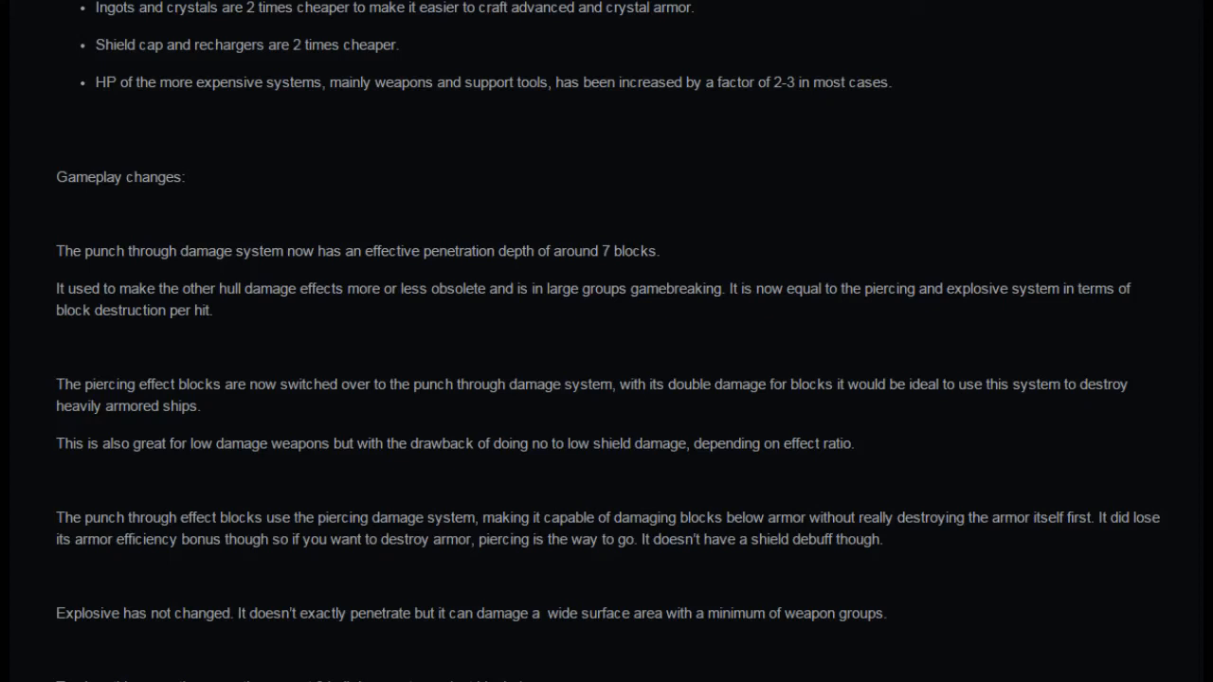
mouse_move(724, 572)
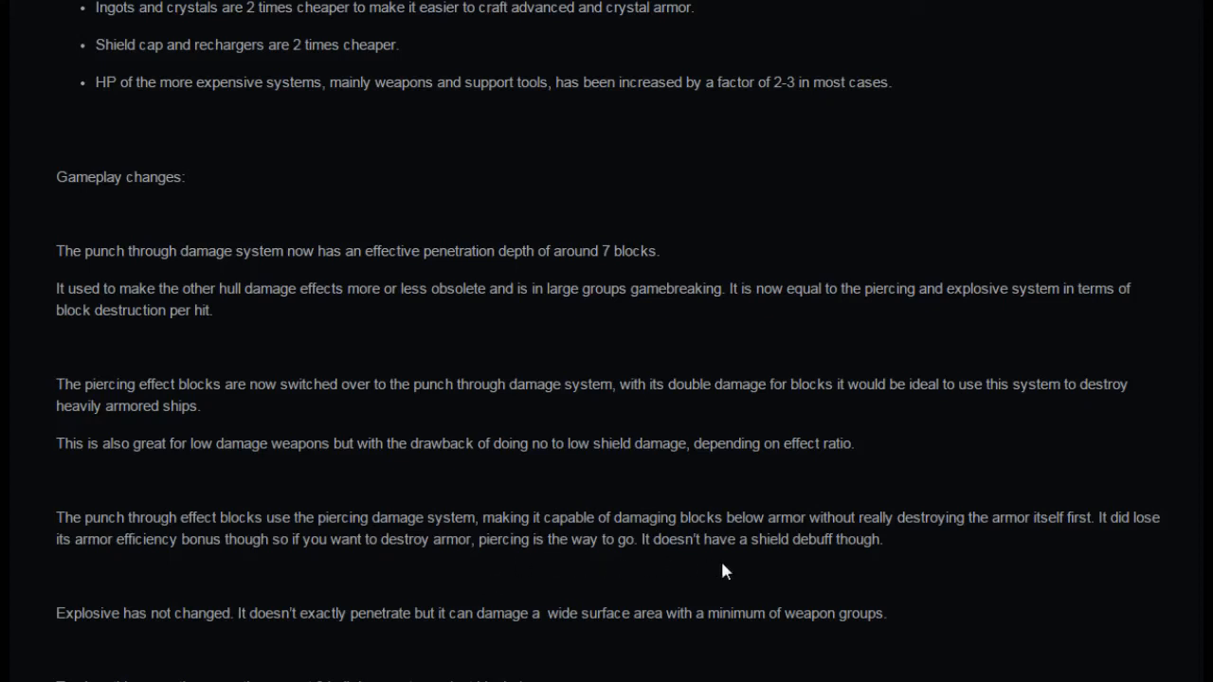
mouse_move(959, 561)
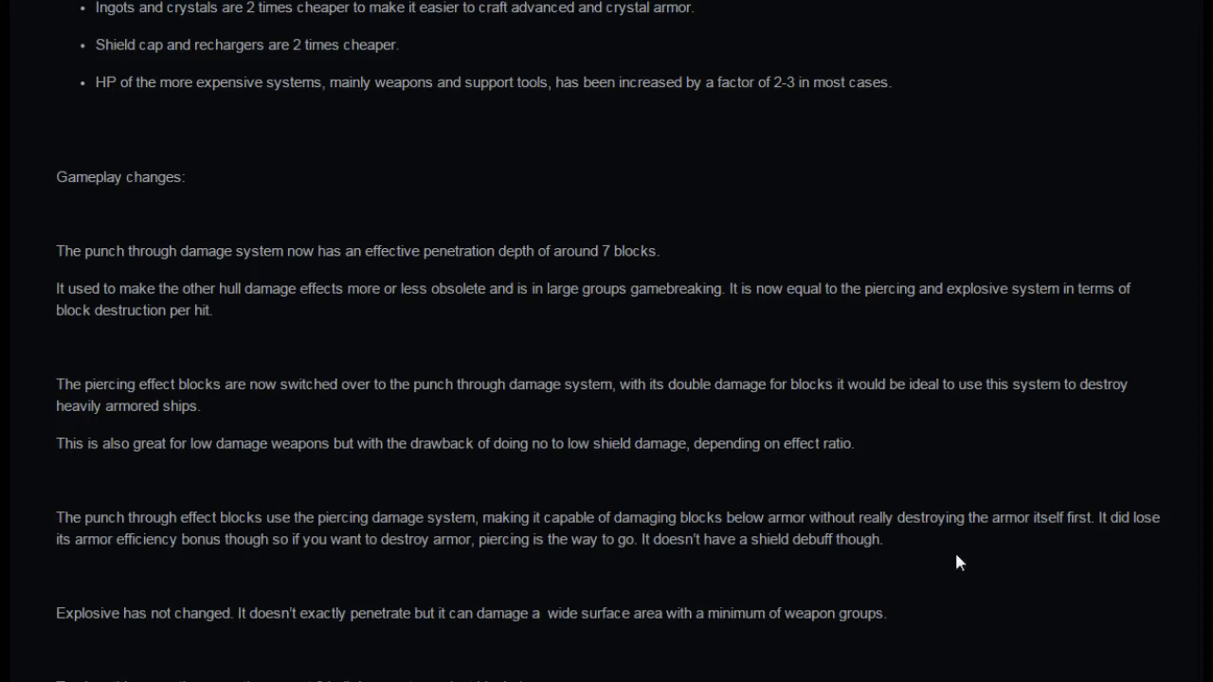
mouse_move(307, 648)
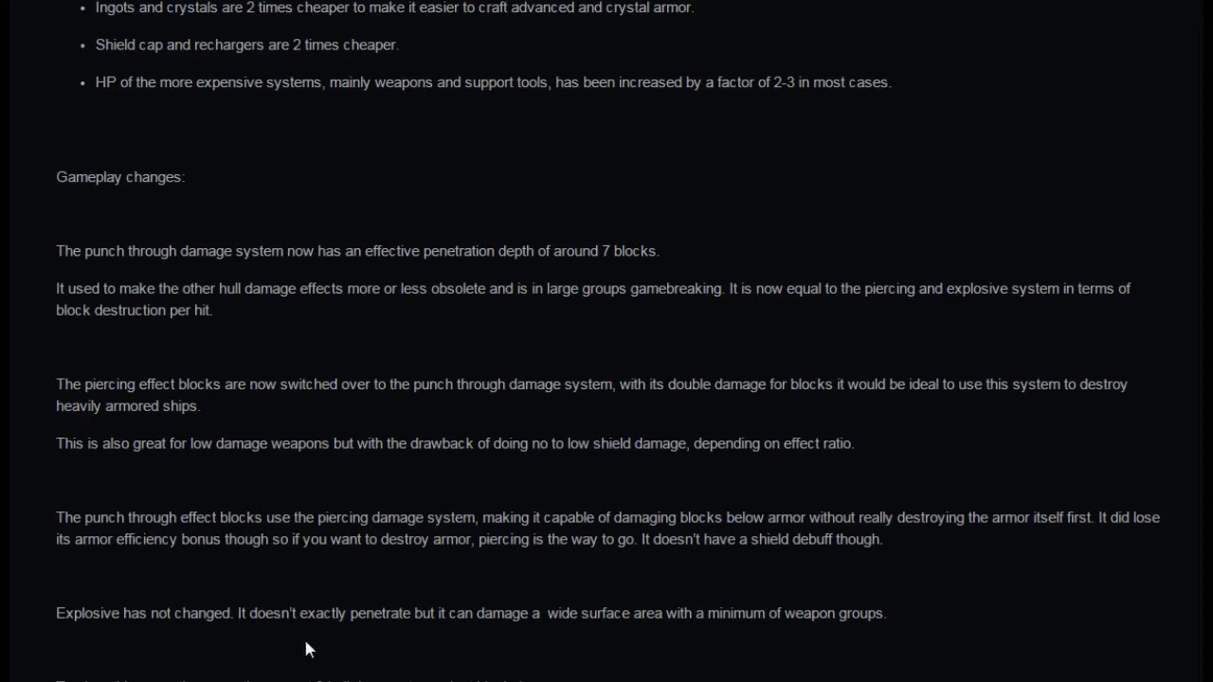
mouse_move(273, 572)
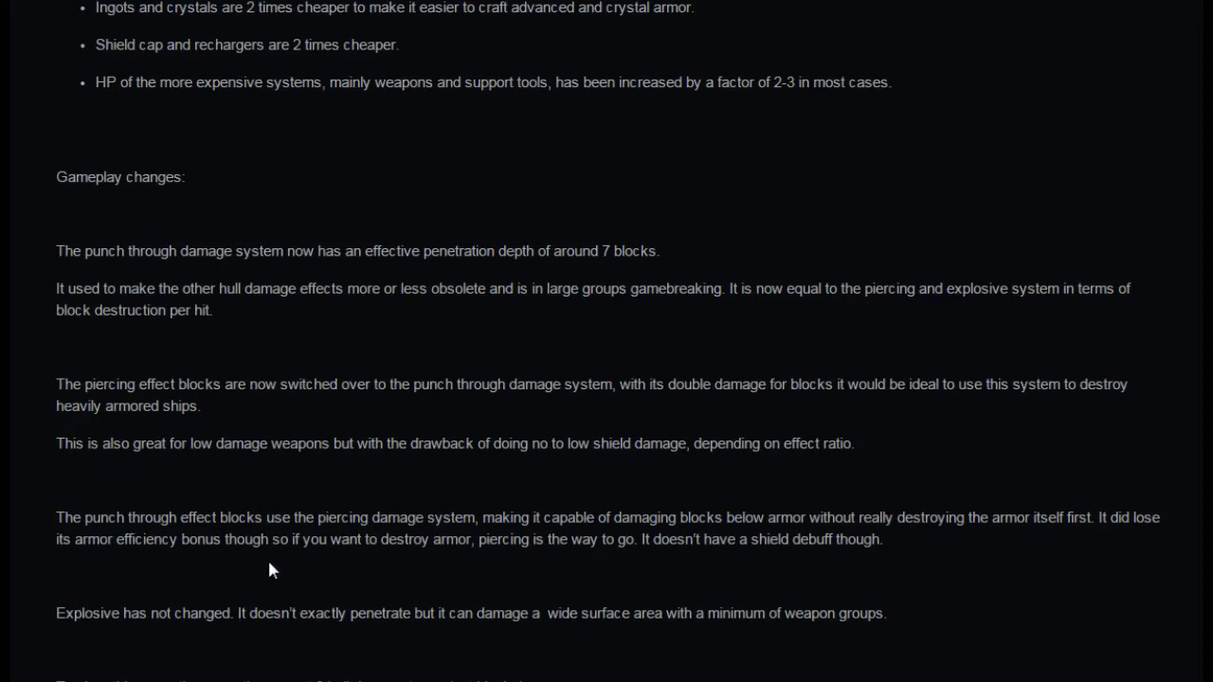
mouse_move(447, 565)
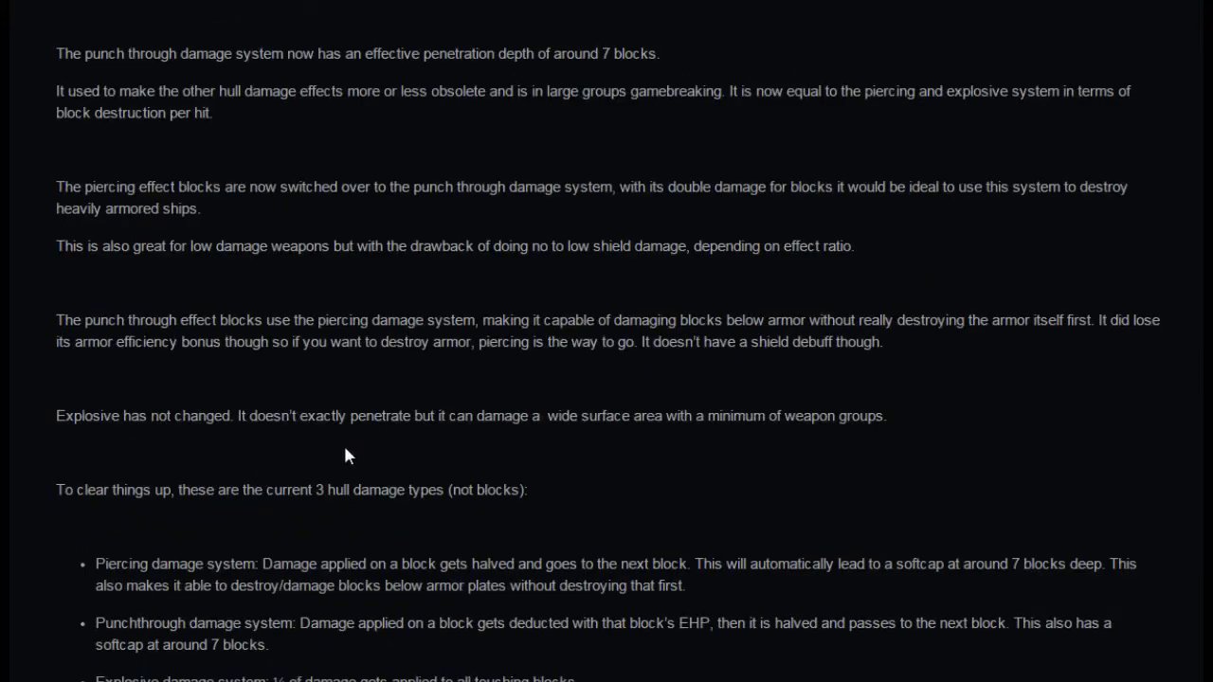
mouse_move(557, 448)
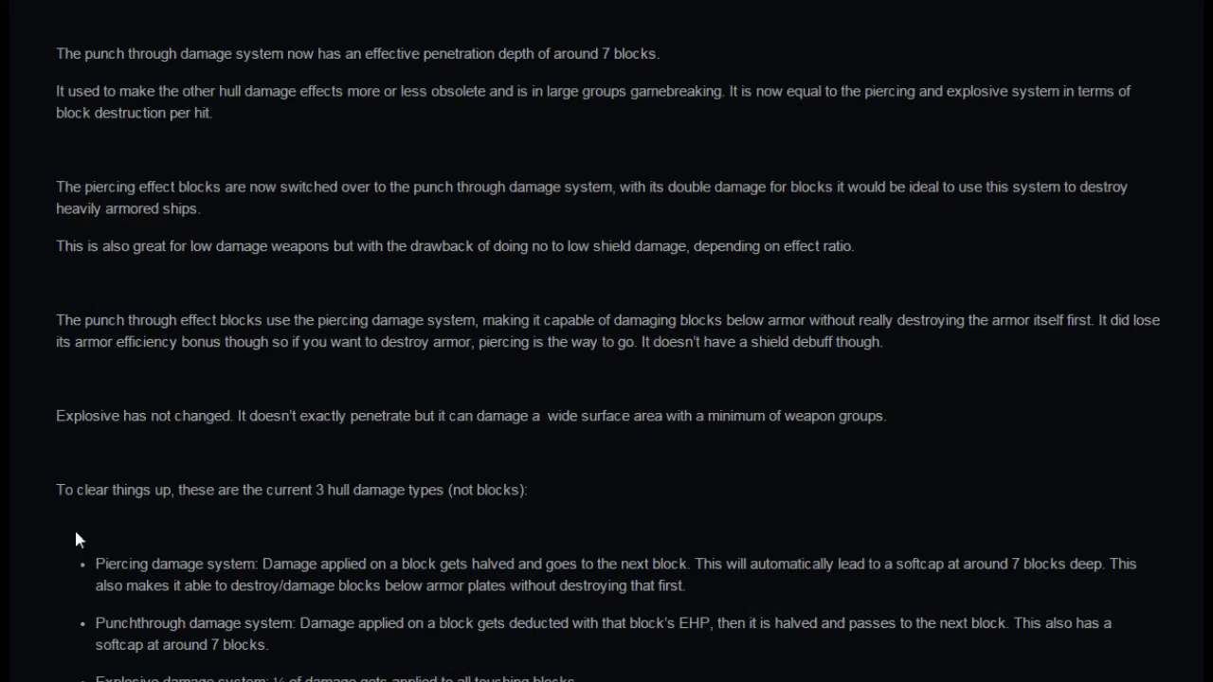
mouse_move(280, 523)
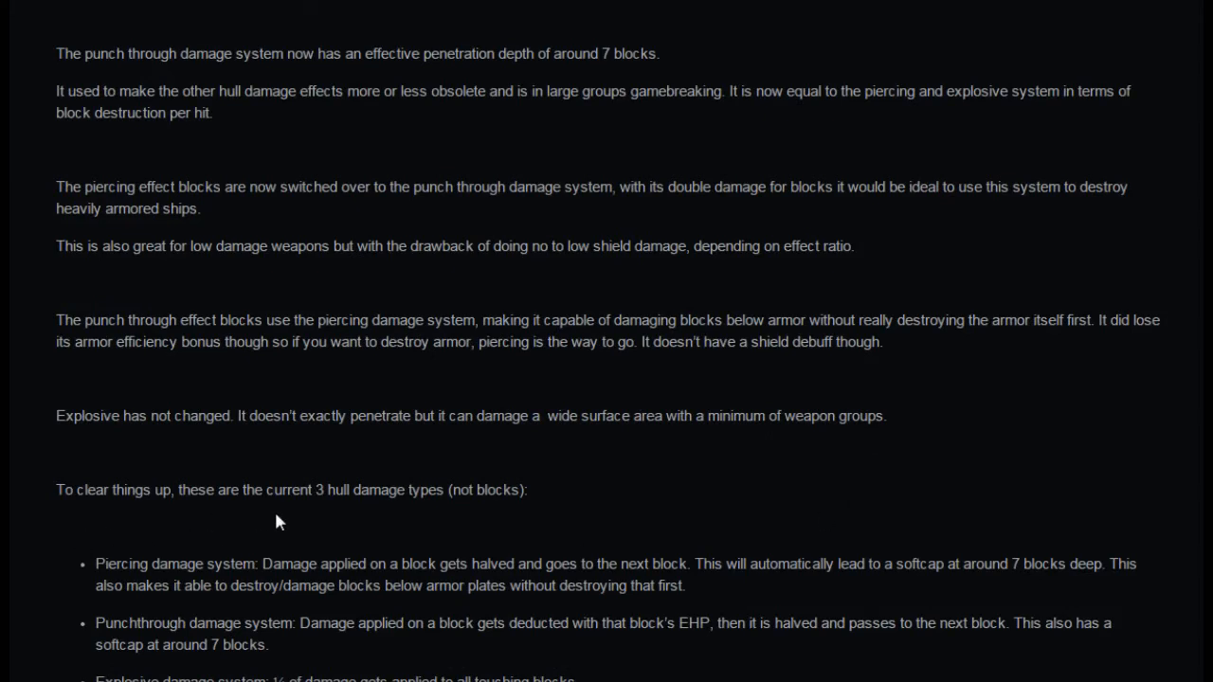
mouse_move(465, 523)
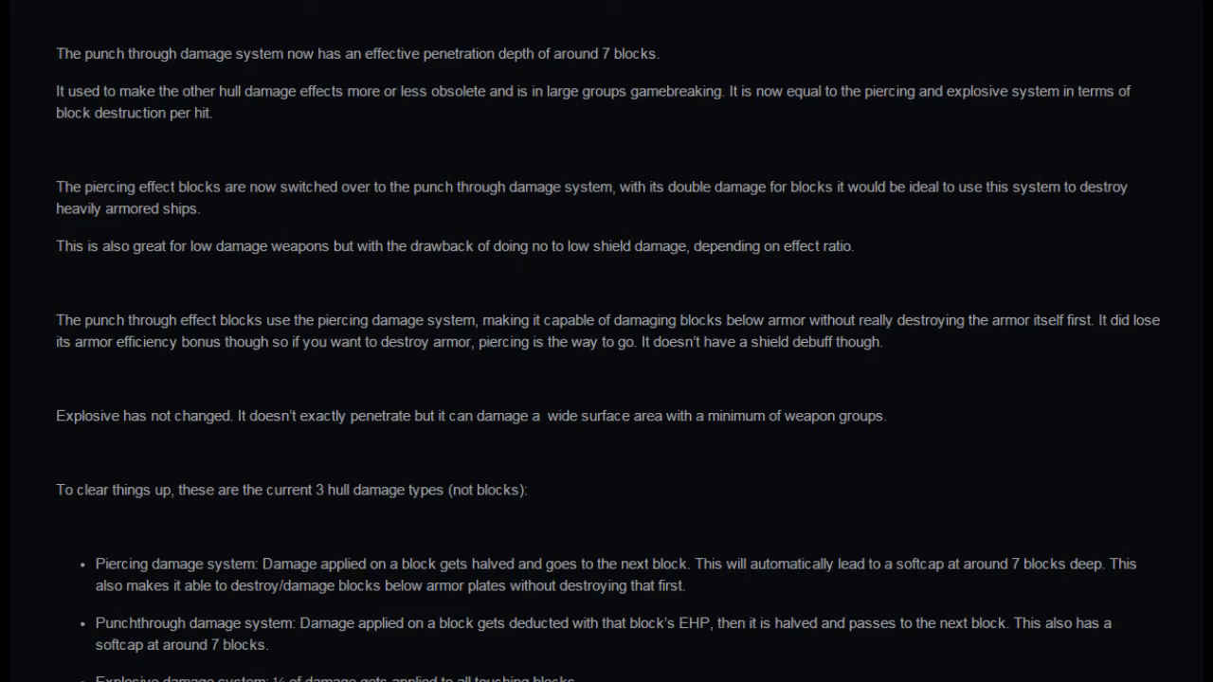
mouse_move(659, 614)
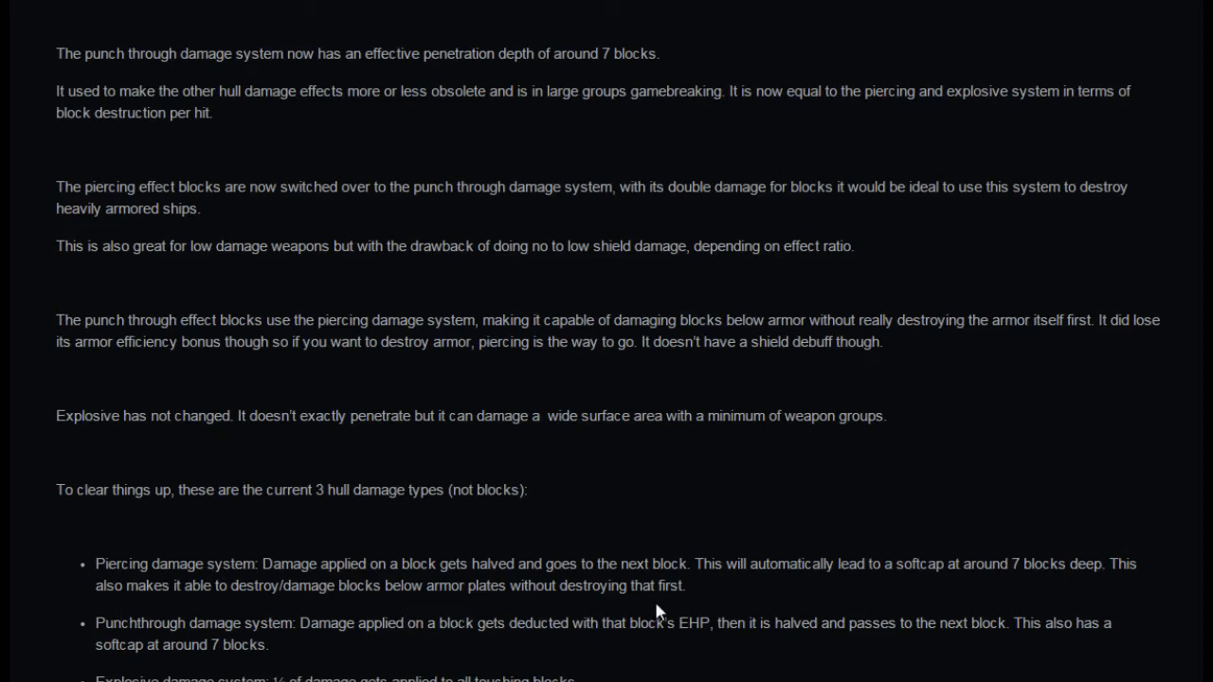
mouse_move(728, 602)
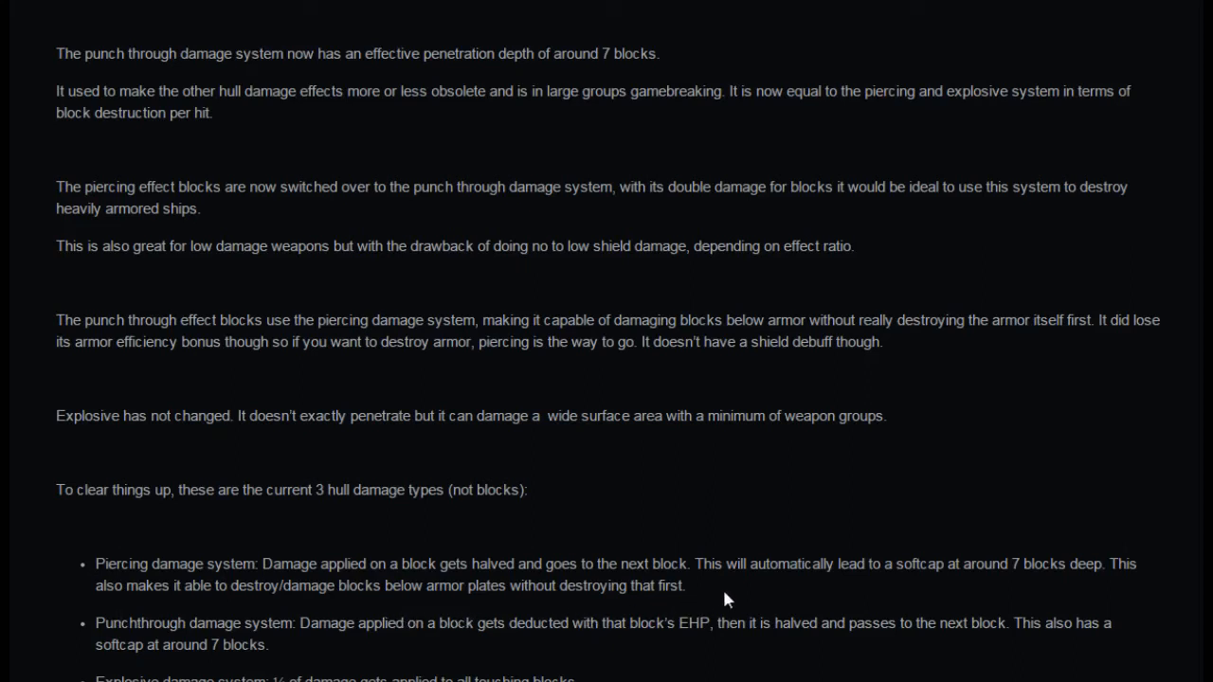
mouse_move(971, 597)
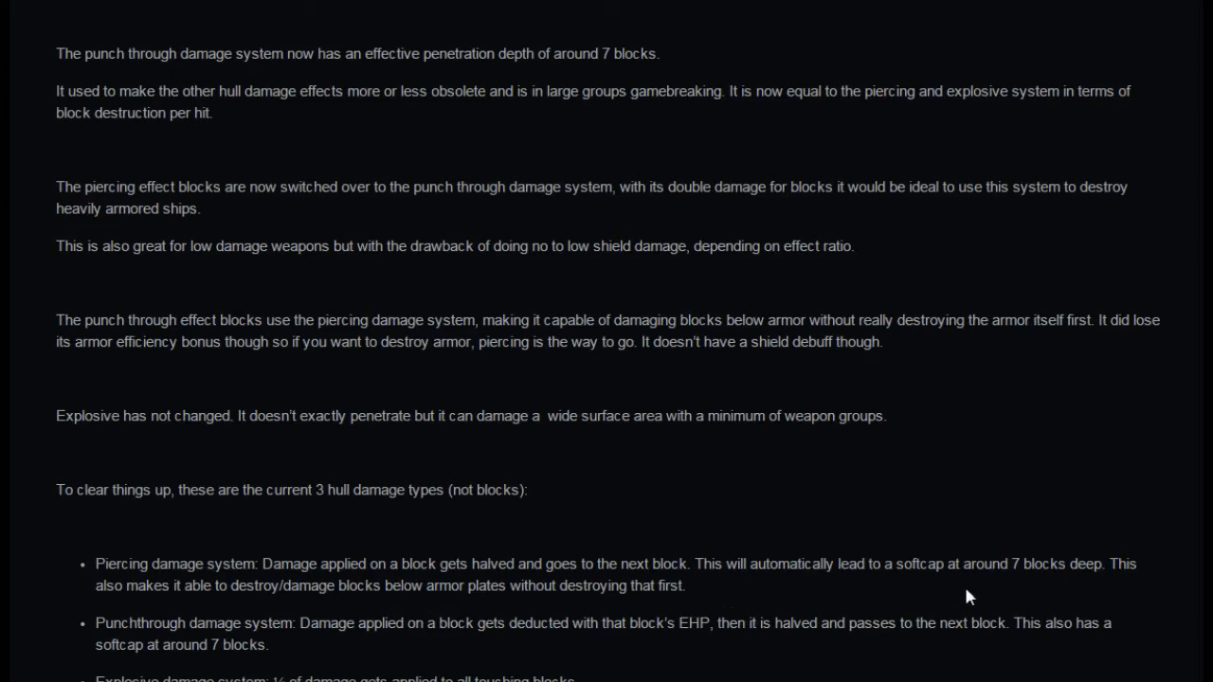
mouse_move(151, 618)
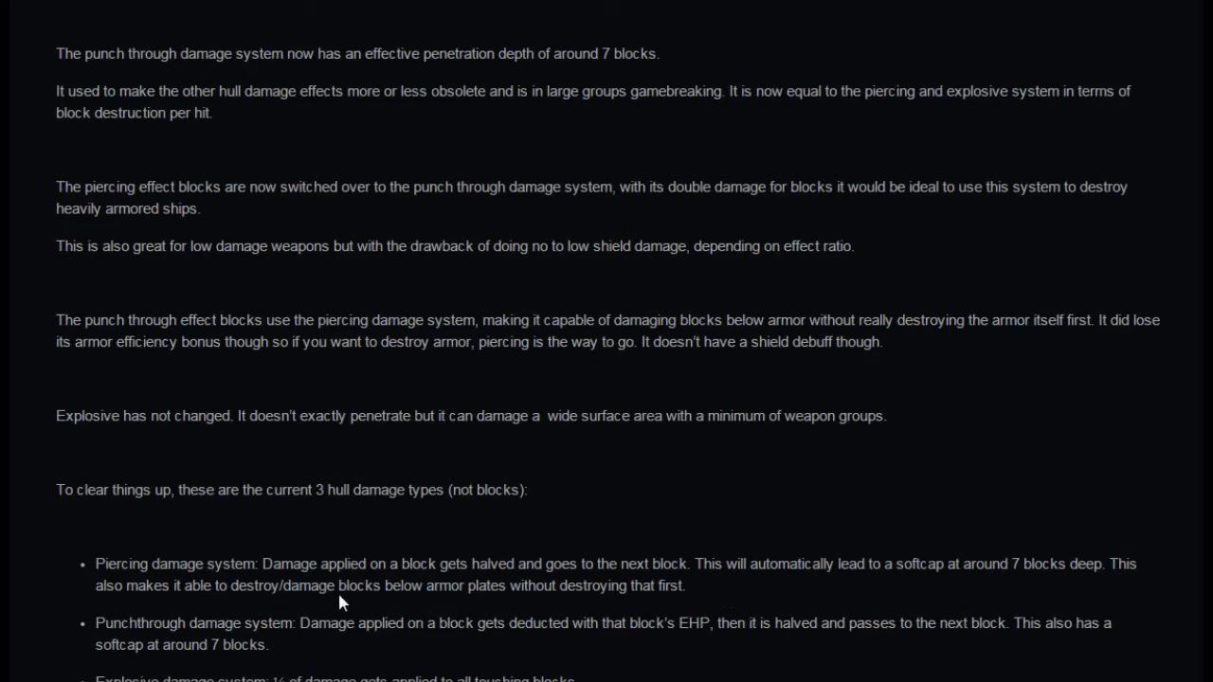
mouse_move(514, 616)
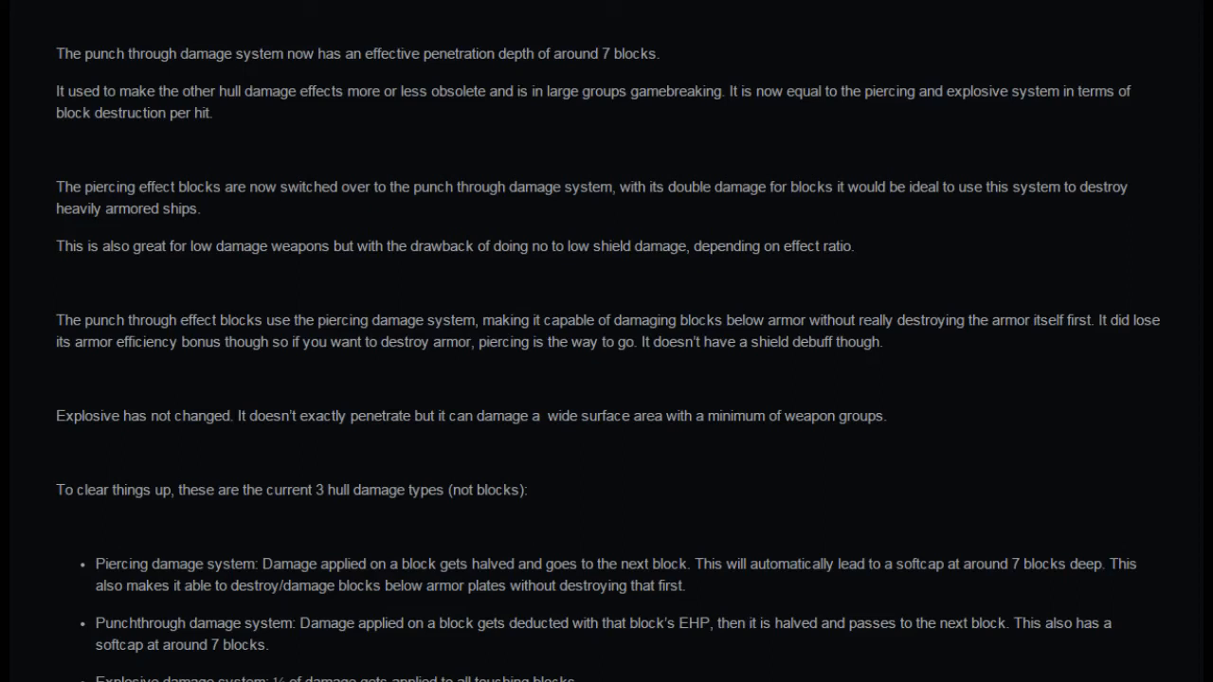
mouse_move(147, 670)
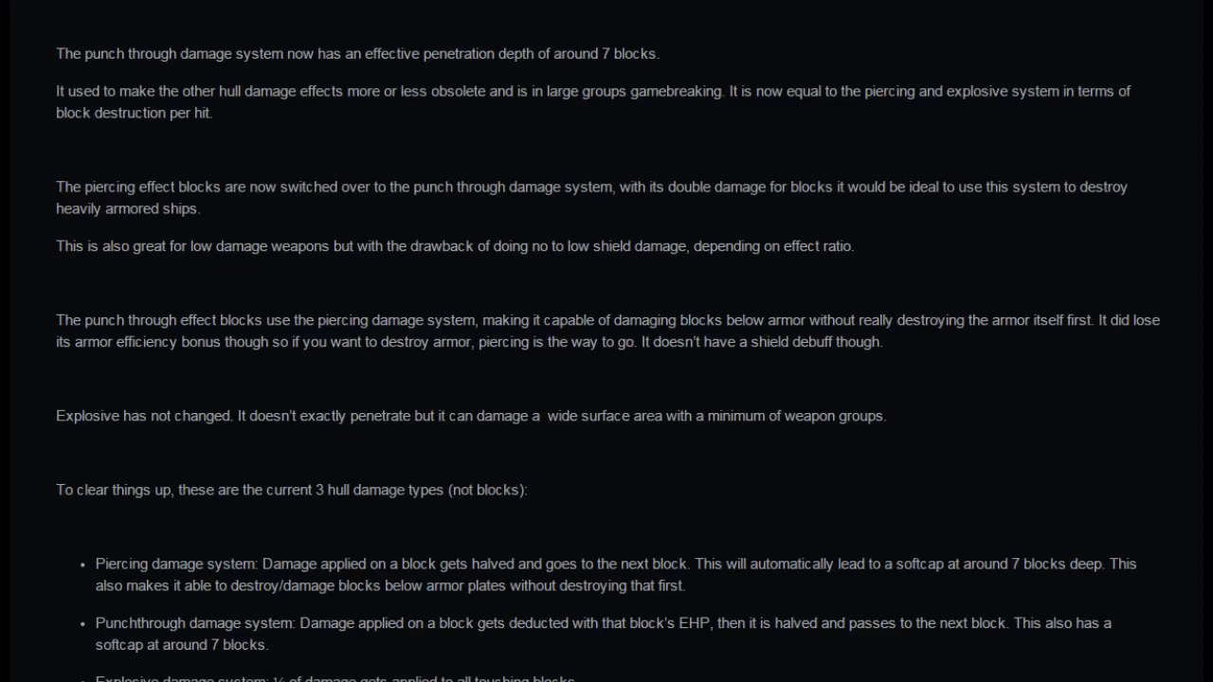
scroll(down, 3)
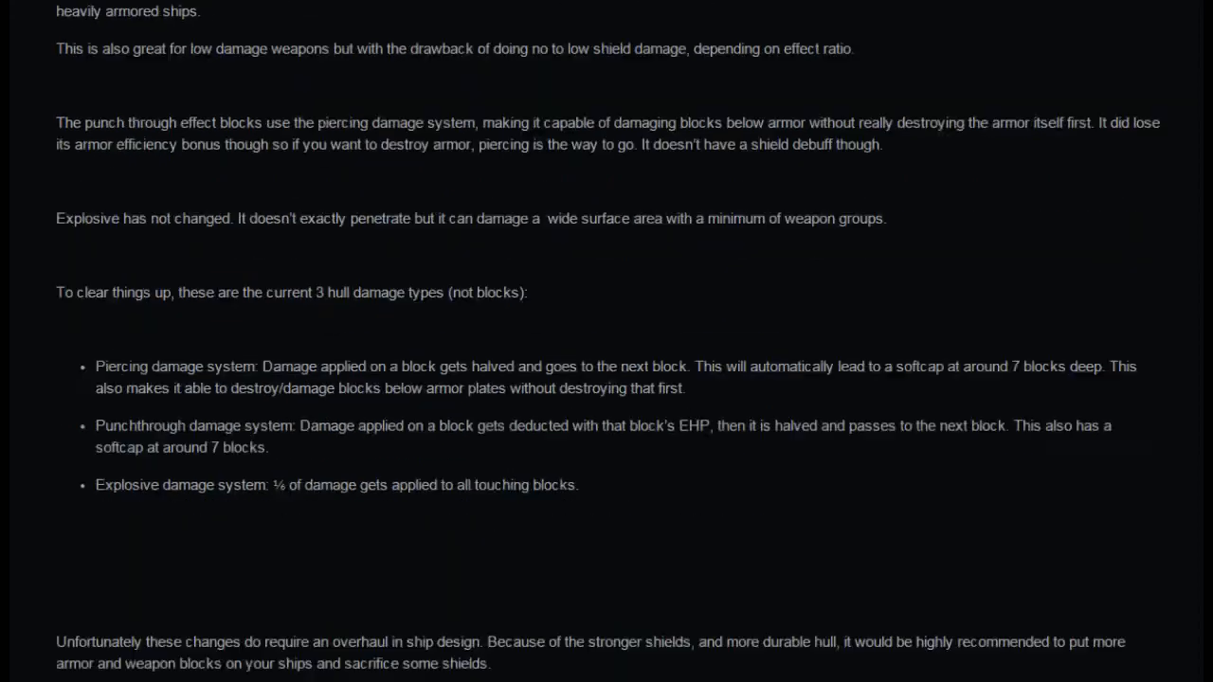
Step: Scroll the news post down to the Bugfixes heading with its five fixed bugs and adjusted prices
scroll(down, 3)
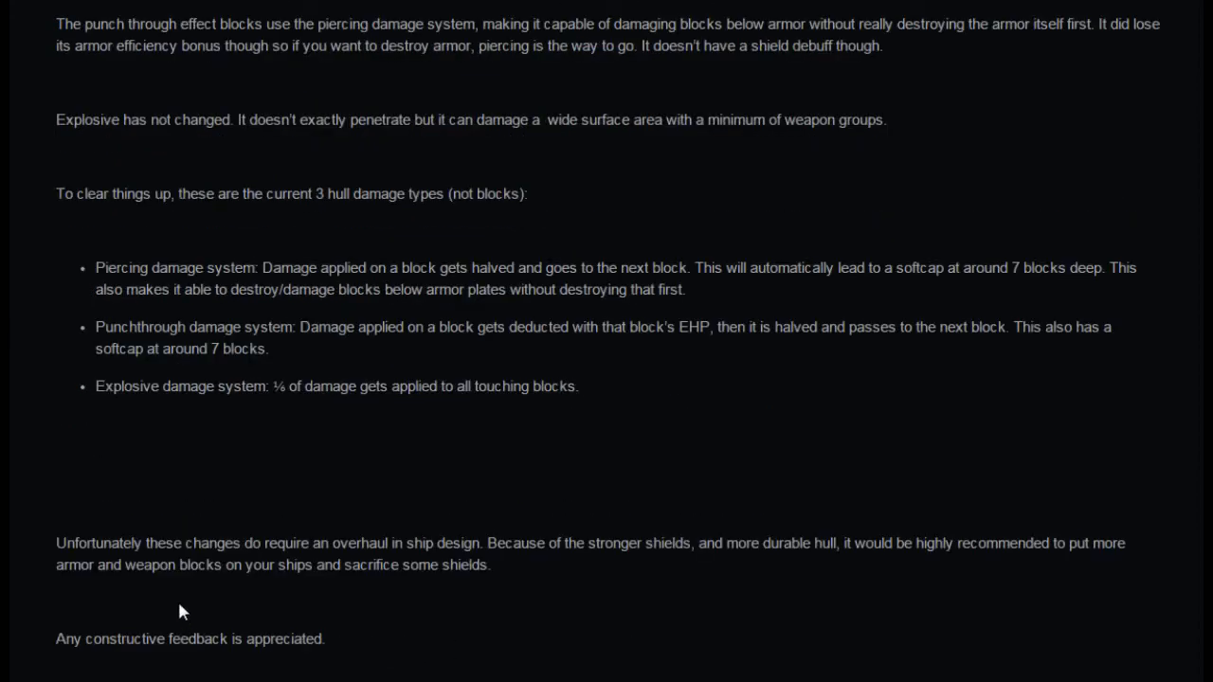
mouse_move(474, 610)
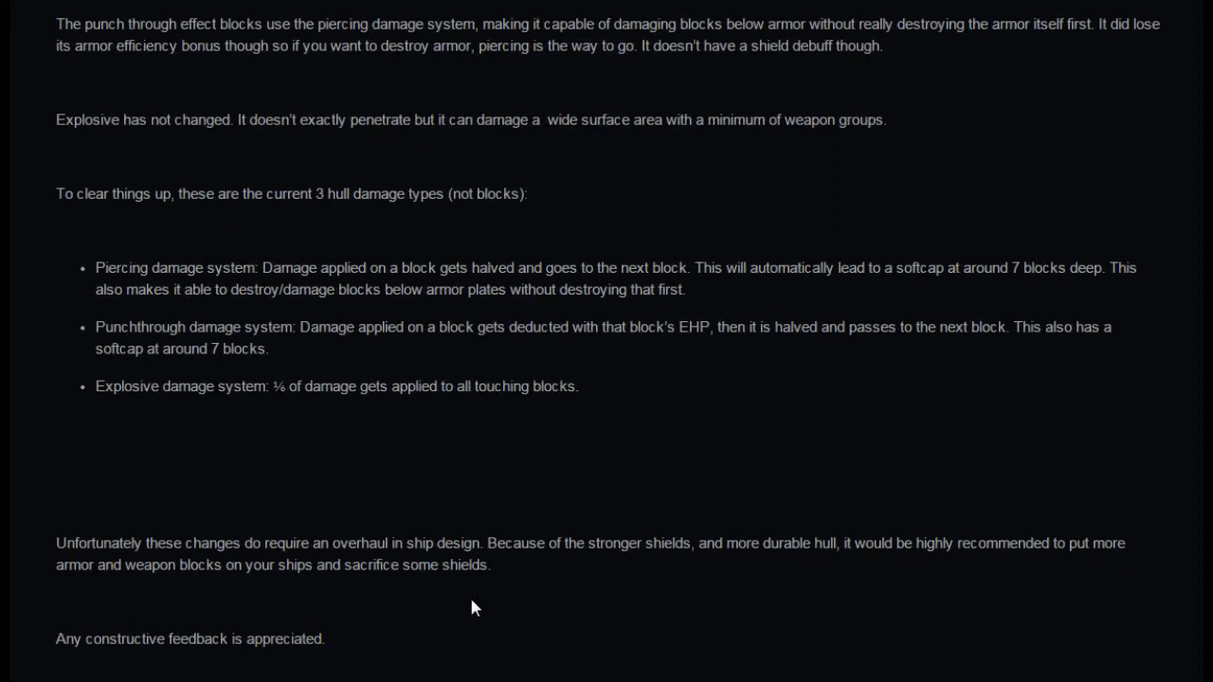
mouse_move(655, 588)
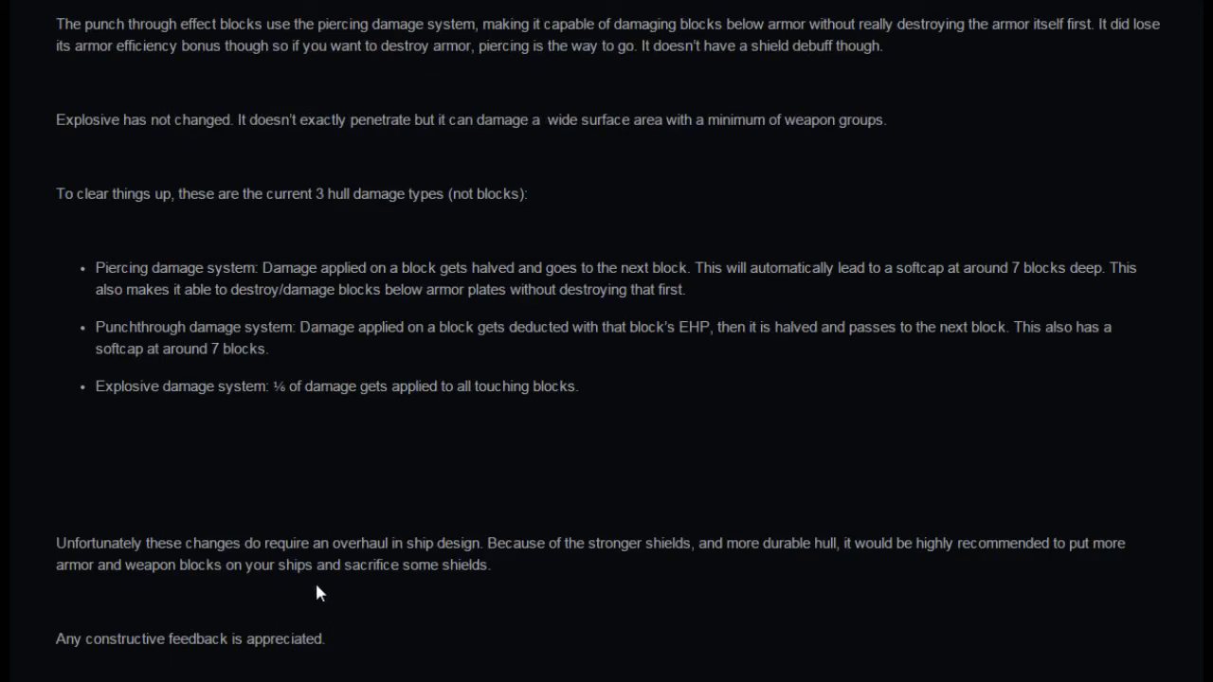
mouse_move(485, 588)
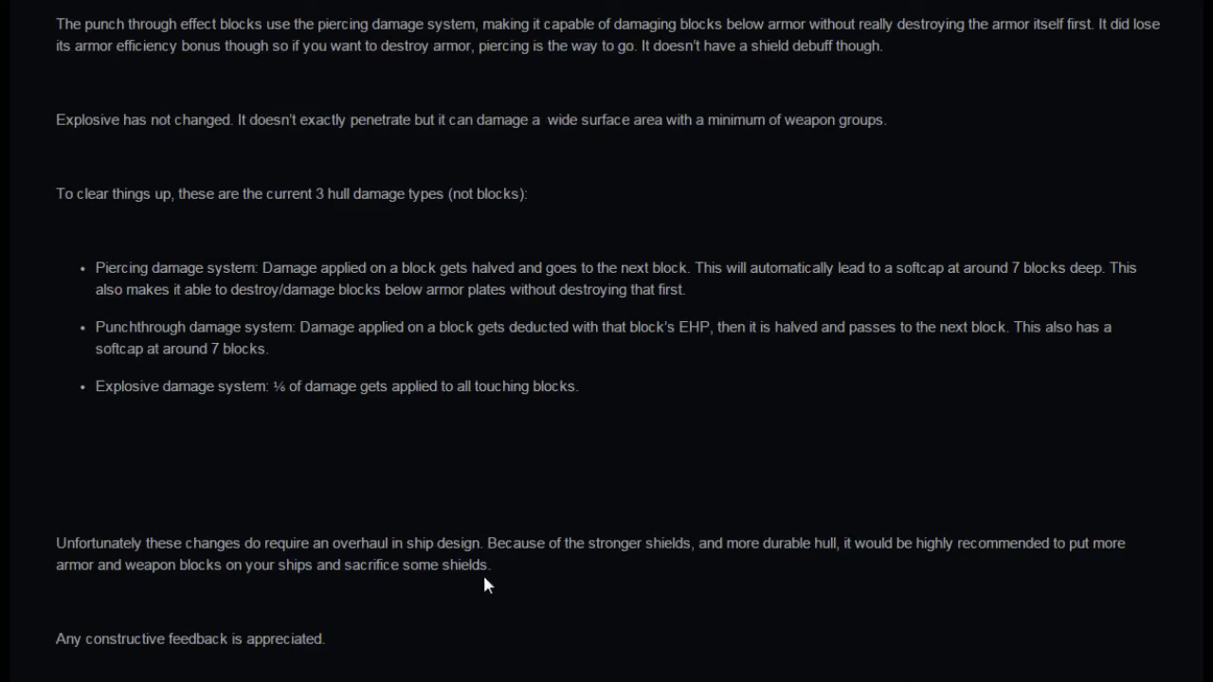
mouse_move(212, 679)
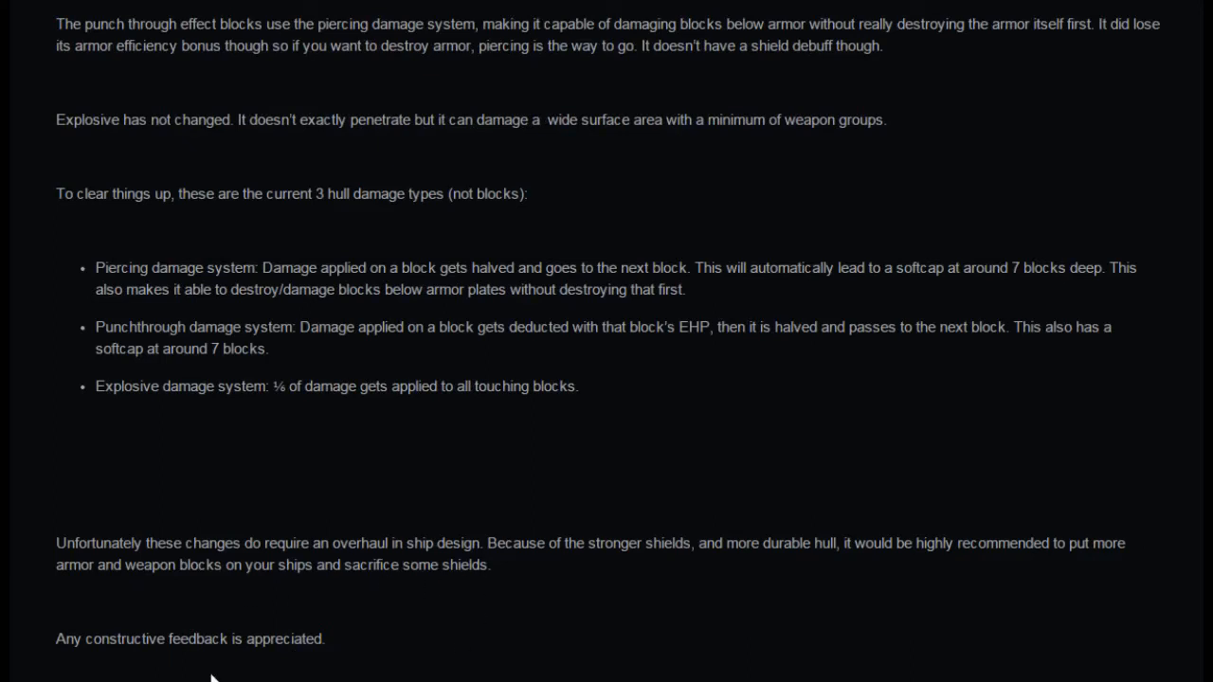
scroll(down, 3)
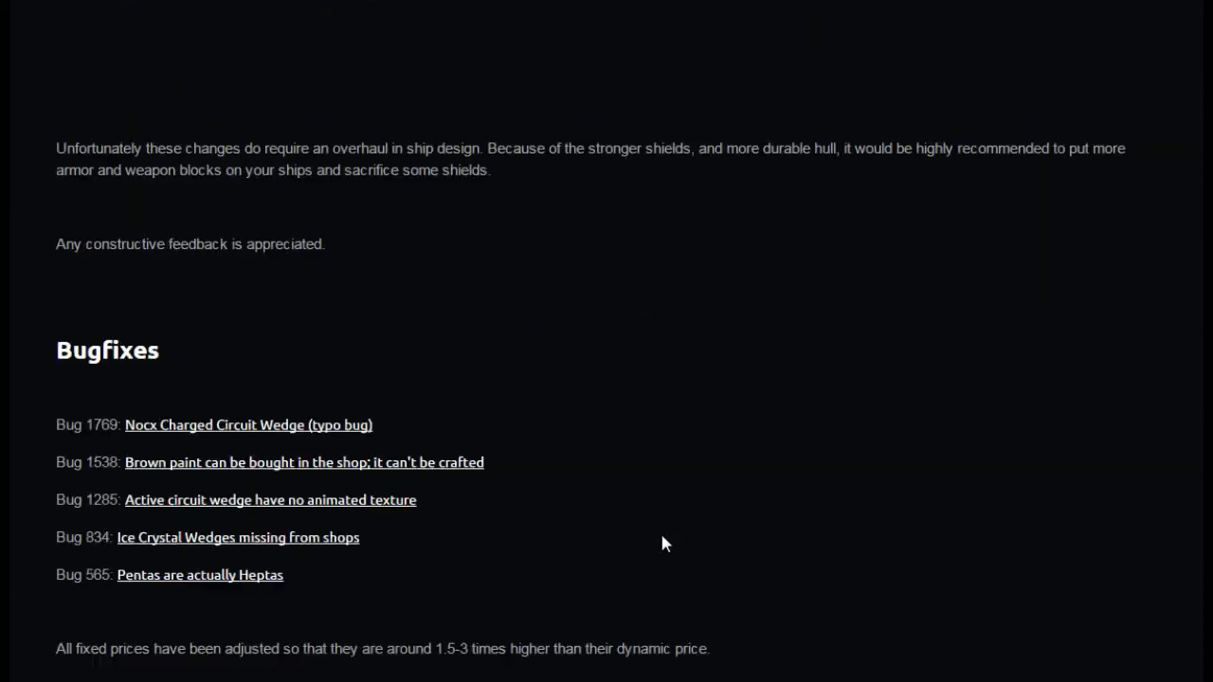
Step: Scroll past the bugfixes to the Technical explanation of optimizations and its Graphics analysis
scroll(down, 3)
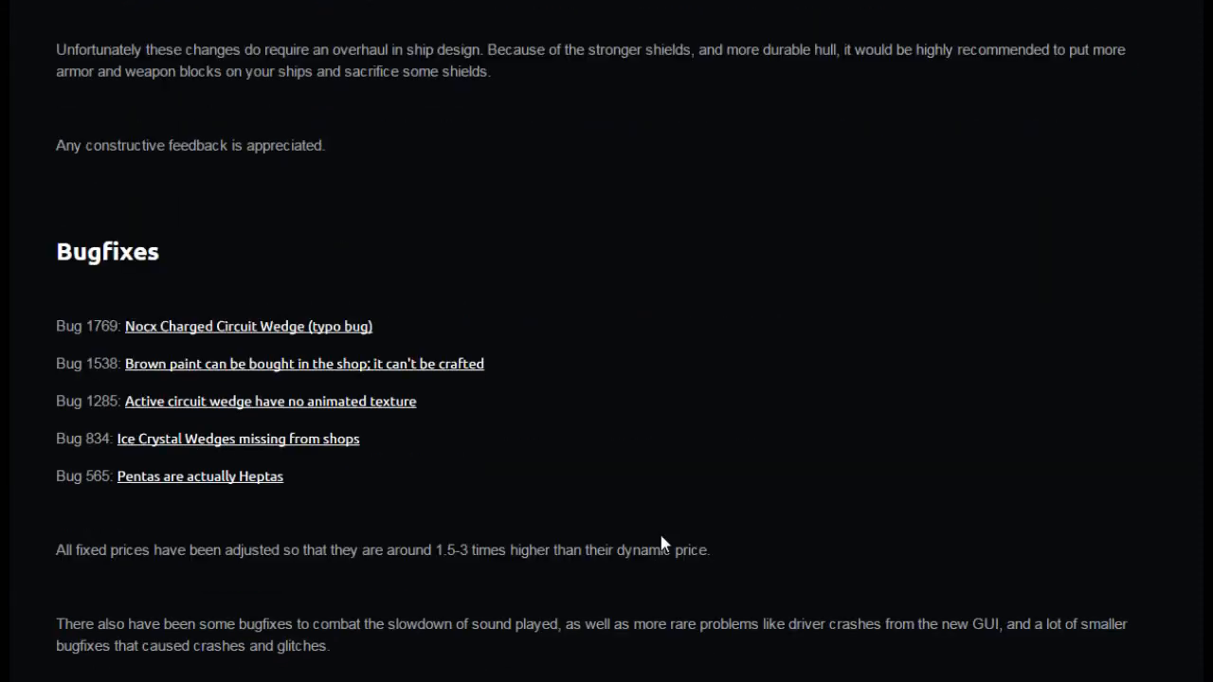
mouse_move(242, 270)
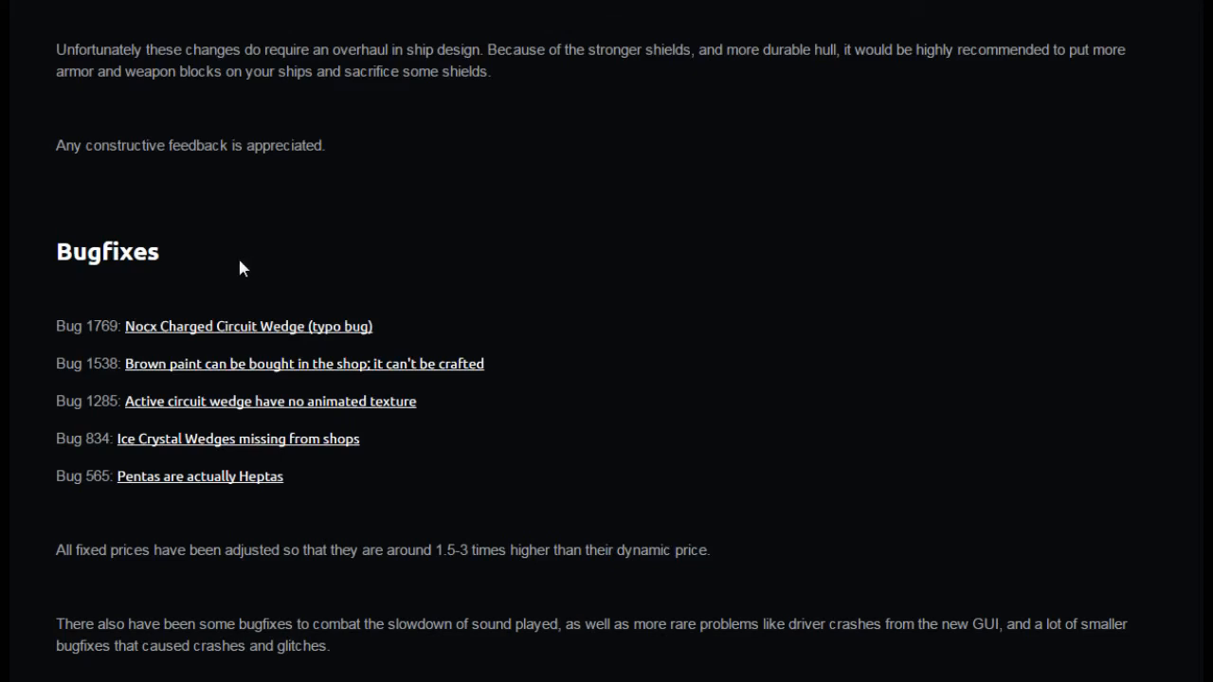
mouse_move(597, 440)
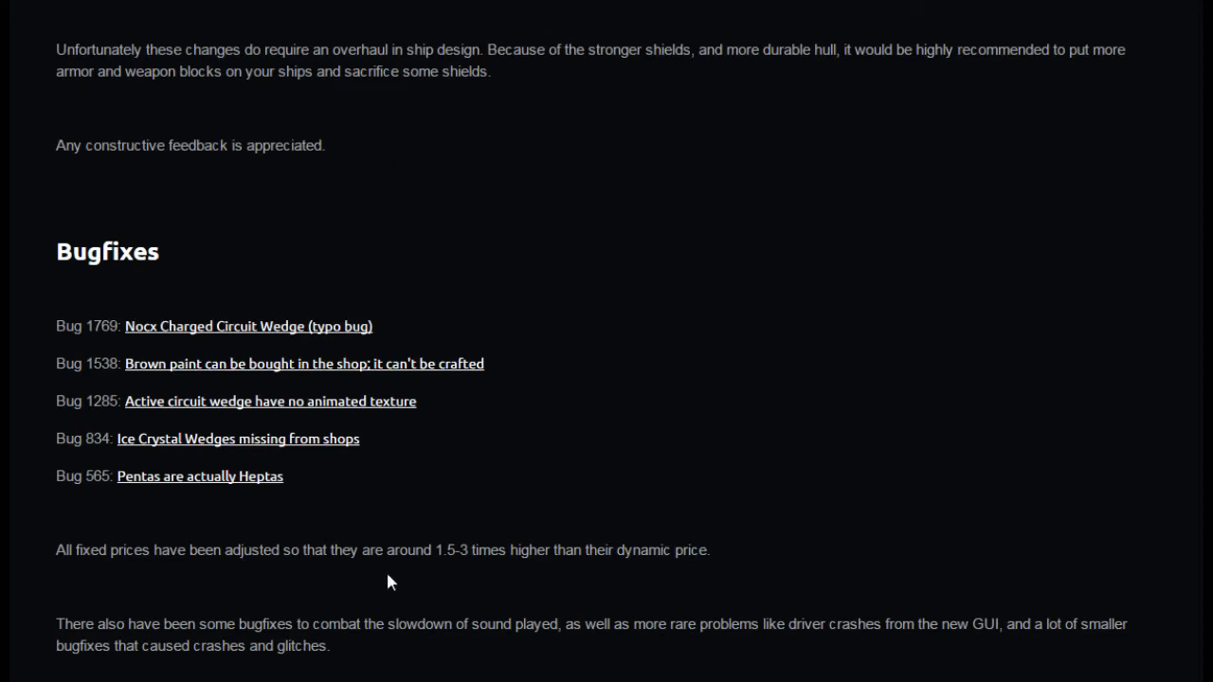
mouse_move(546, 576)
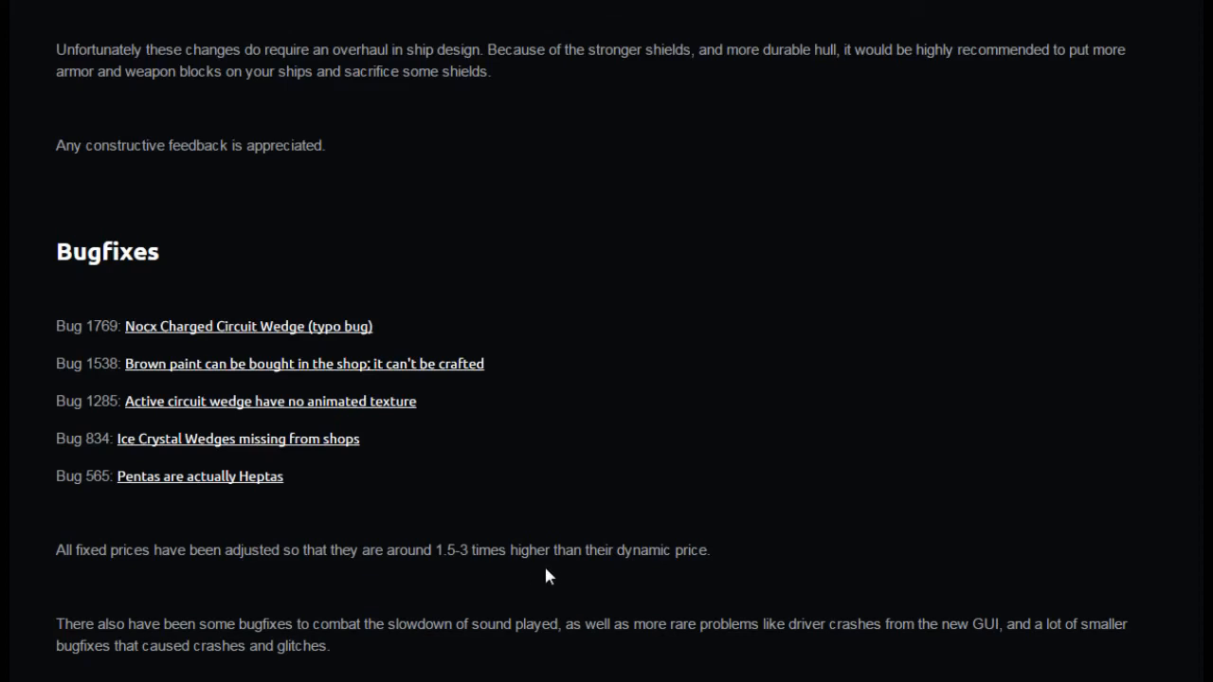
mouse_move(903, 566)
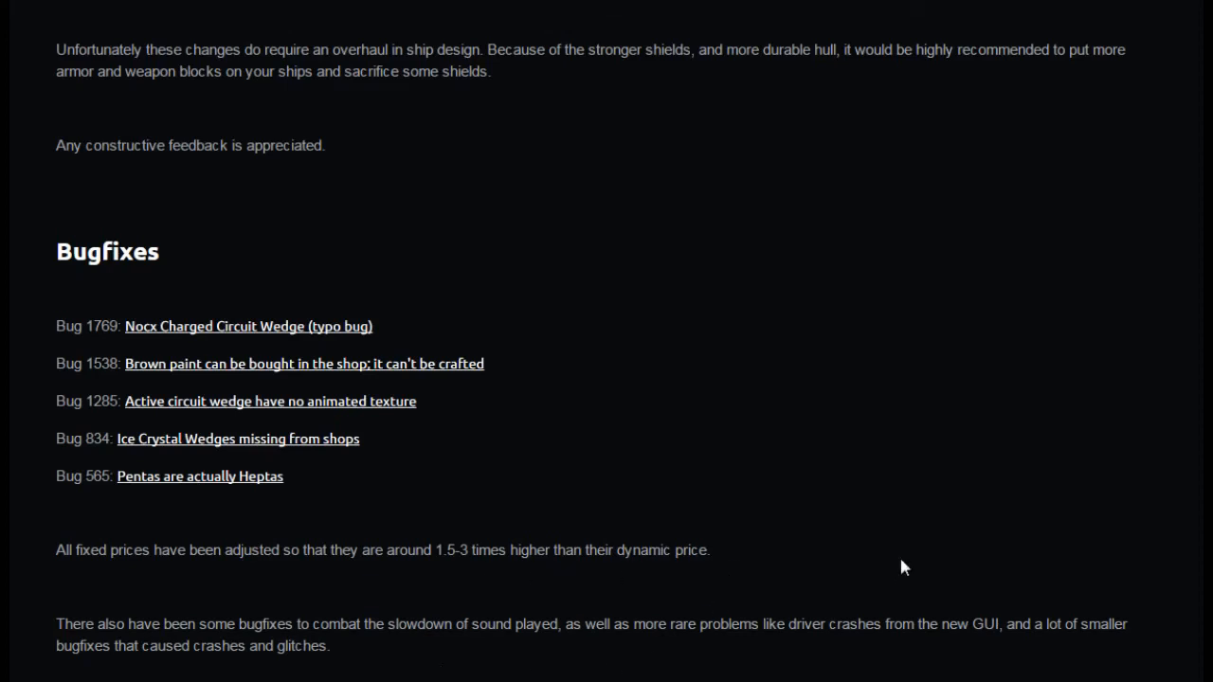
mouse_move(884, 497)
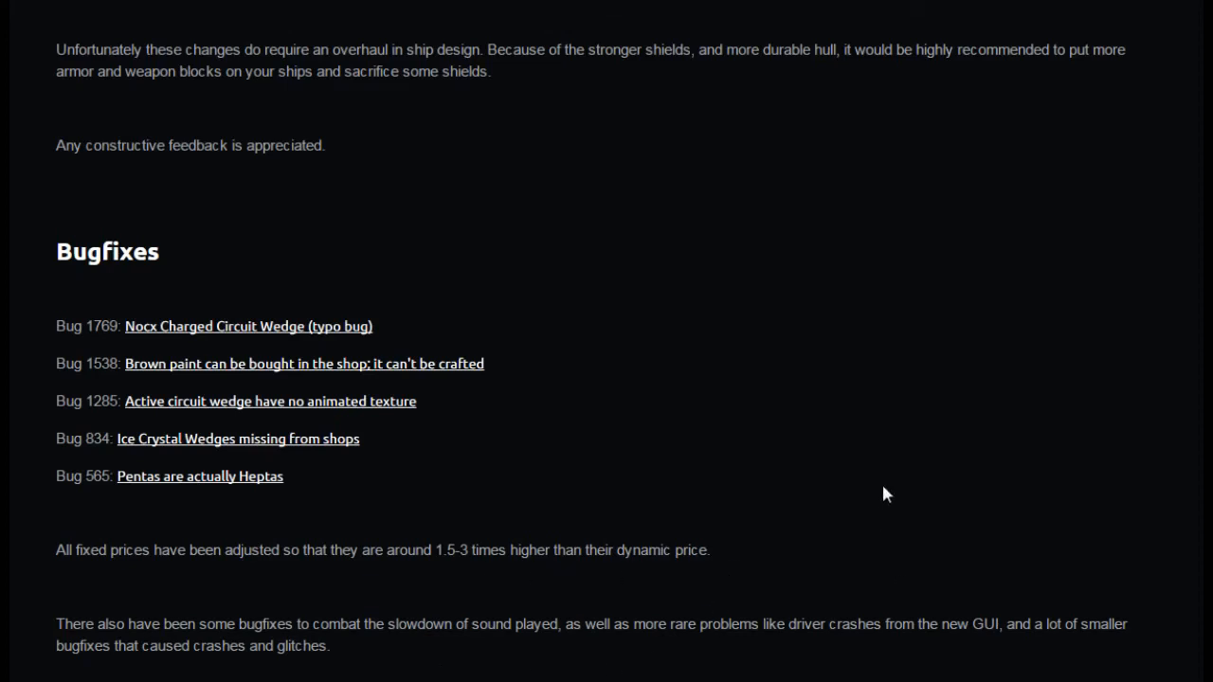
scroll(down, 3)
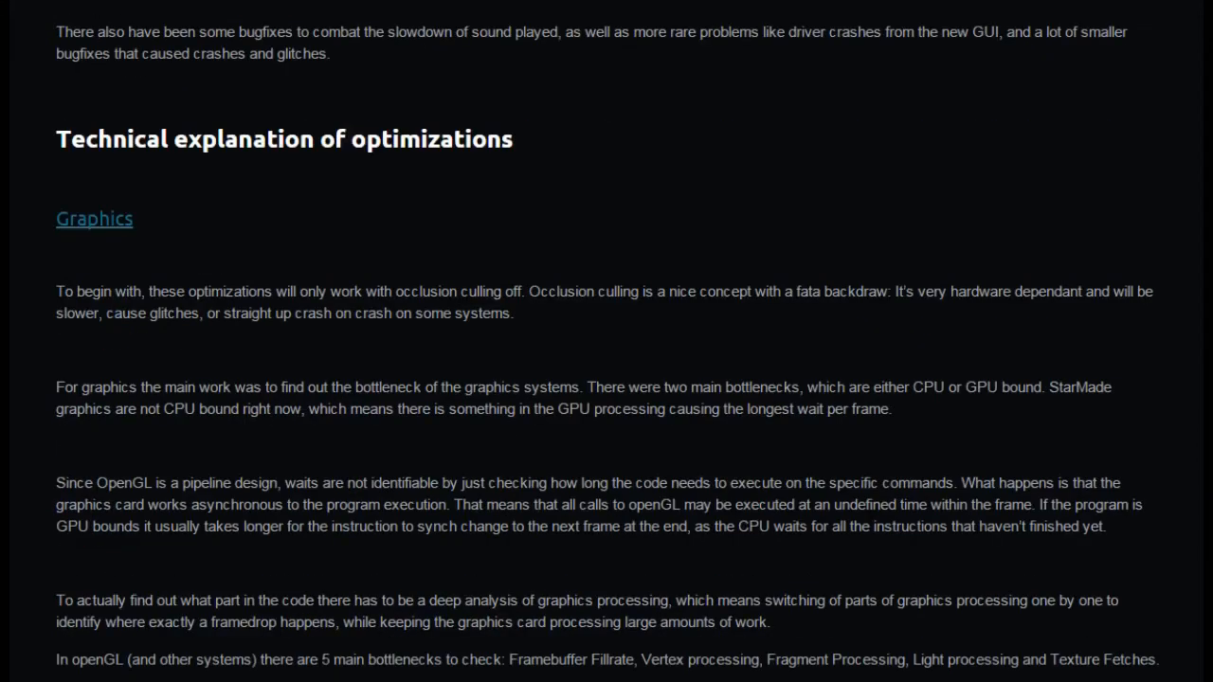
Step: Scroll through the Graphics optimizations down to the Network subsection and closing What comes next
scroll(down, 3)
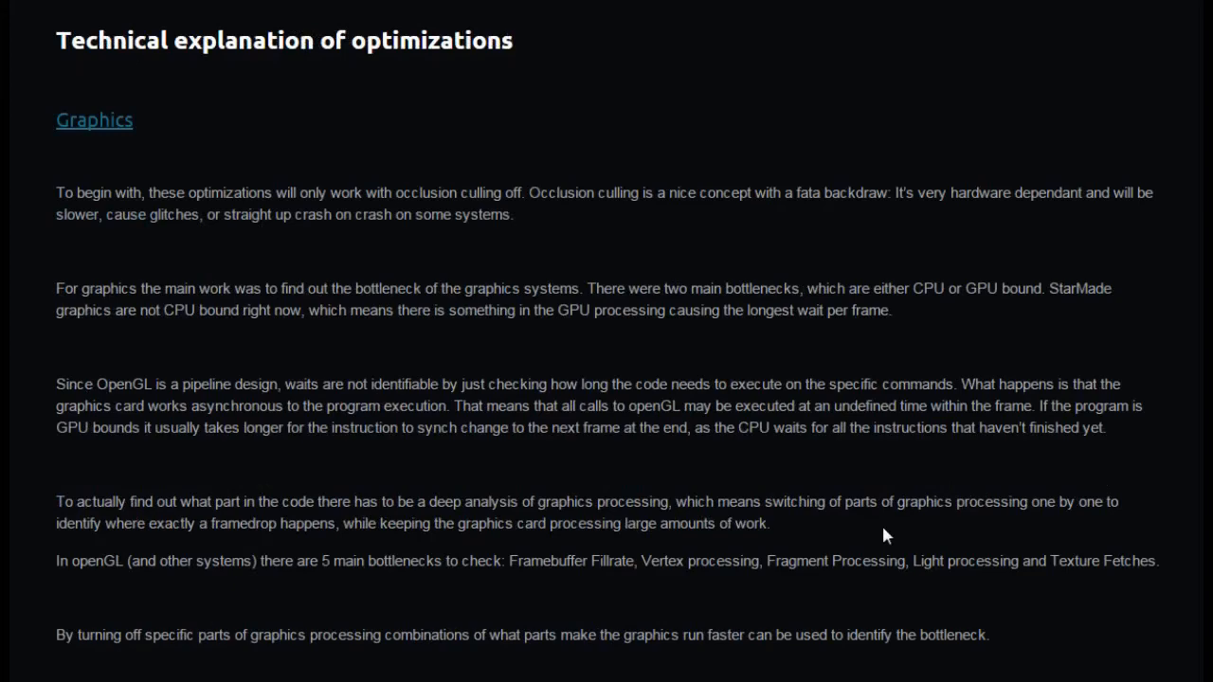
scroll(down, 3)
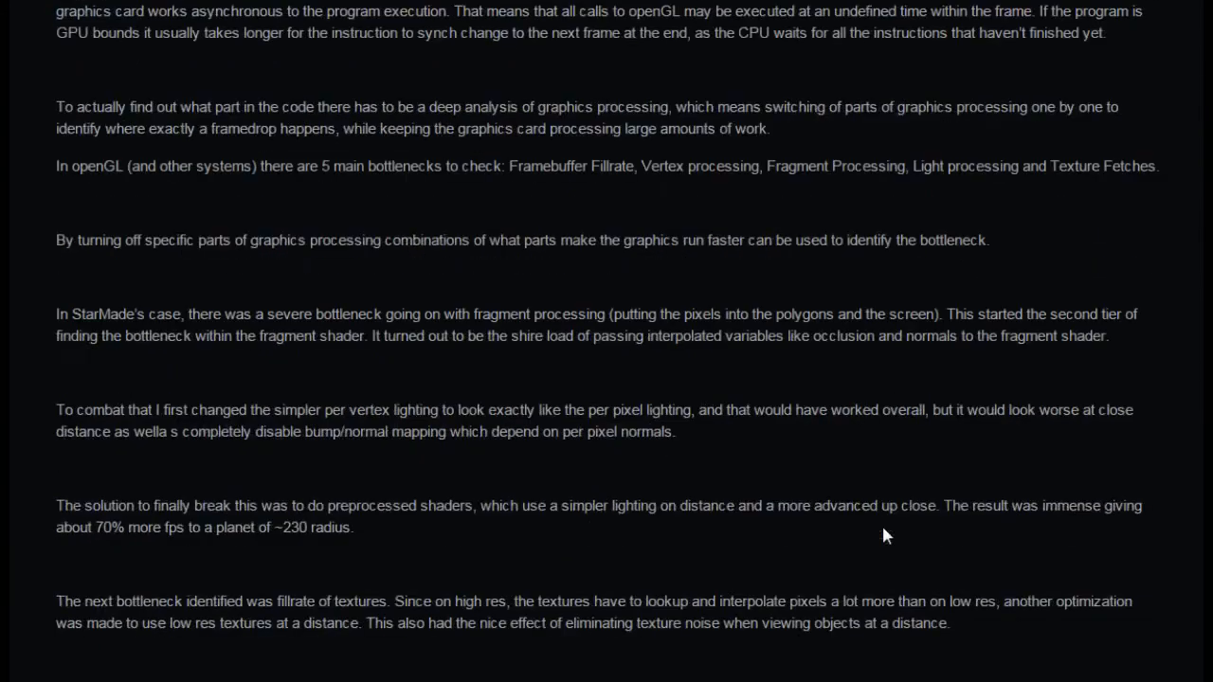
scroll(down, 3)
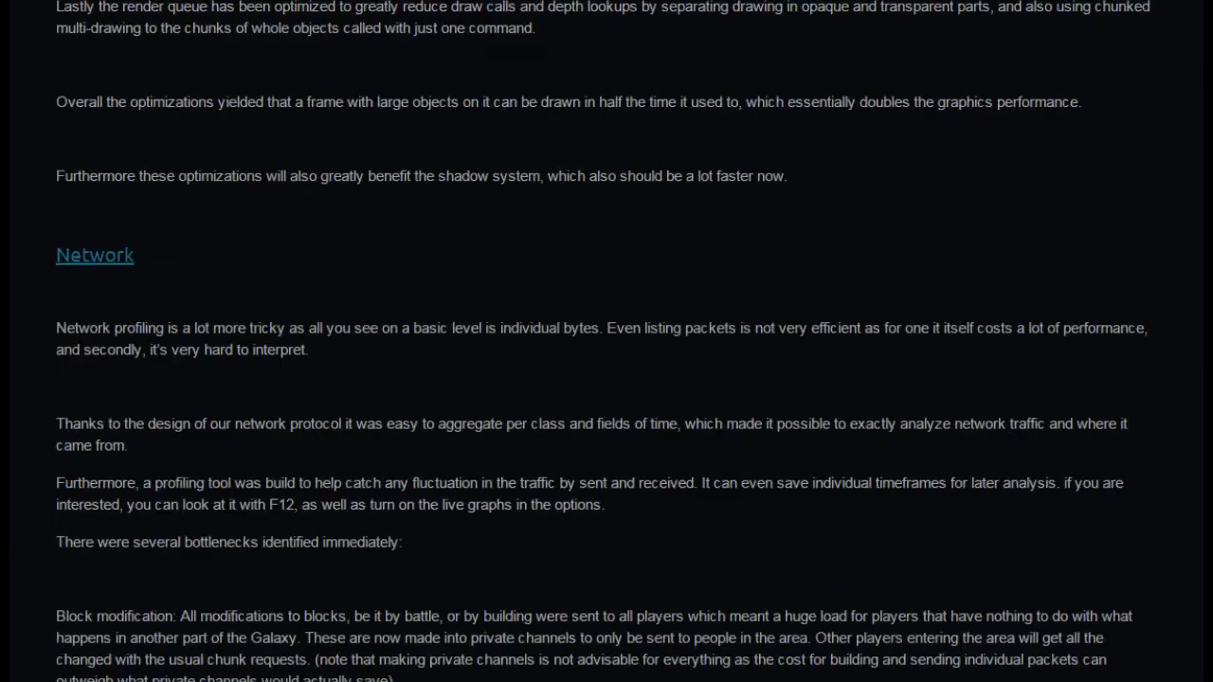
scroll(down, 3)
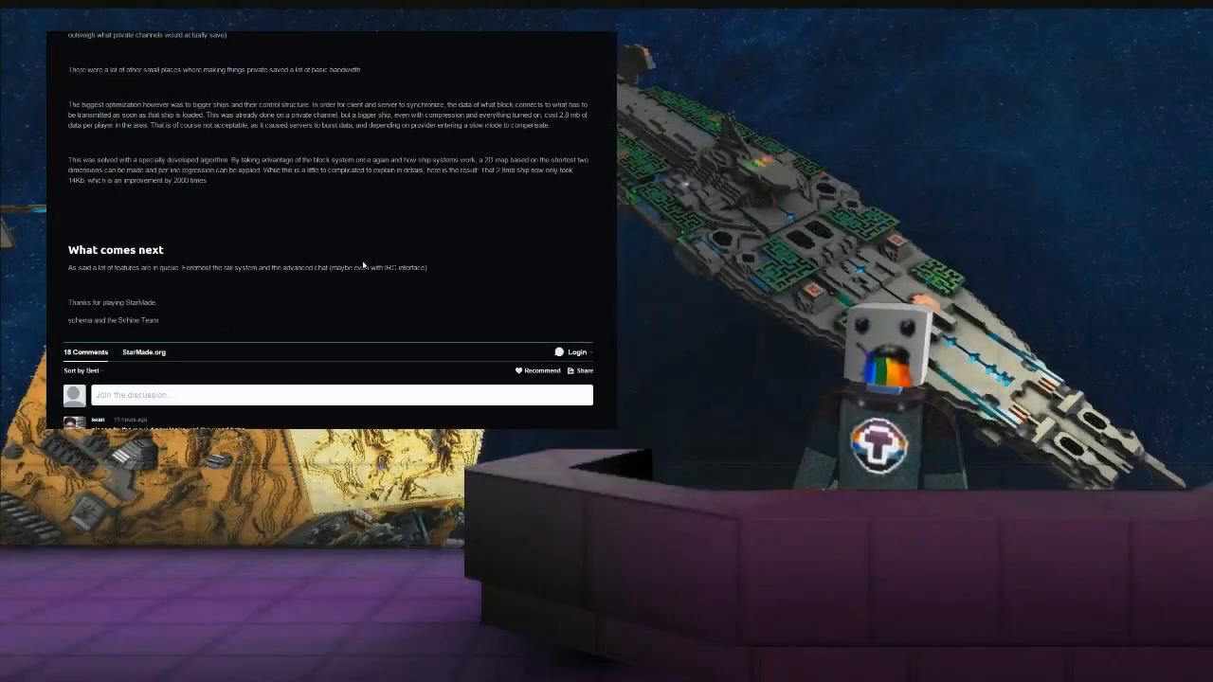
mouse_move(69, 284)
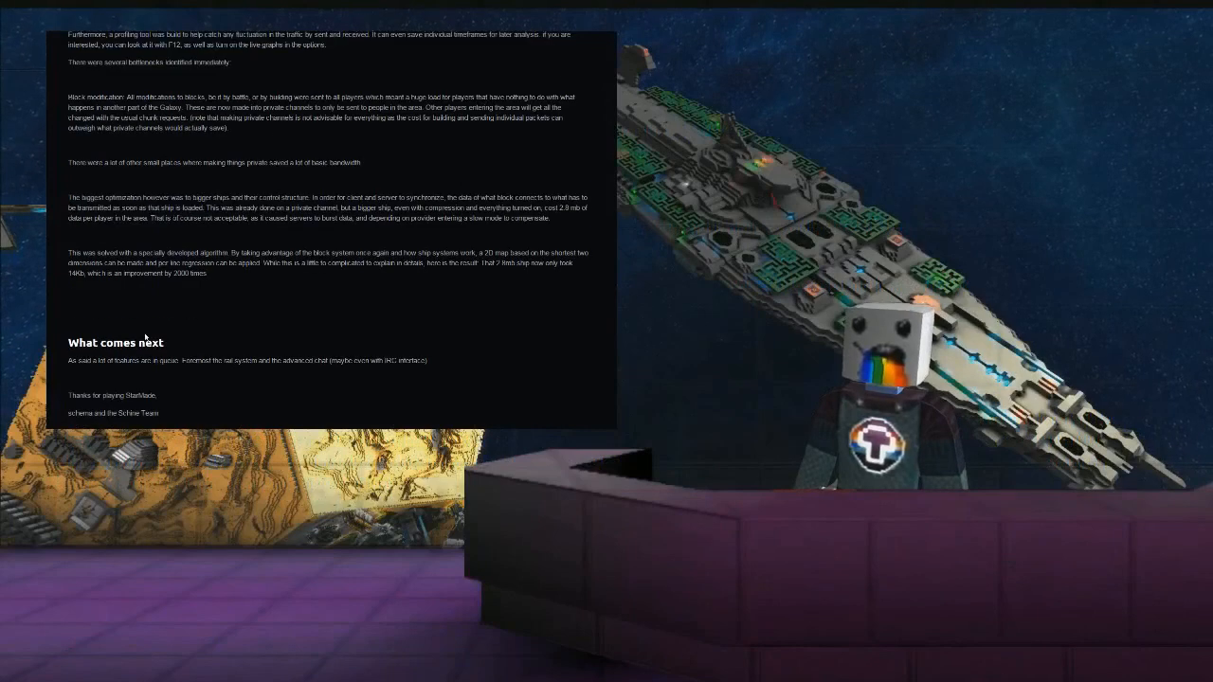
mouse_move(253, 375)
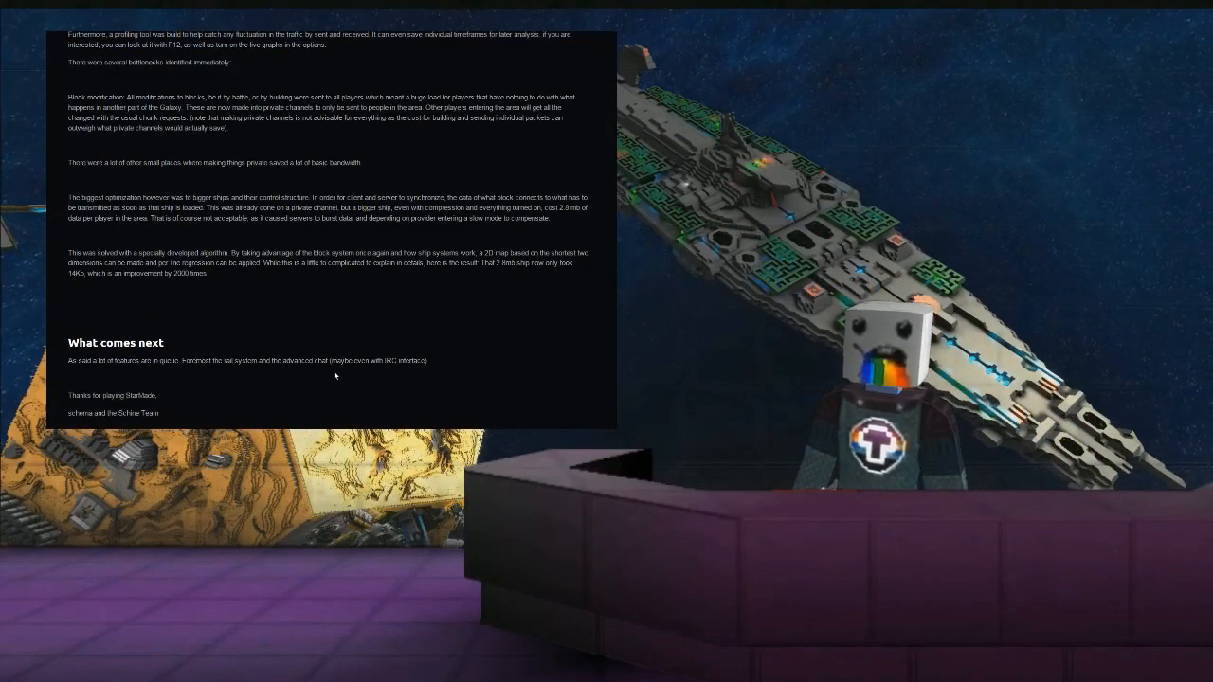
mouse_move(477, 296)
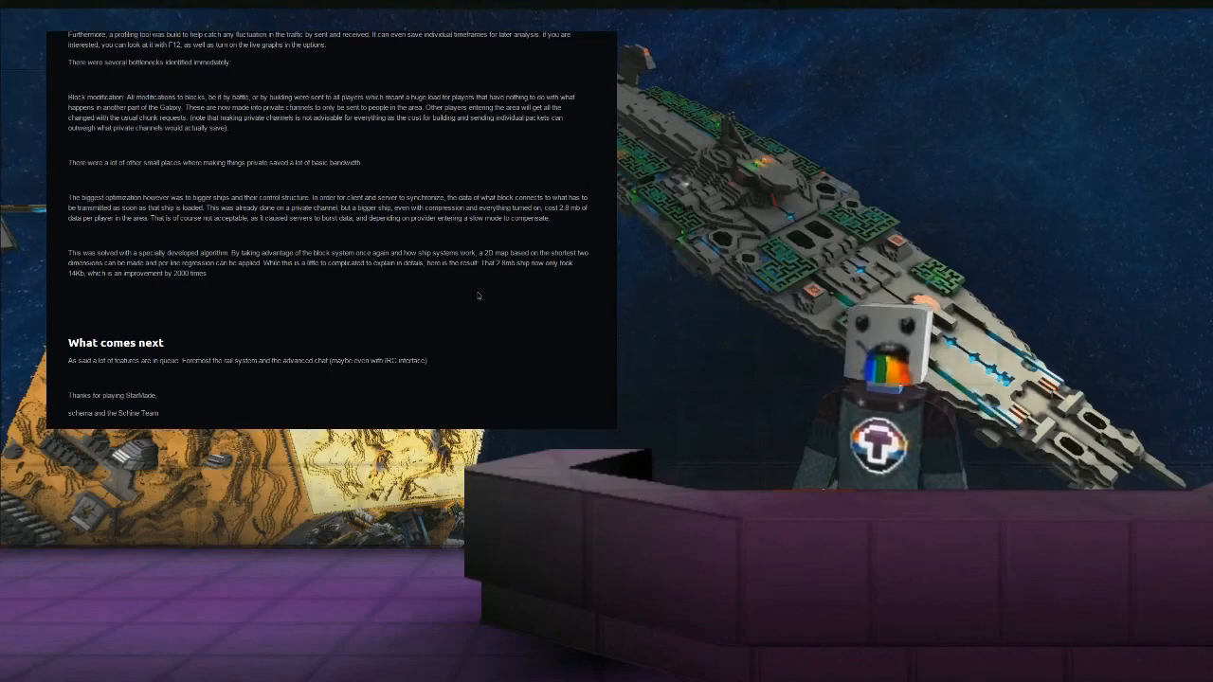